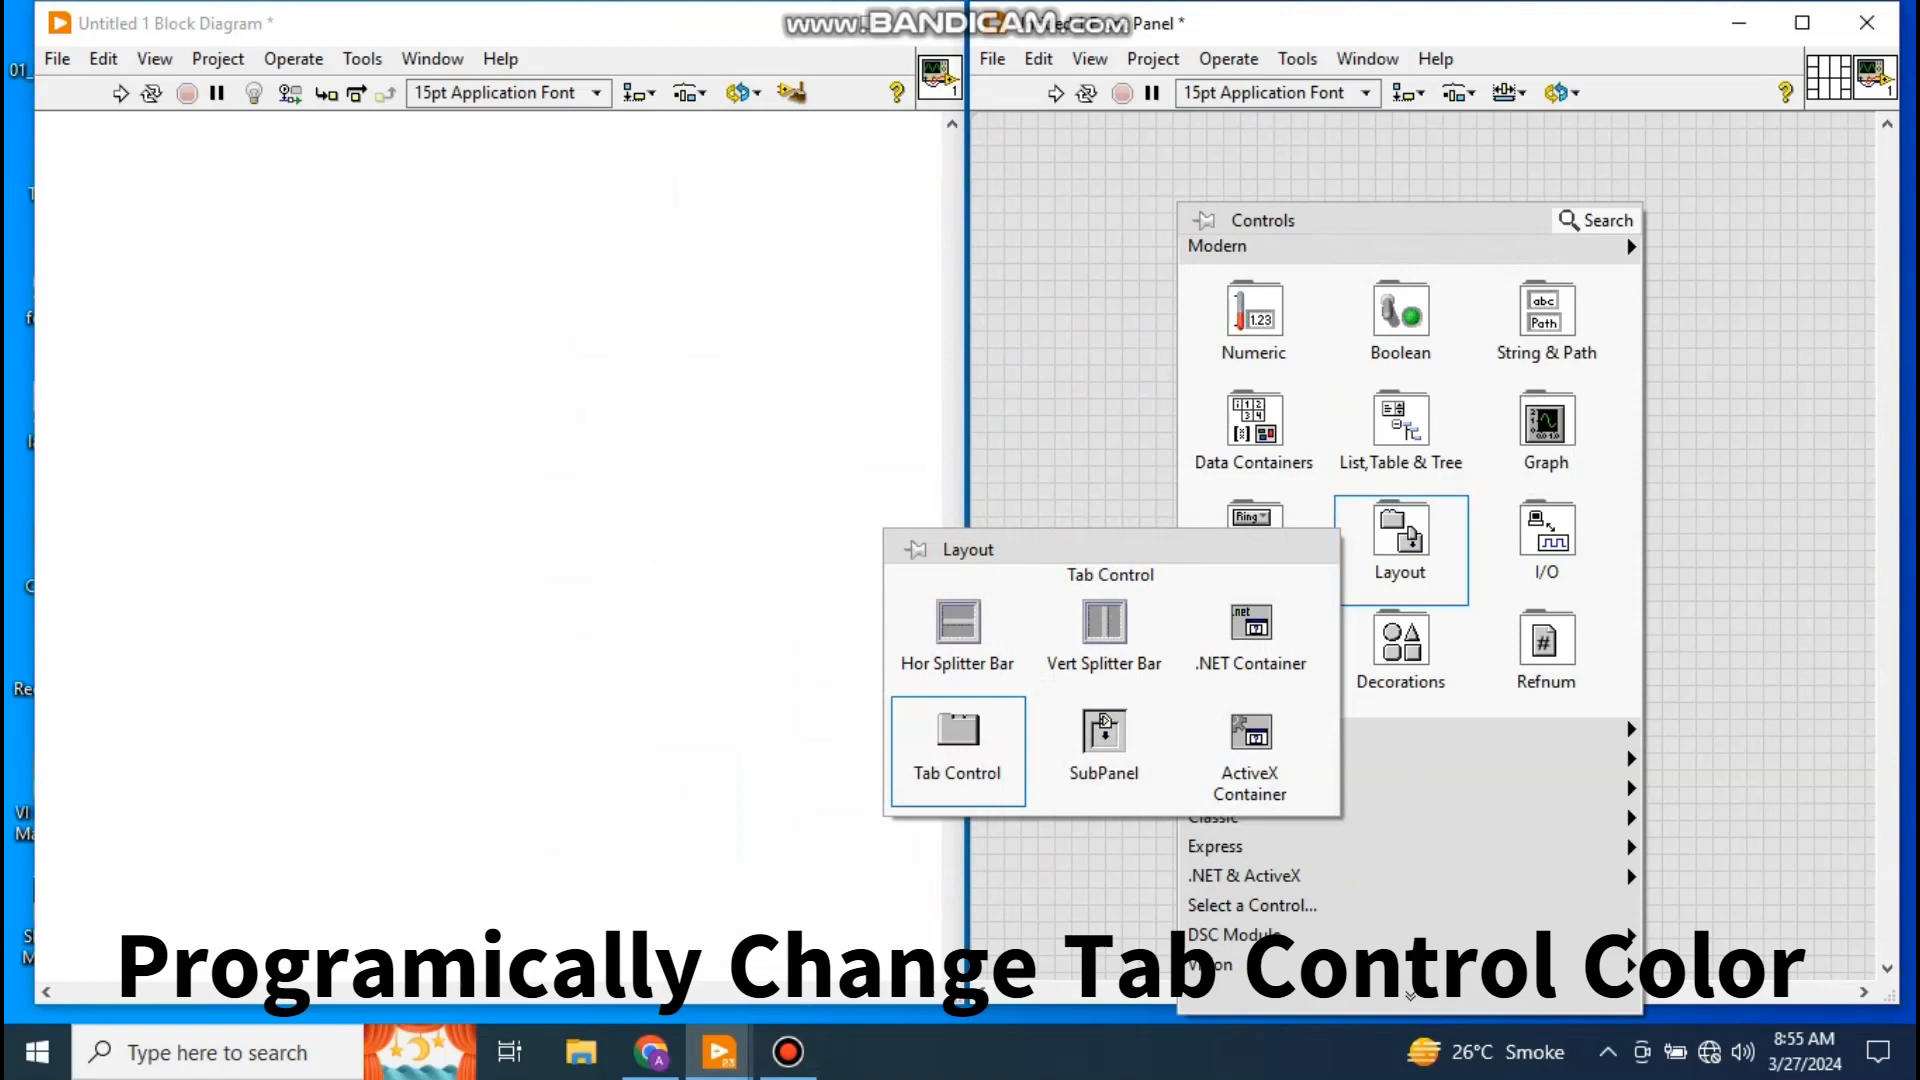
- Place a Tab Control from the Layout palette and drag its corner to enlarge it
click(956, 729)
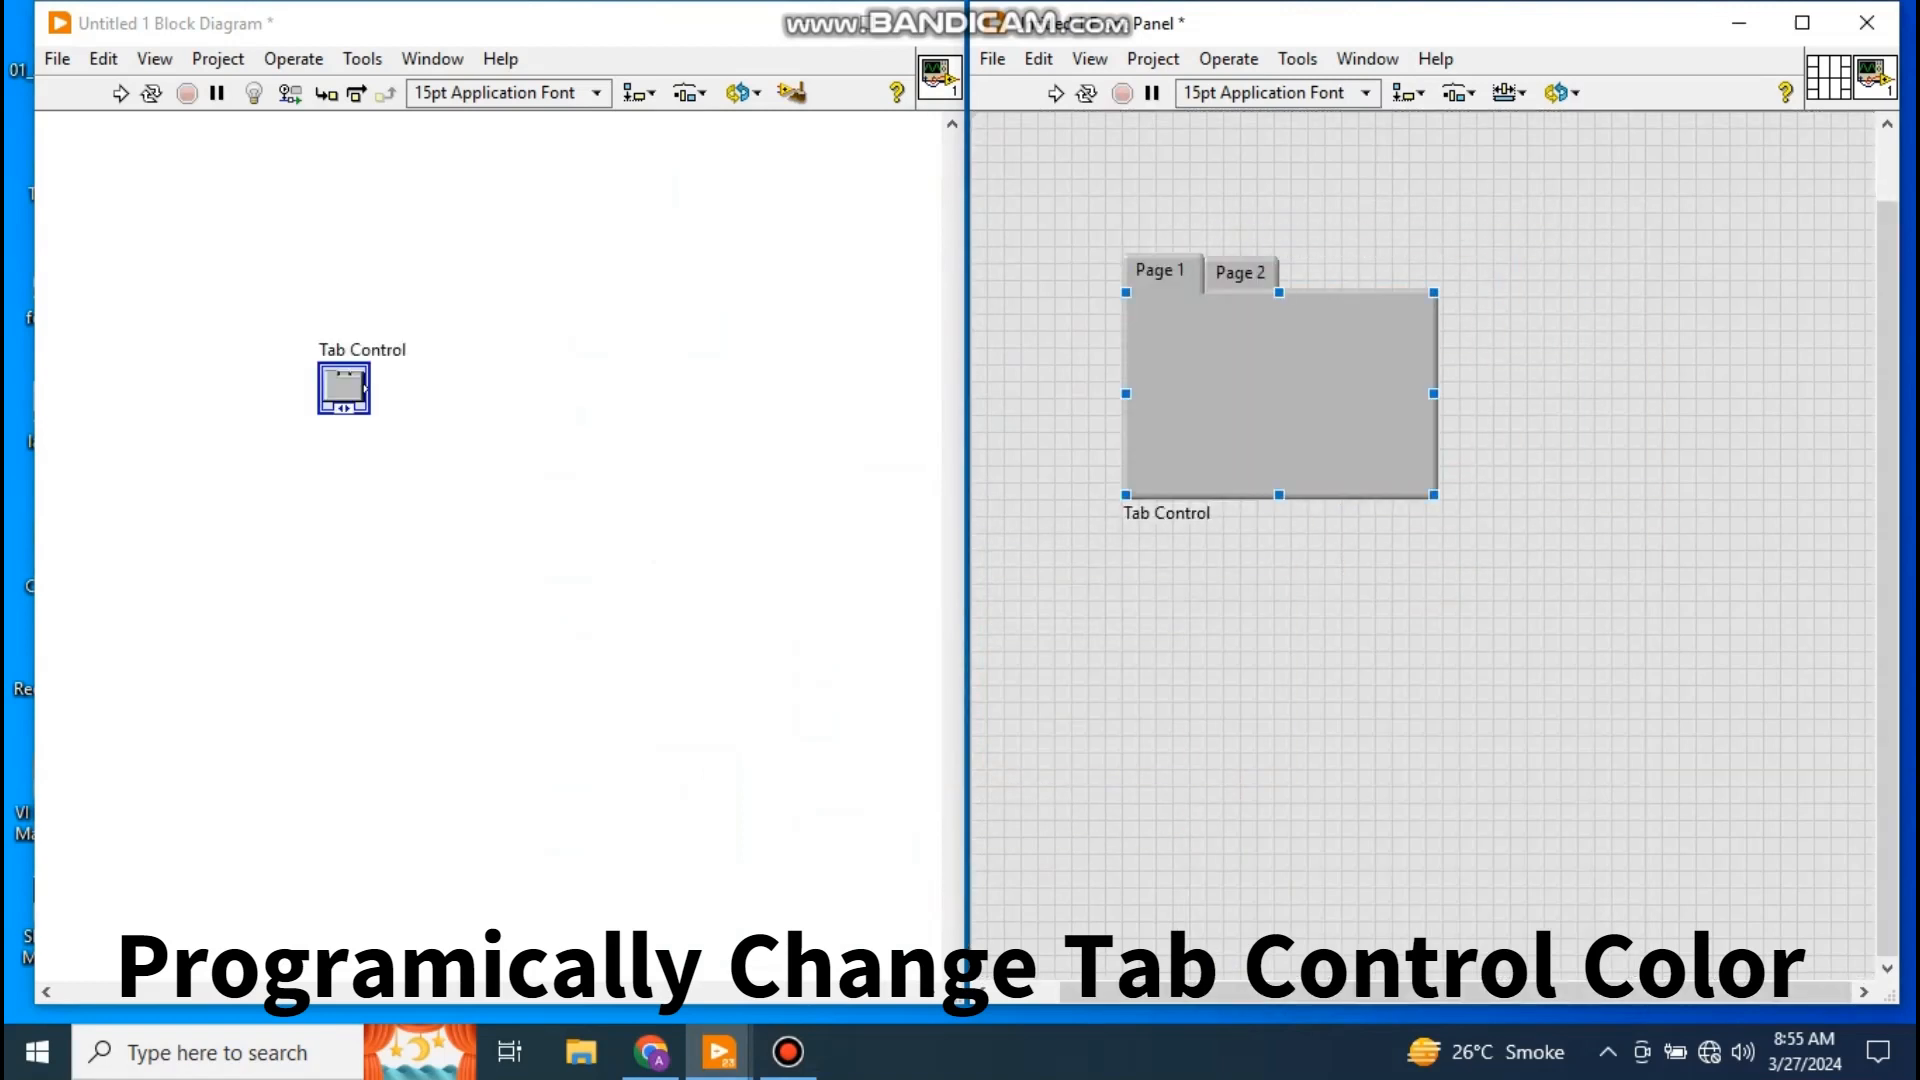
drag(1433, 494, 1740, 764)
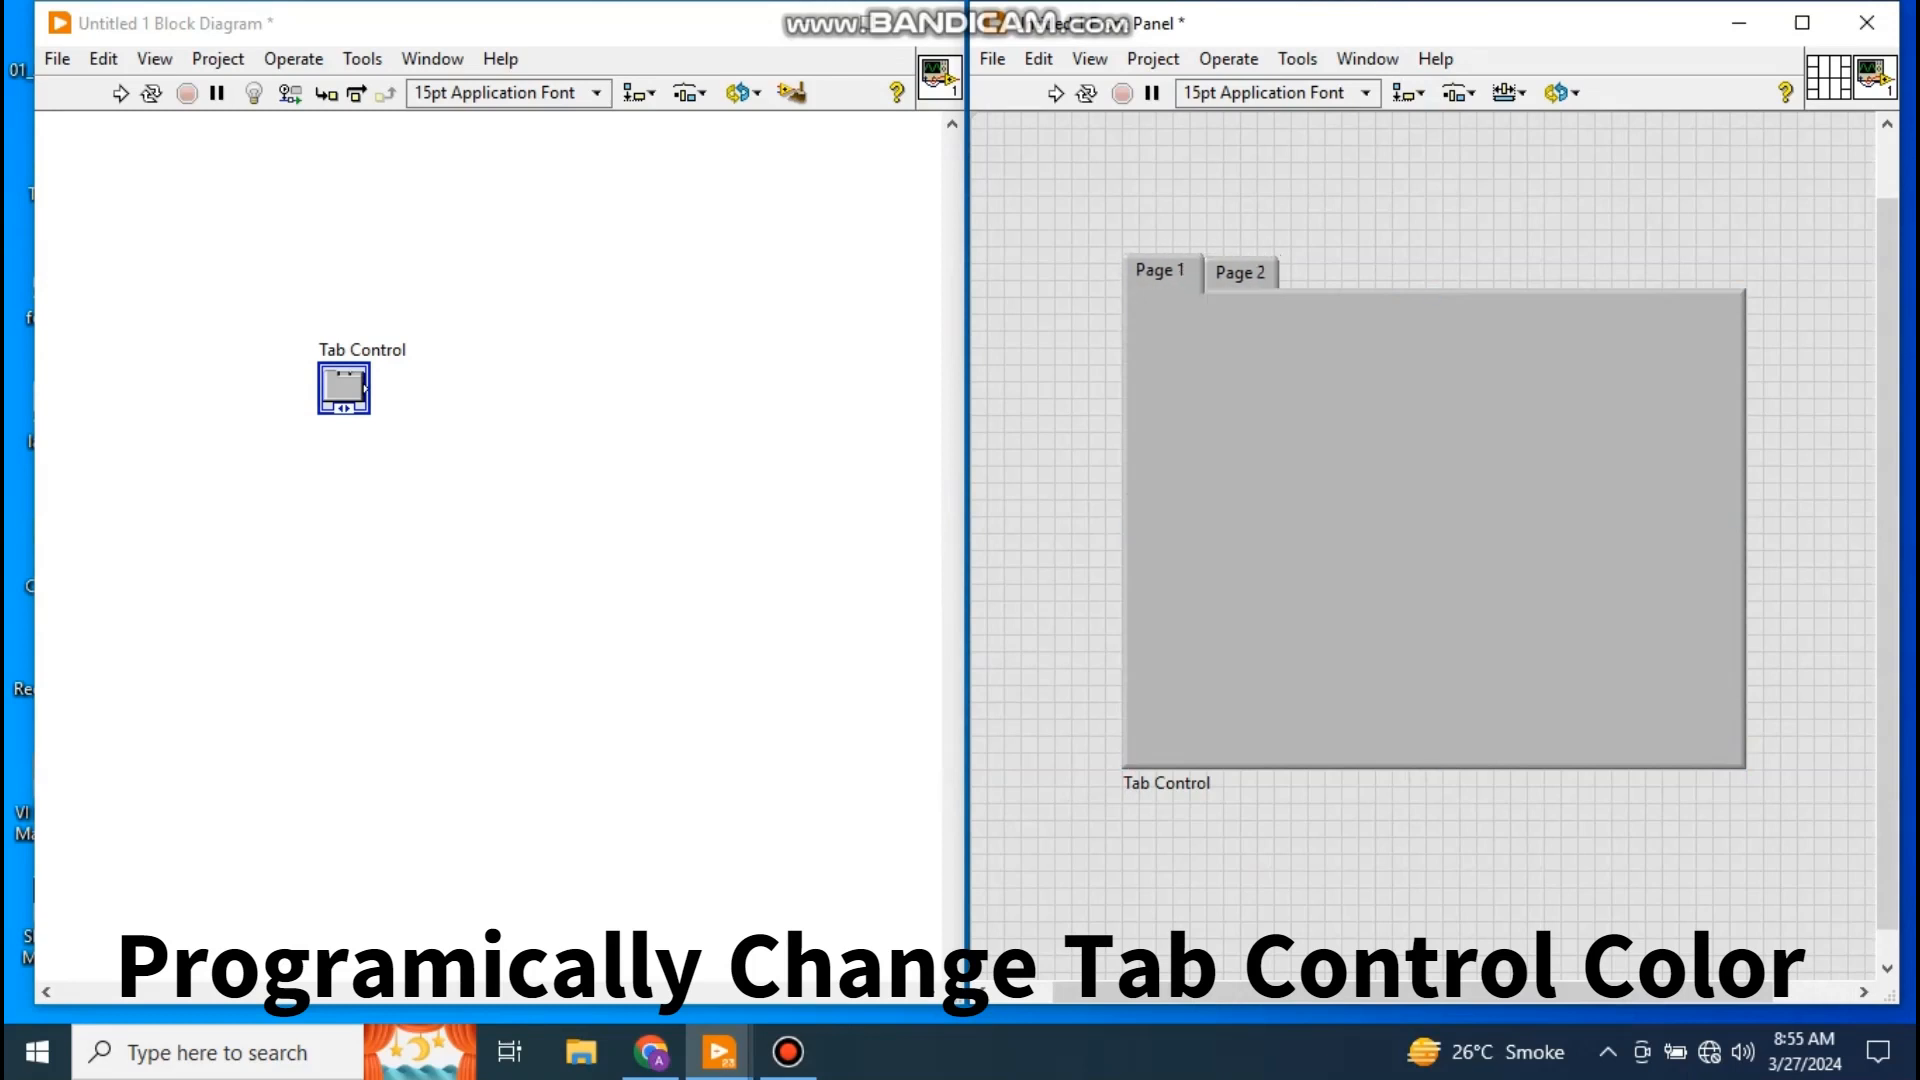
click(1238, 271)
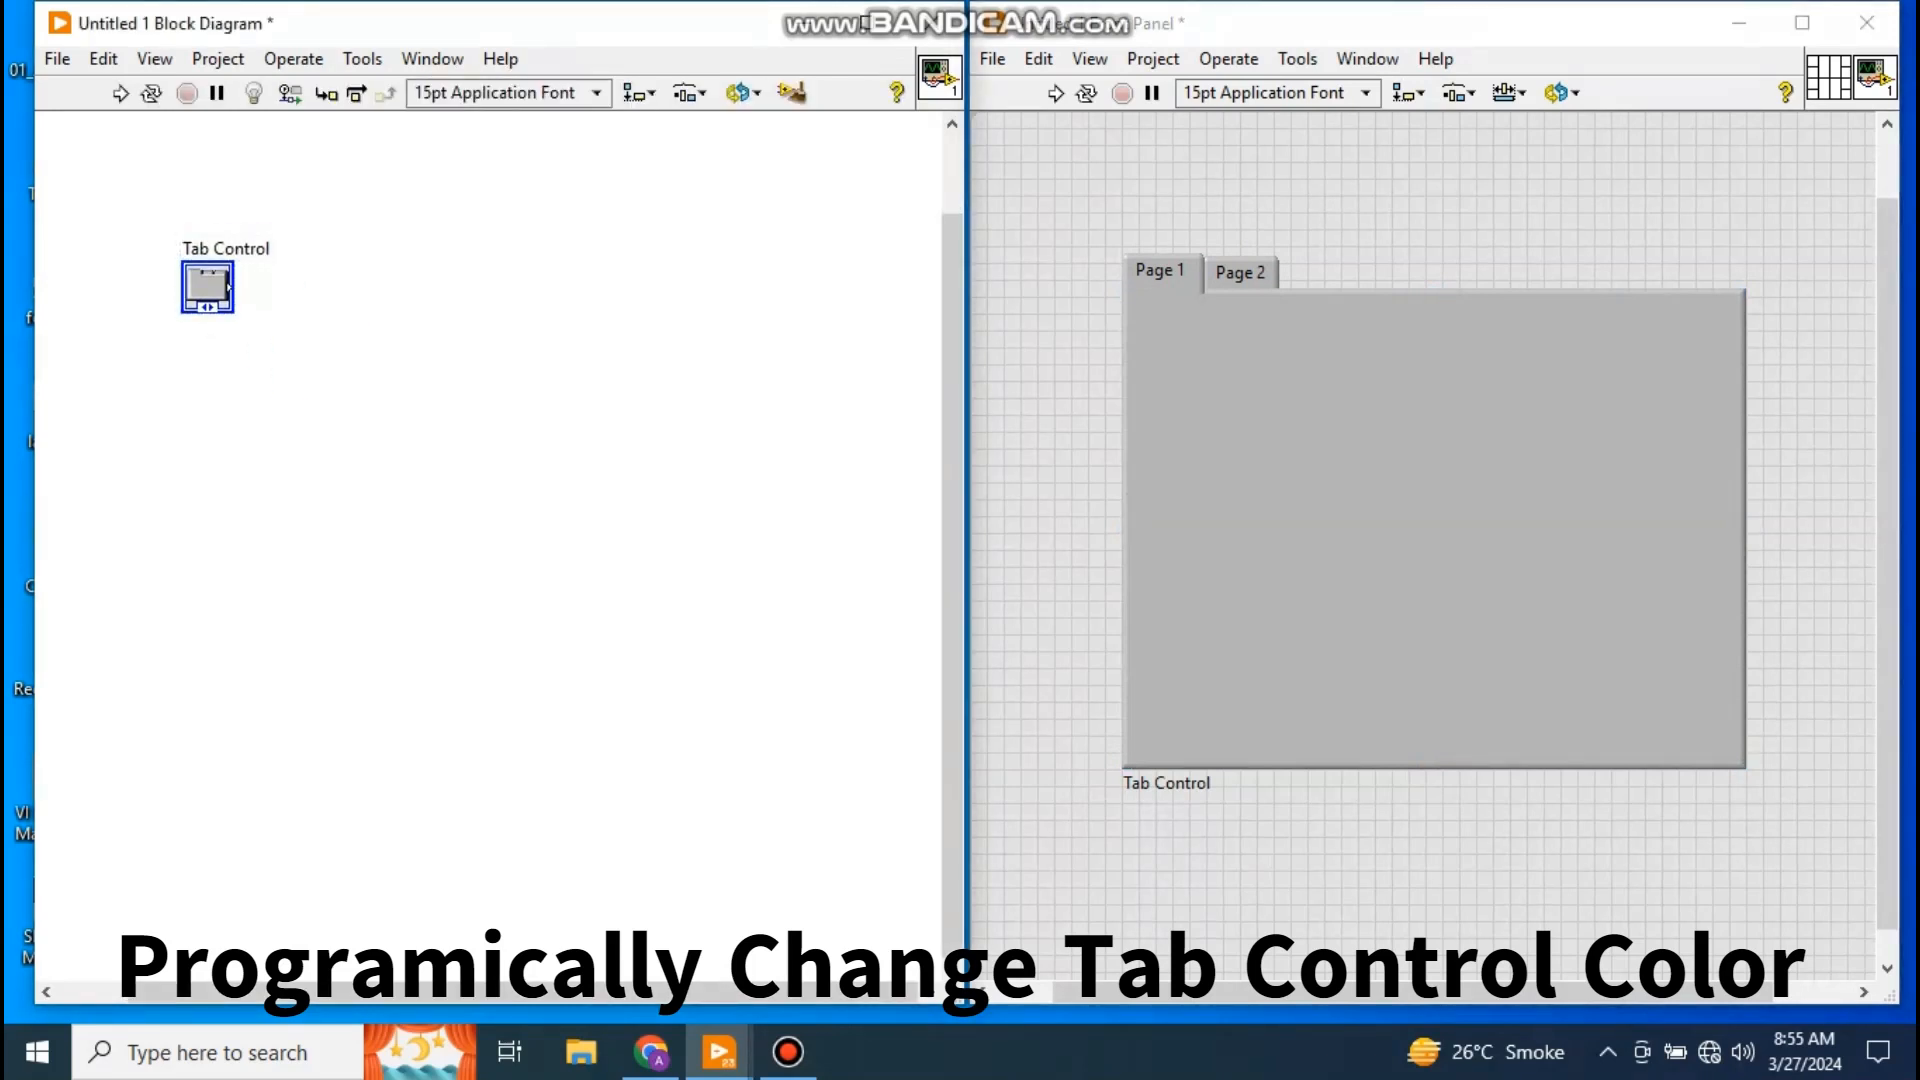
- Create a Pages property node from the Tab Control terminal's shortcut menu
right_click(207, 285)
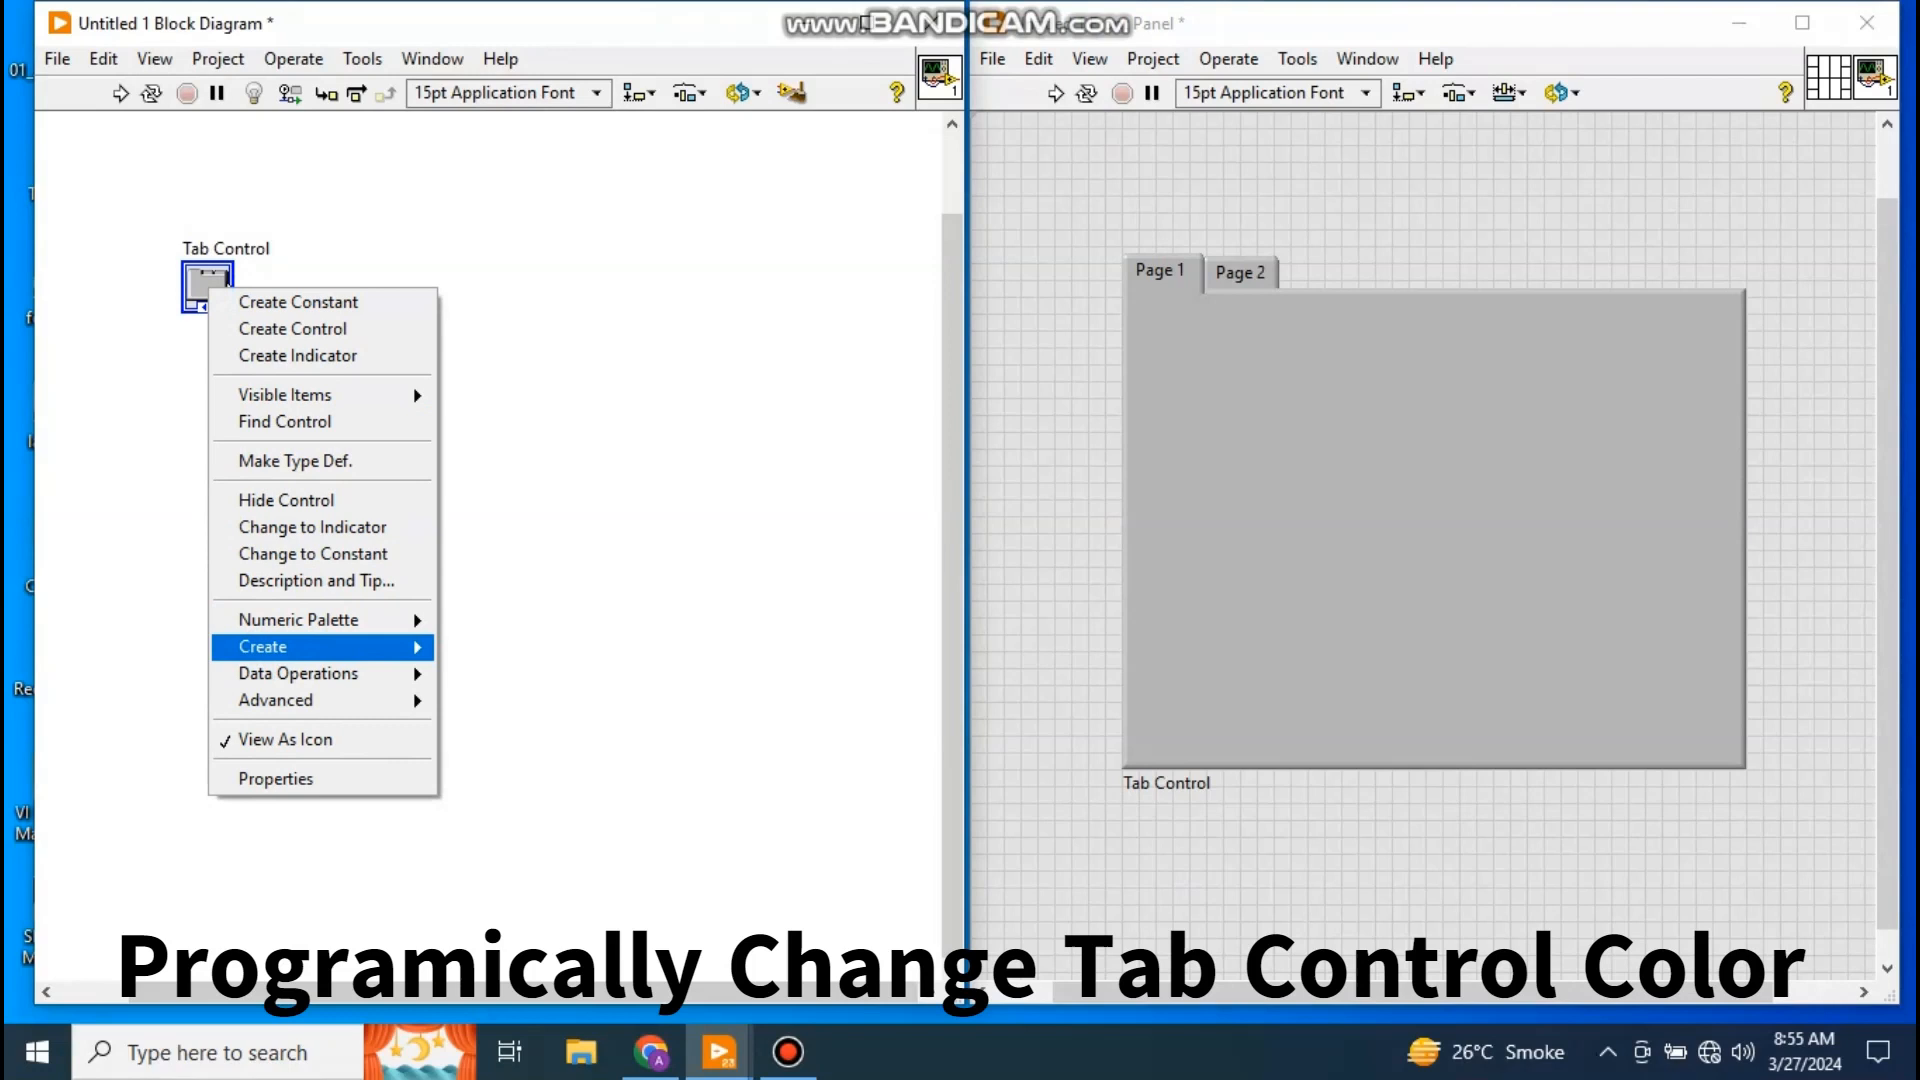
mouse_move(516, 791)
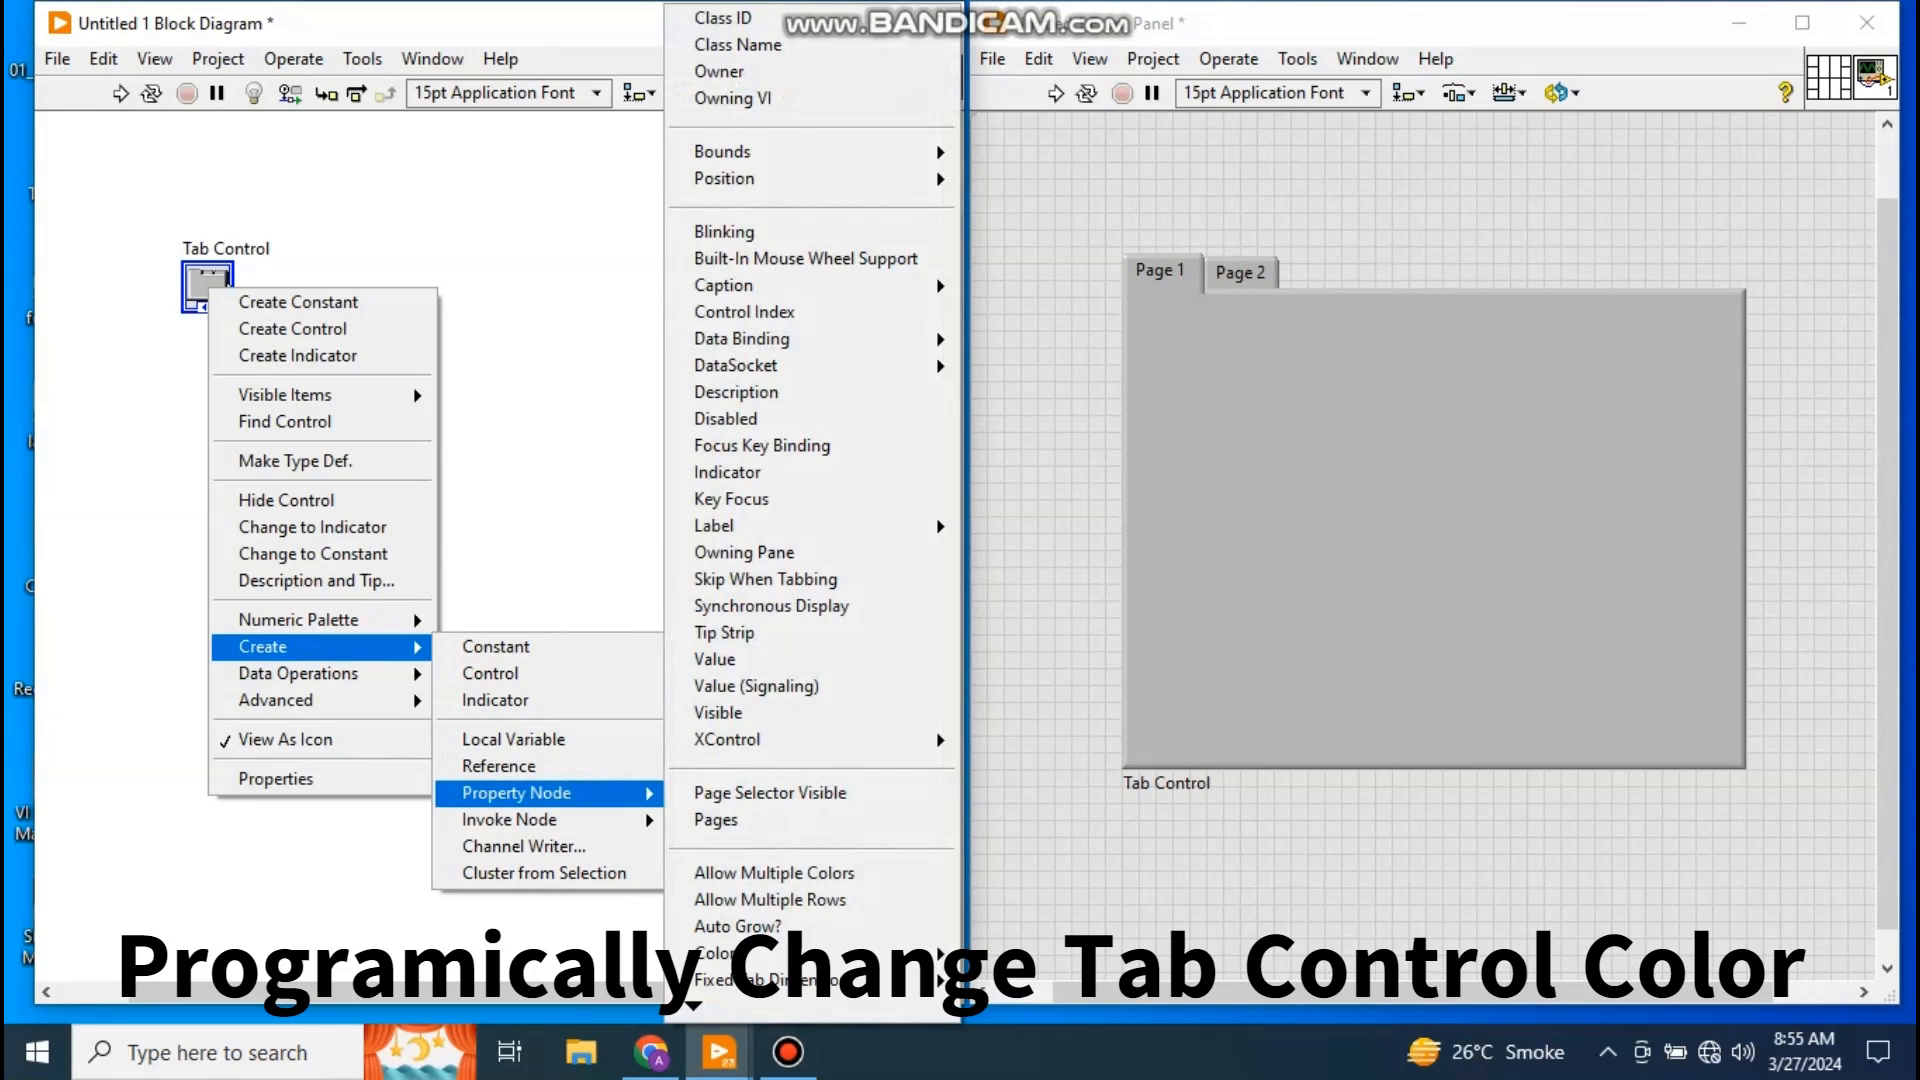
mouse_move(715, 819)
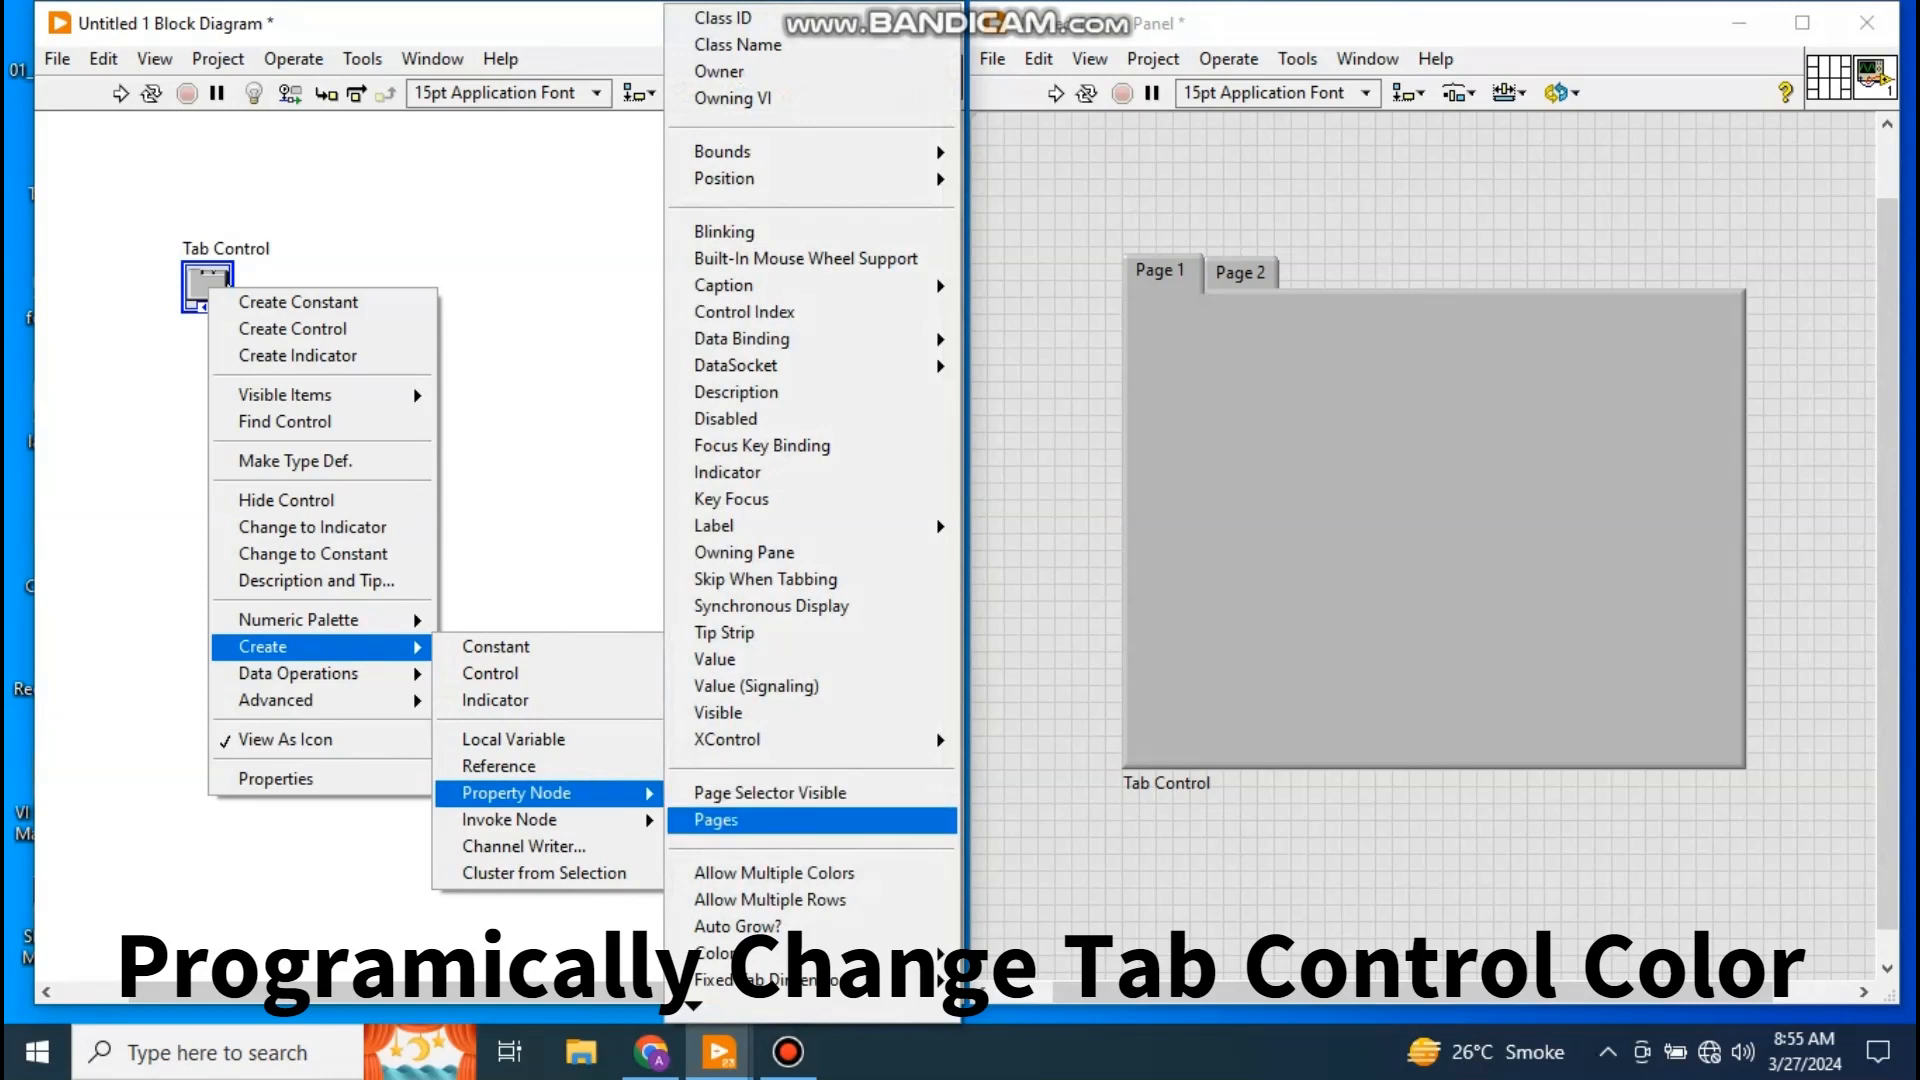
click(714, 819)
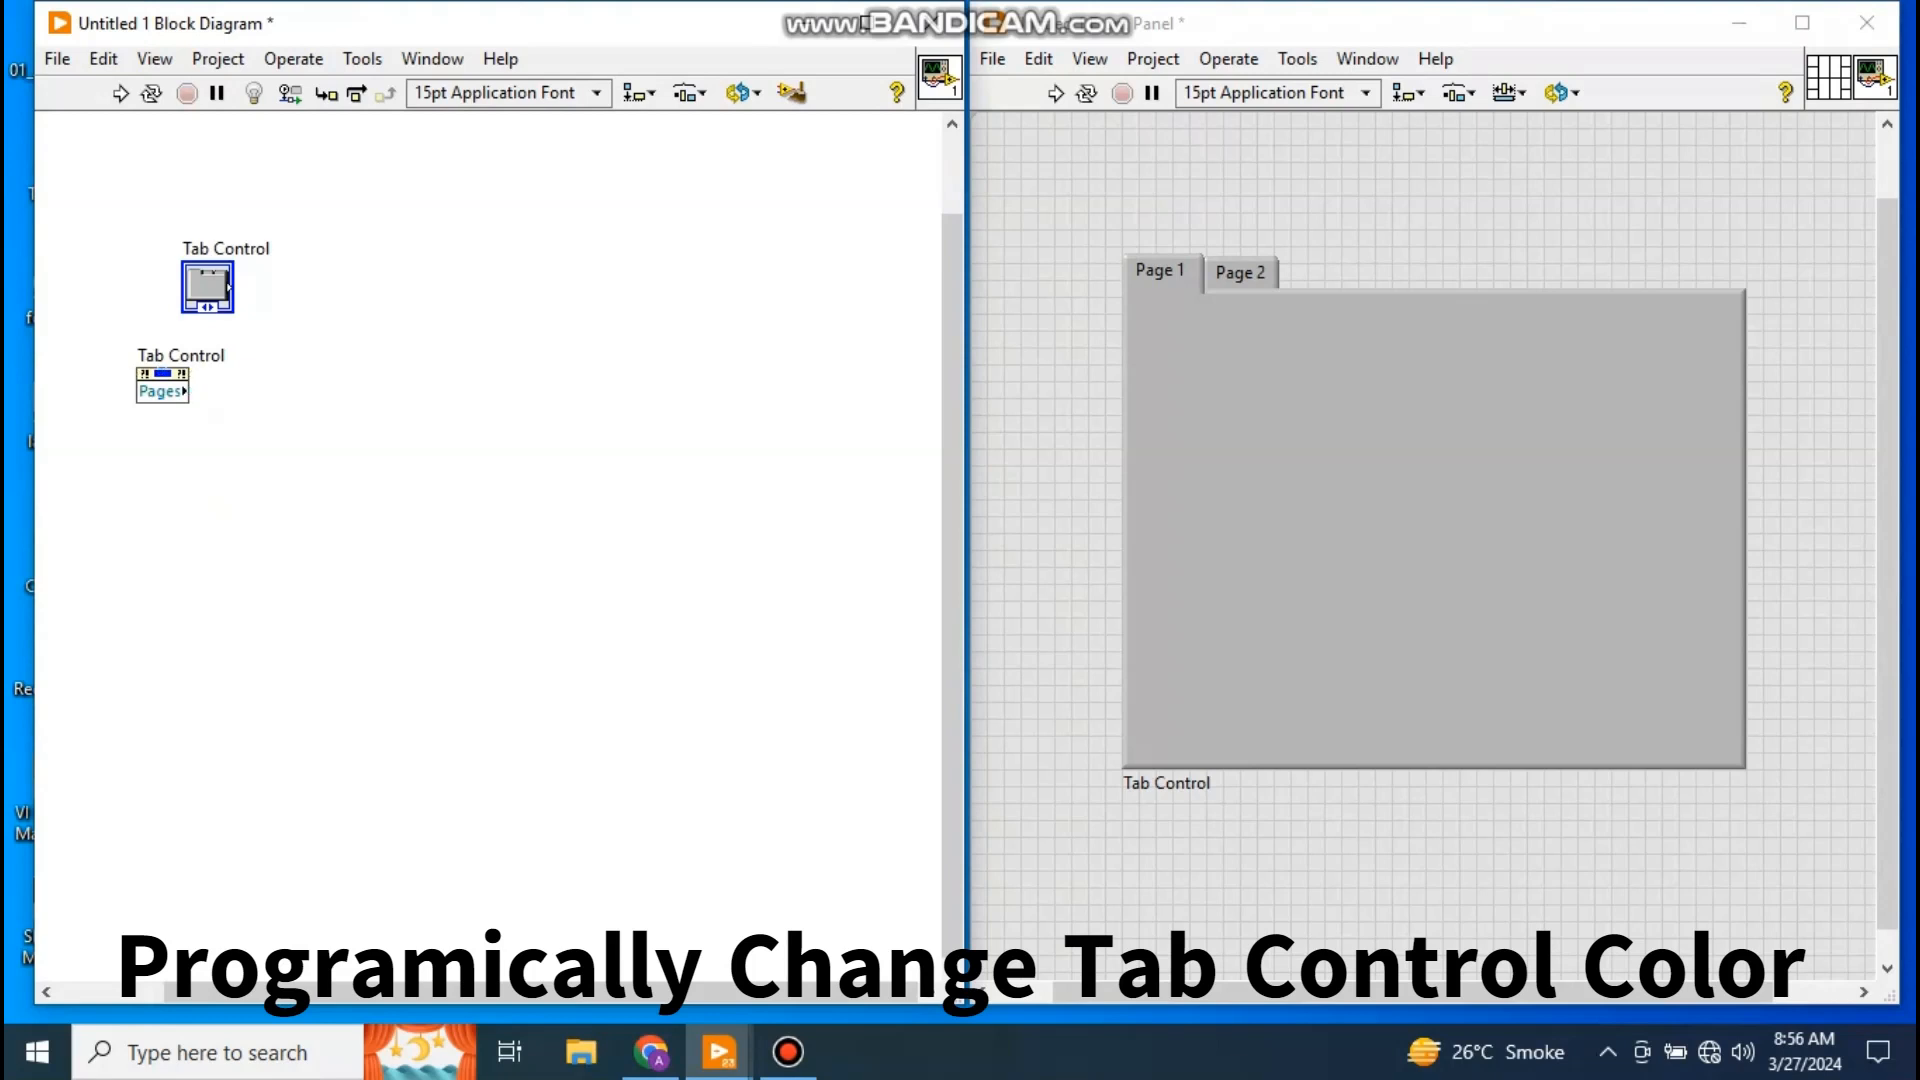
- Create an Allow Multiple Colors property node, reposition it, and set up its second Pages row
right_click(162, 390)
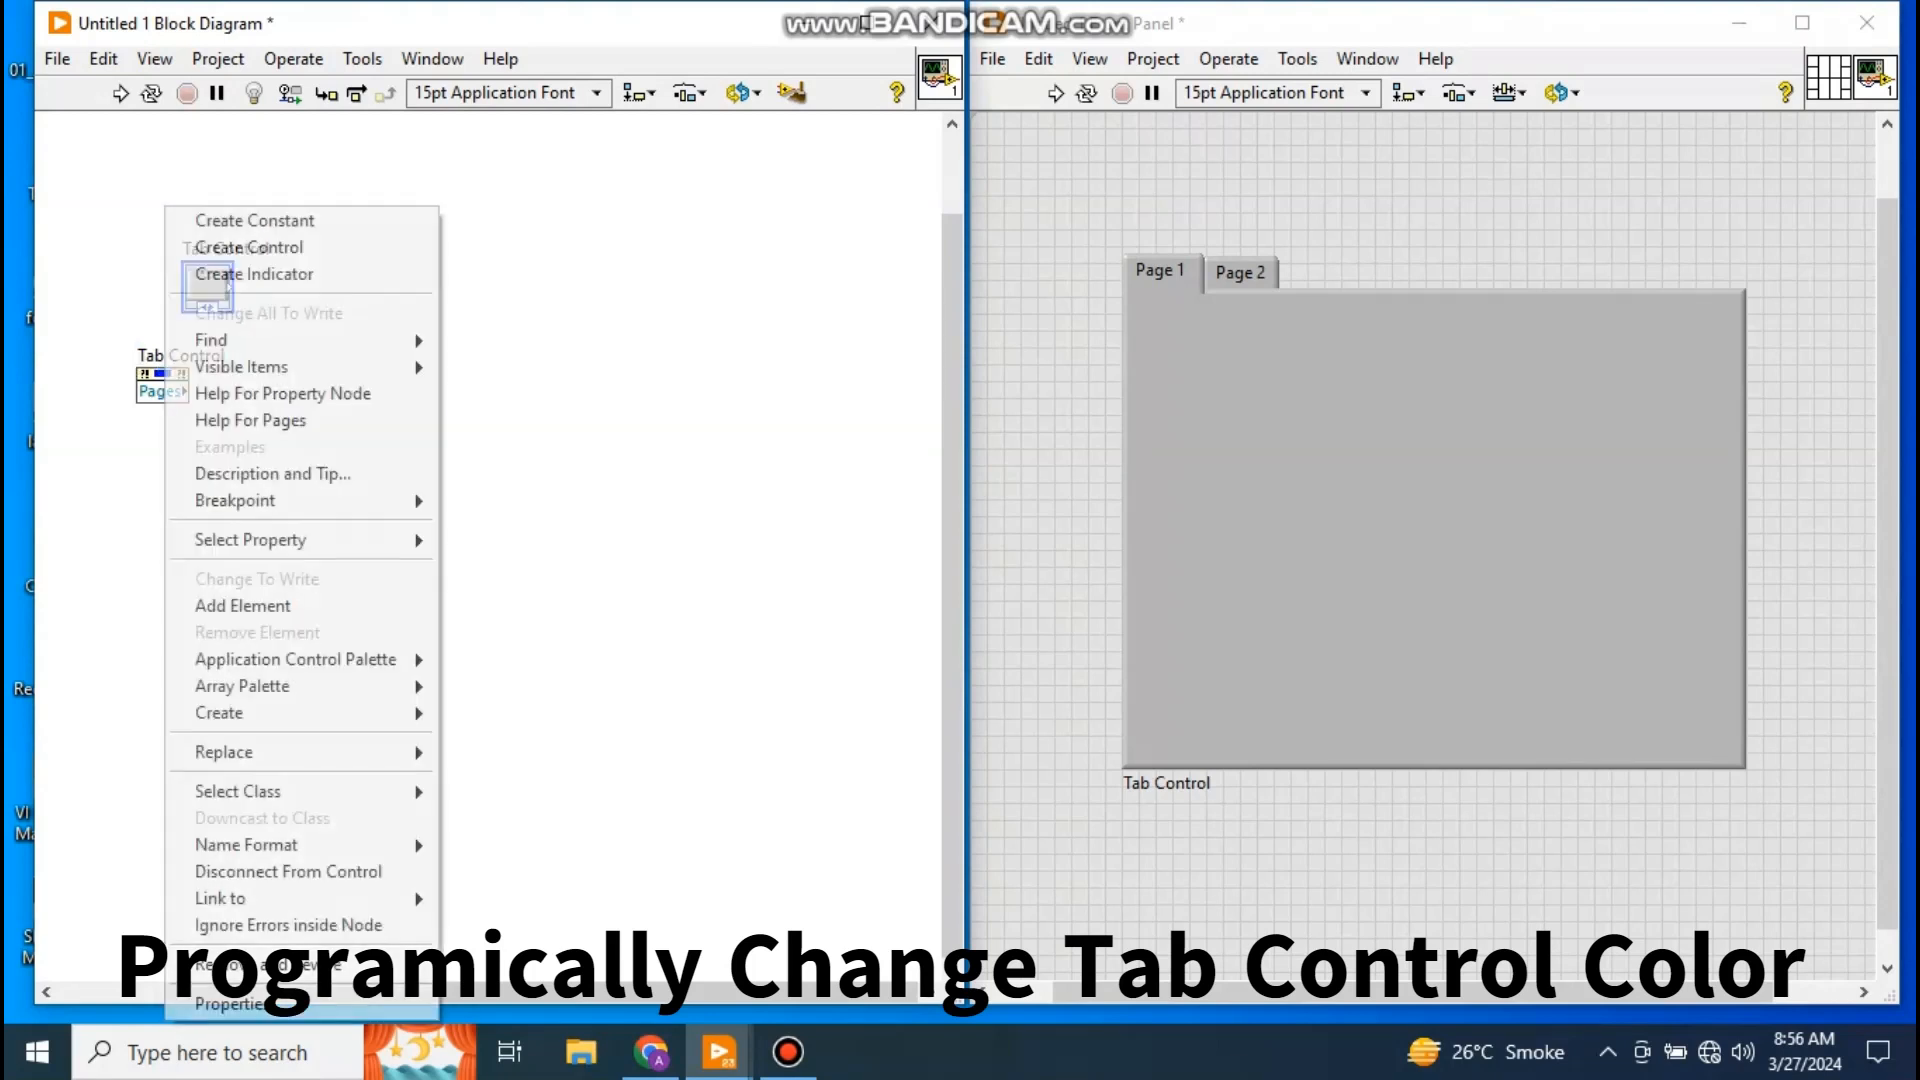
mouse_move(224, 752)
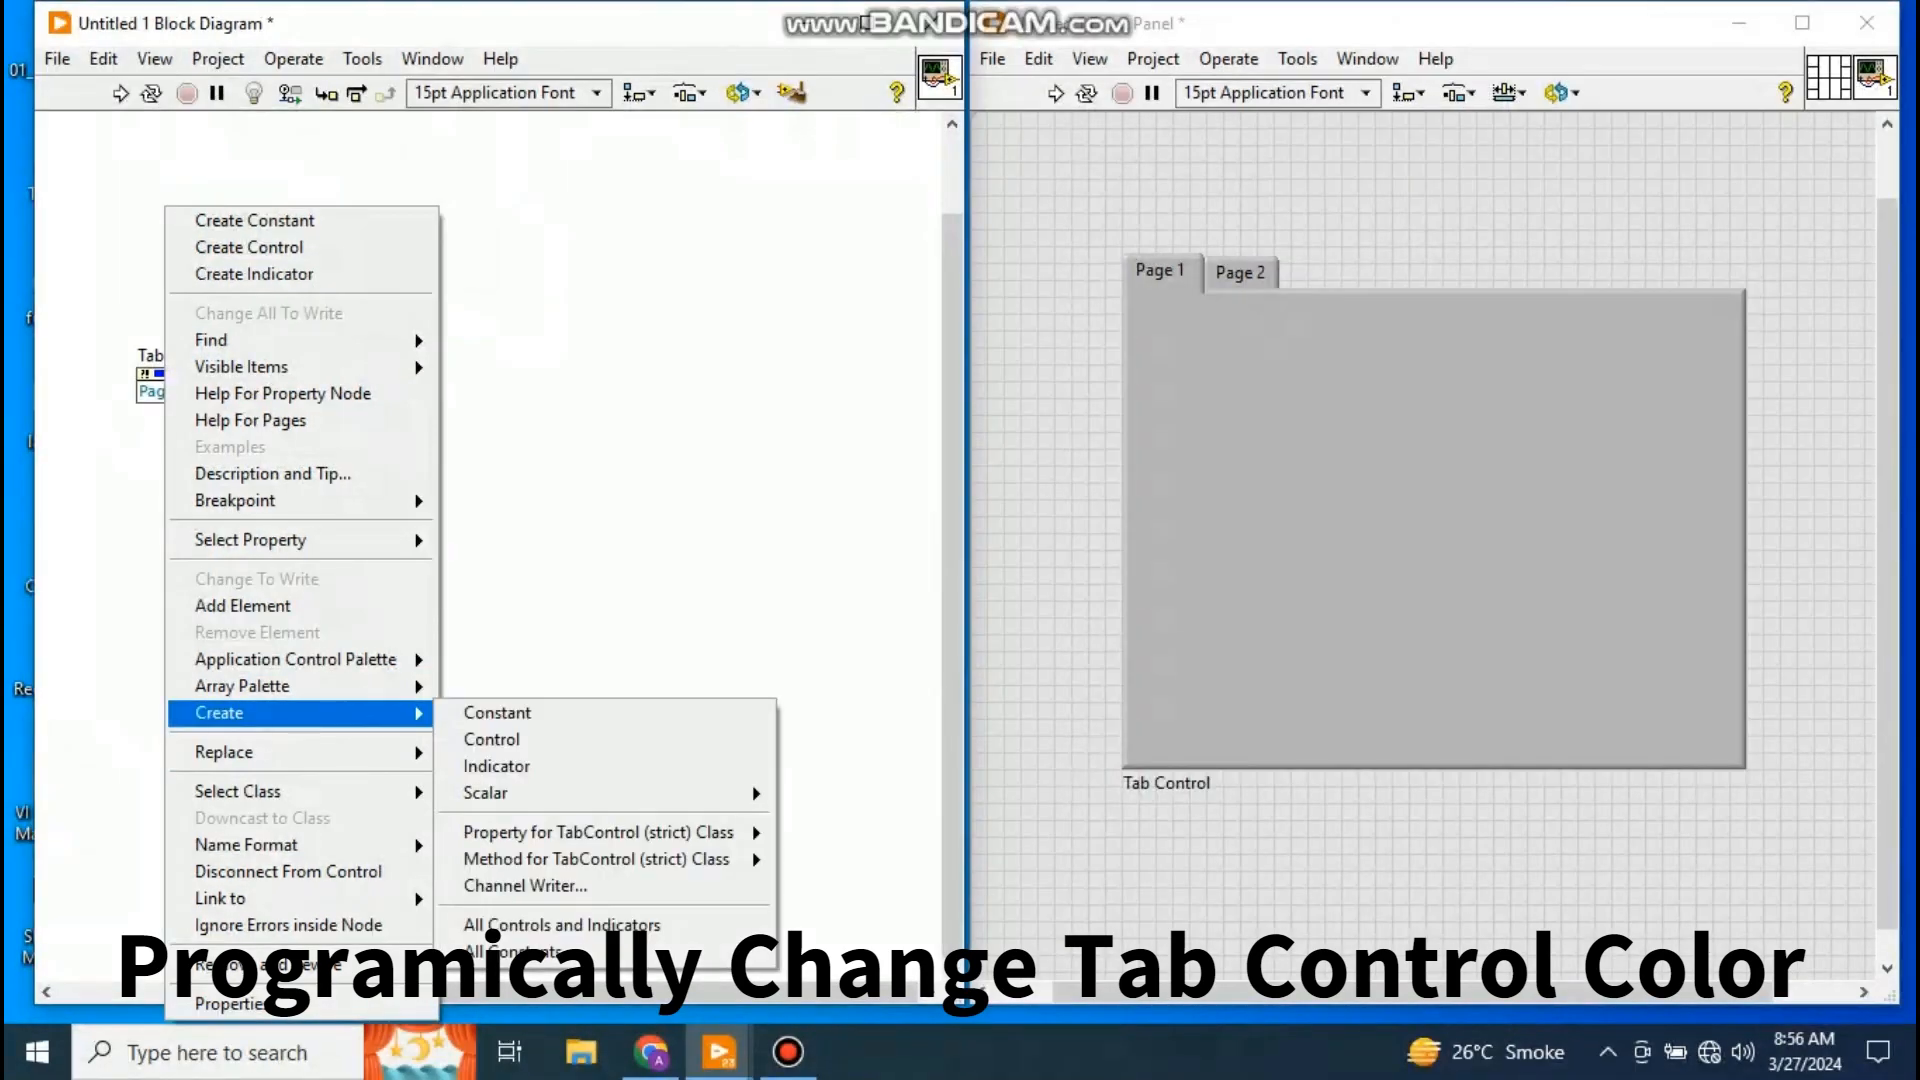
mouse_move(598, 831)
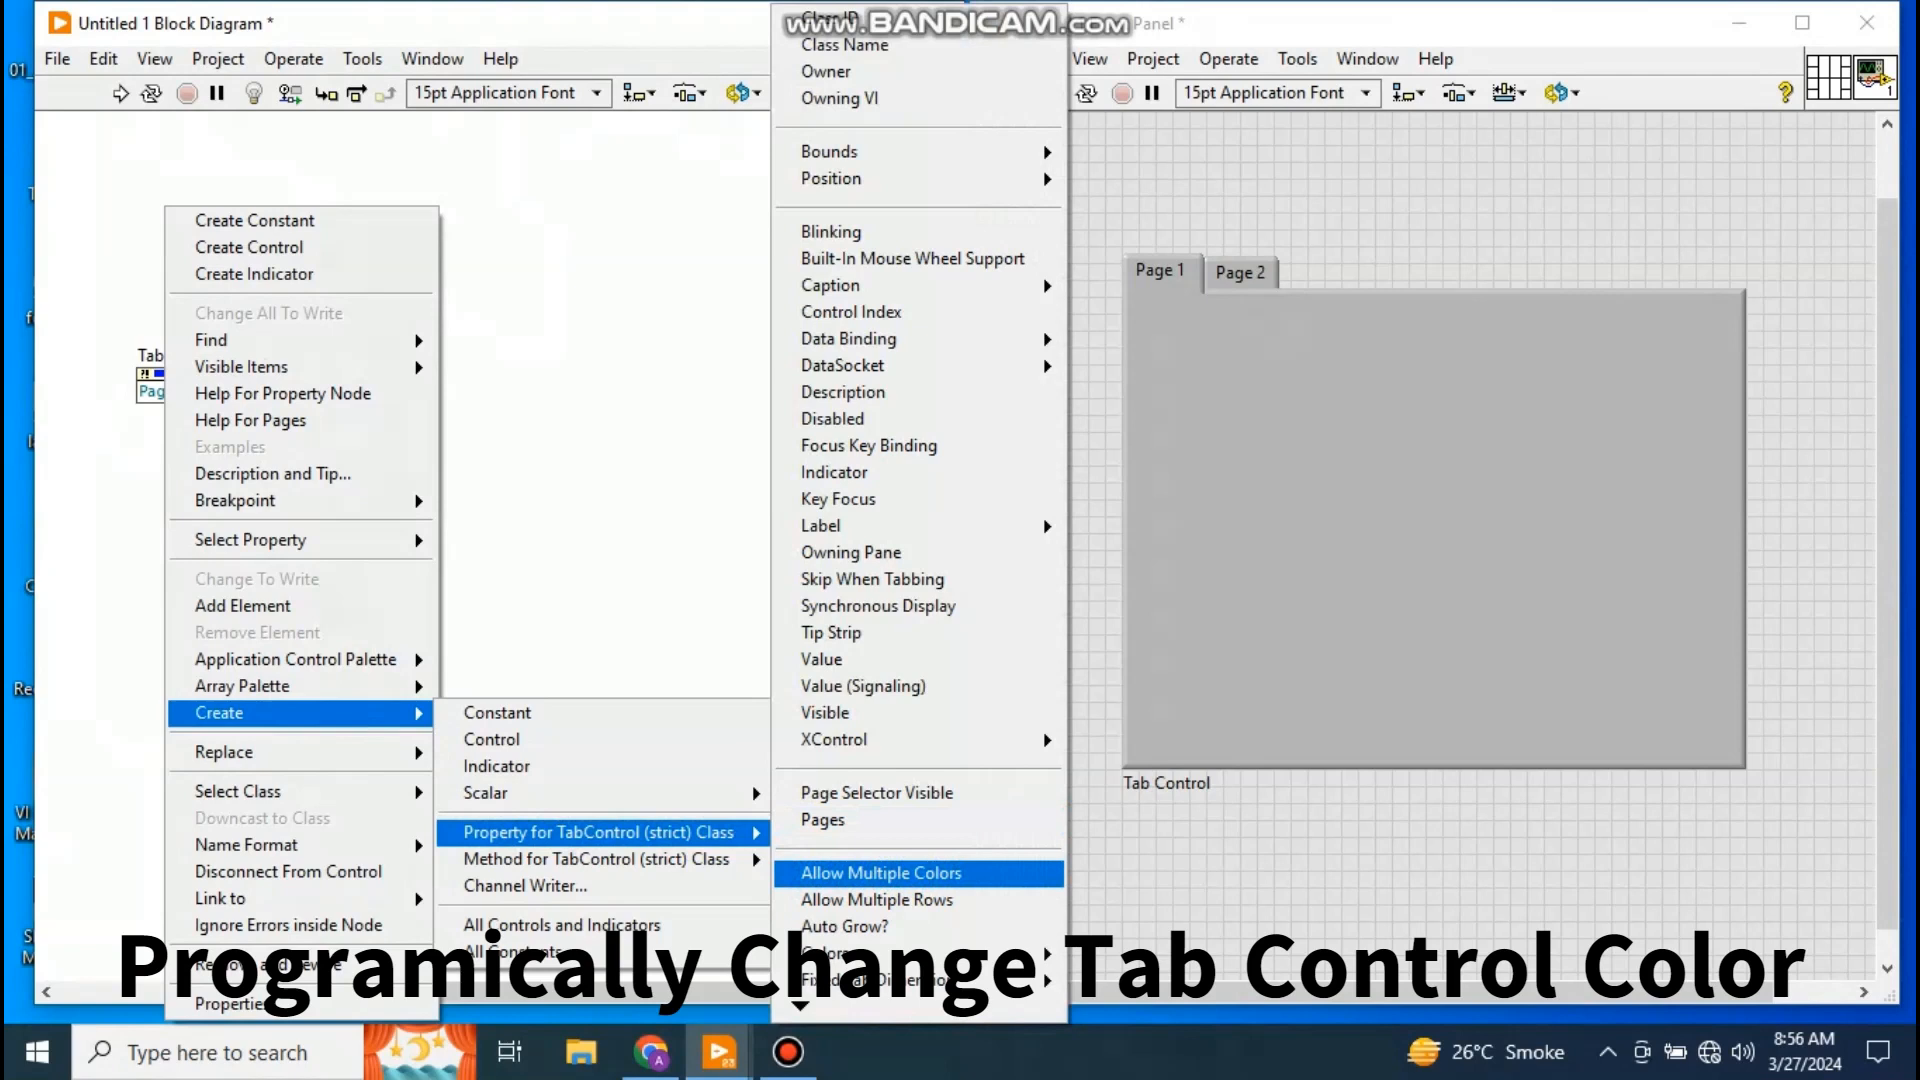
click(878, 872)
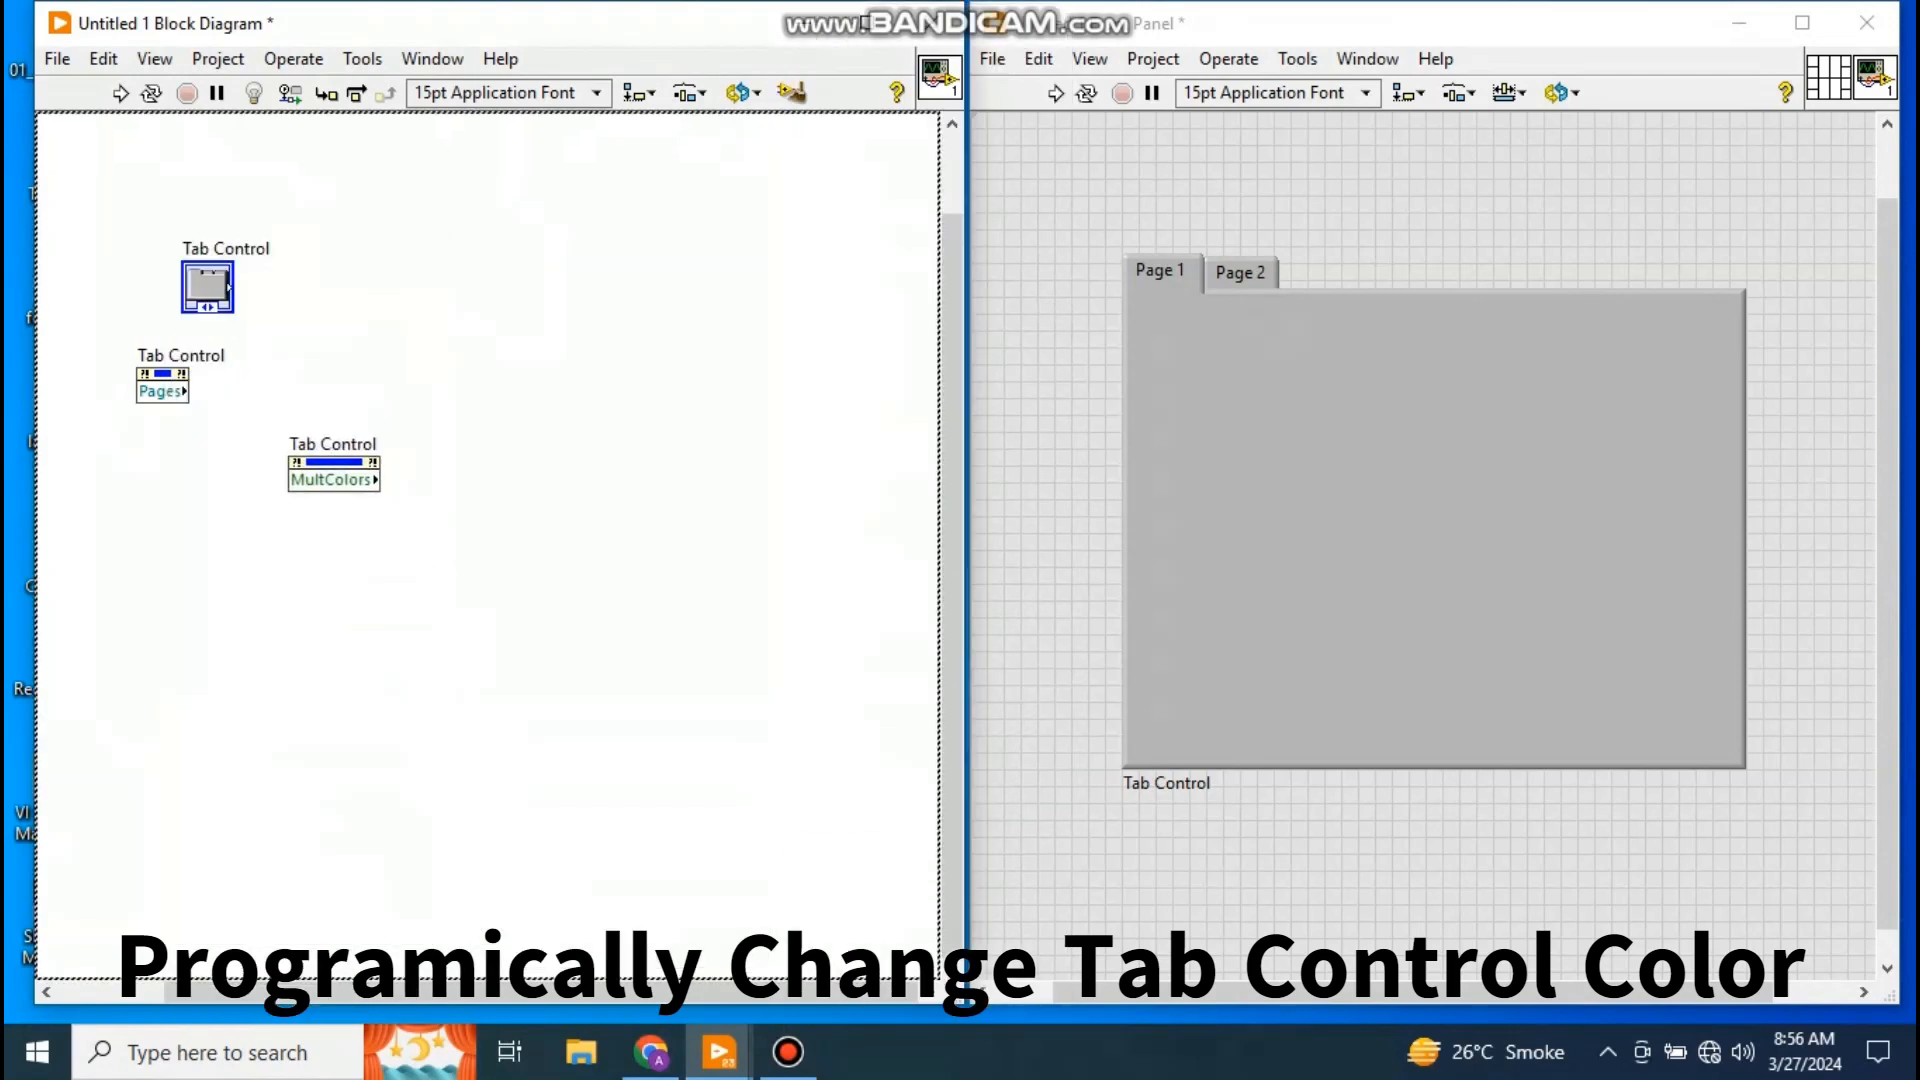
drag(333, 463, 305, 422)
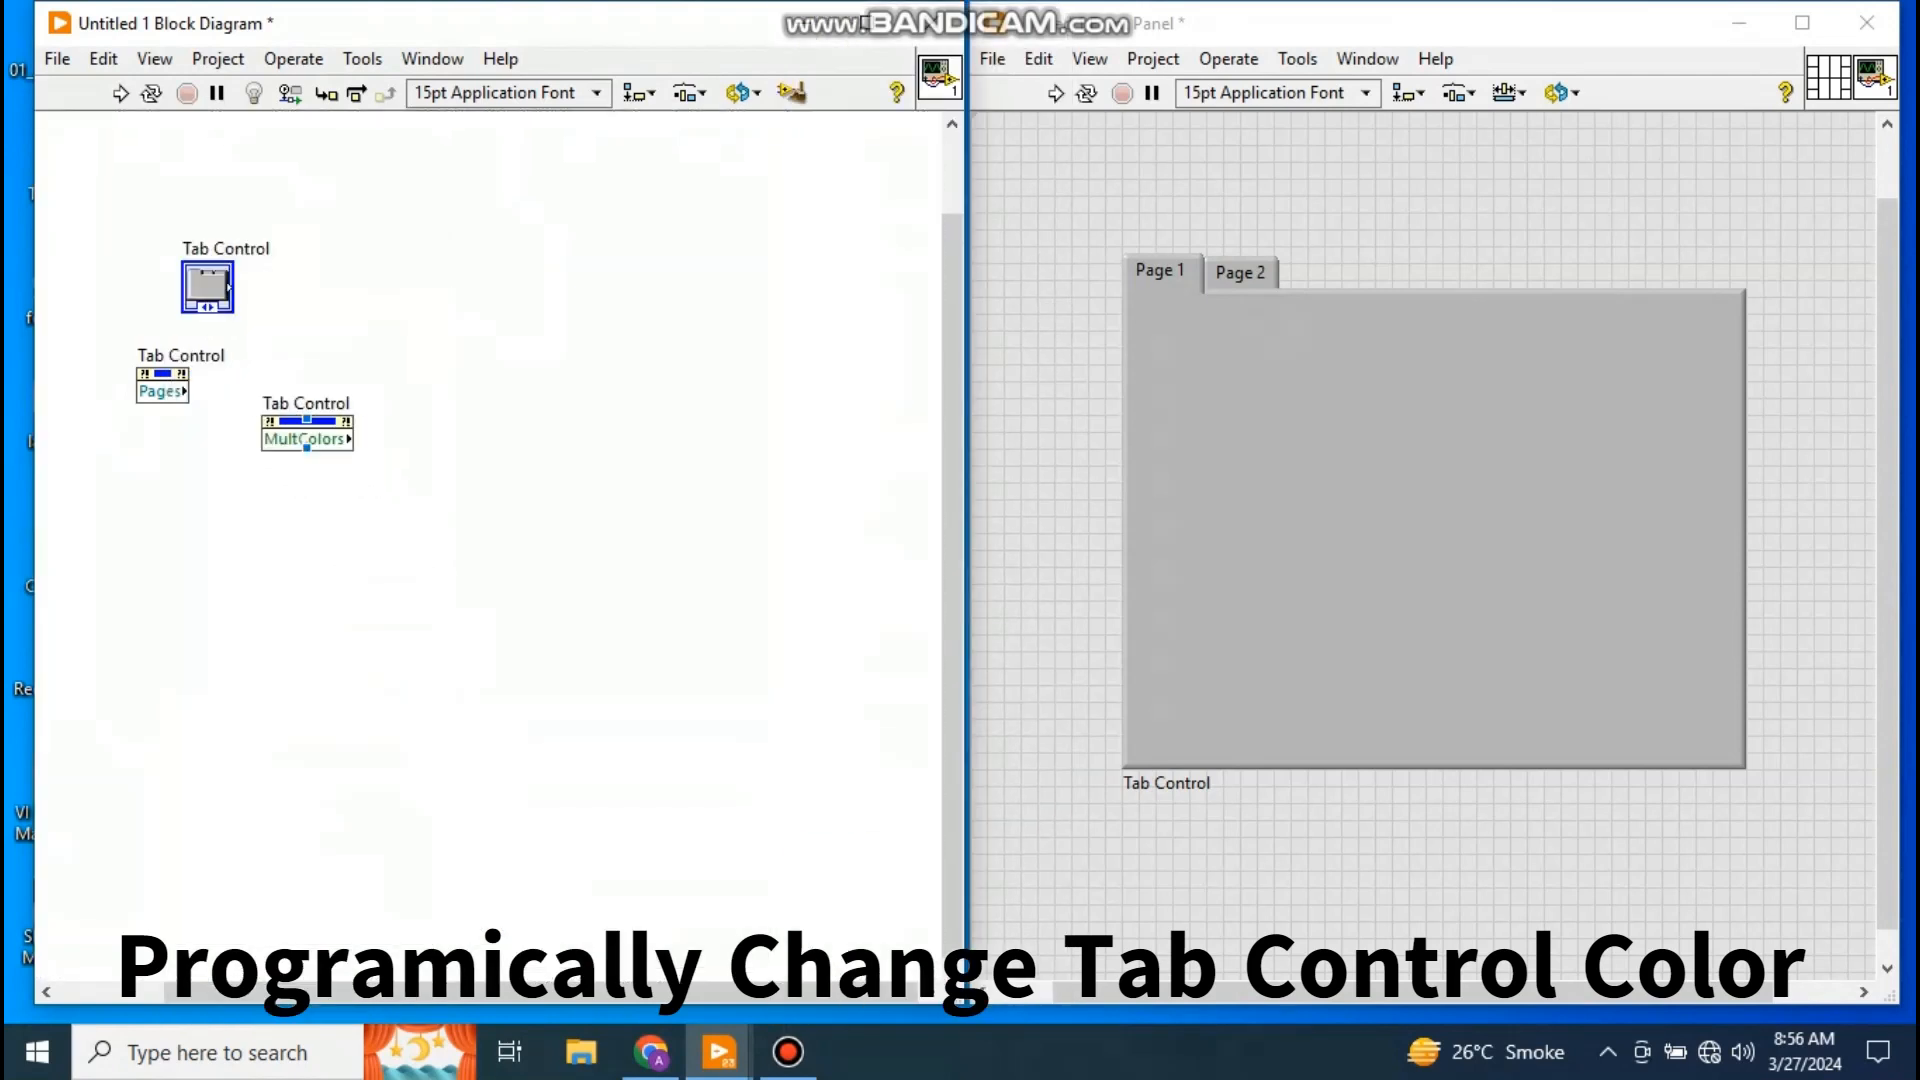
right_click(306, 437)
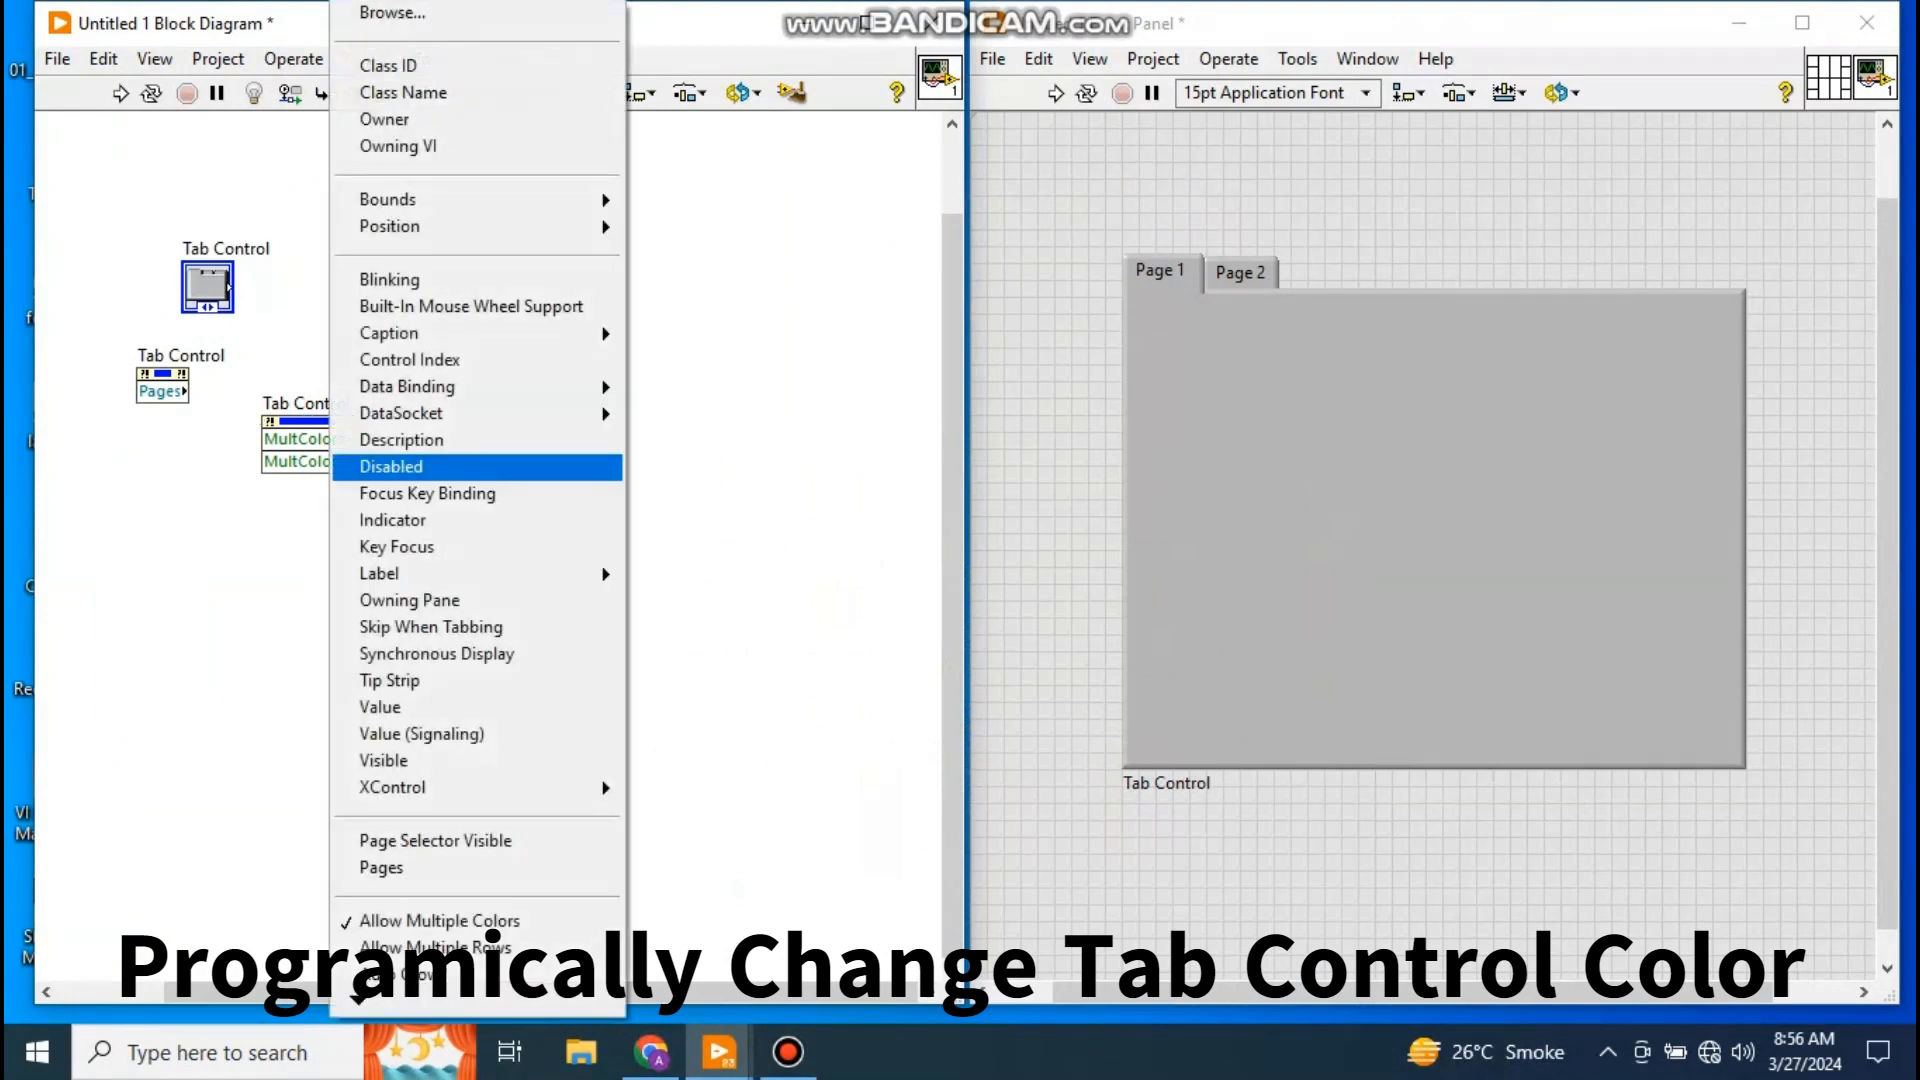
mouse_move(392, 787)
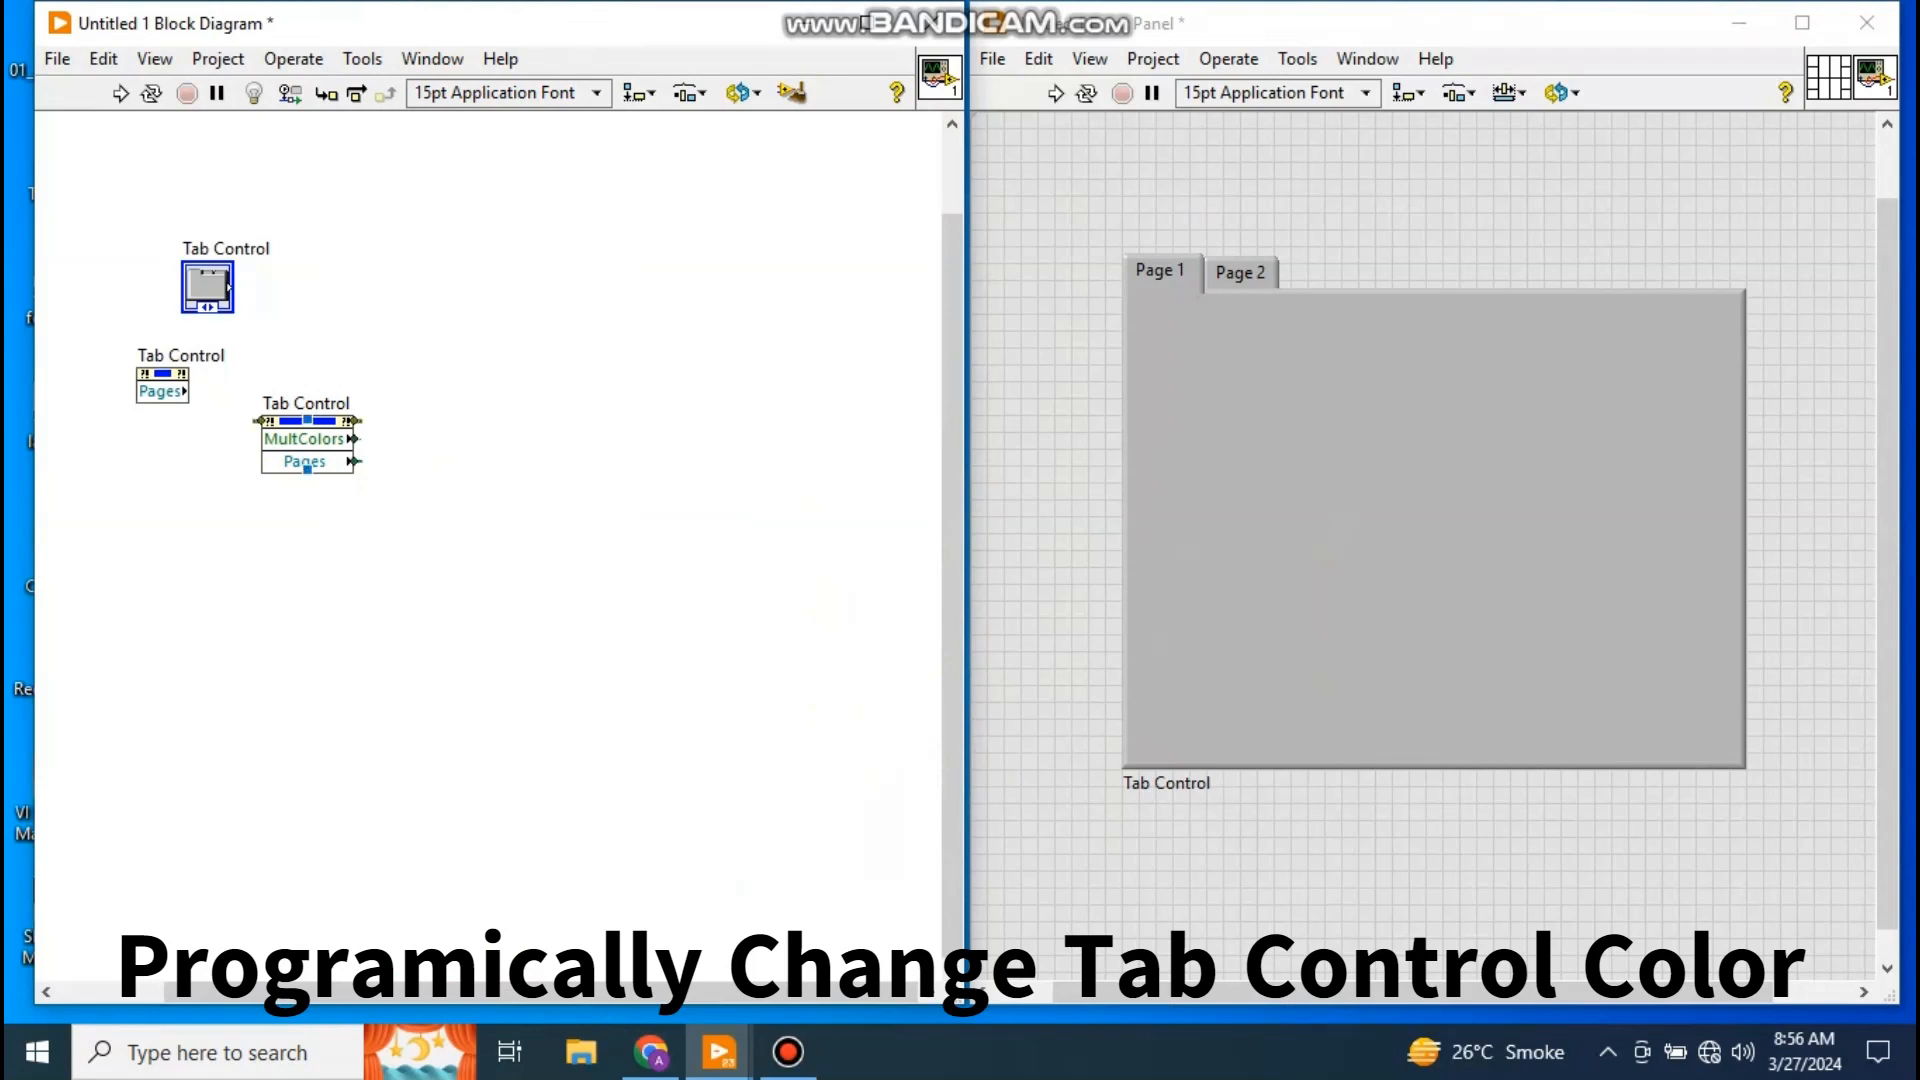
mouse_move(304, 438)
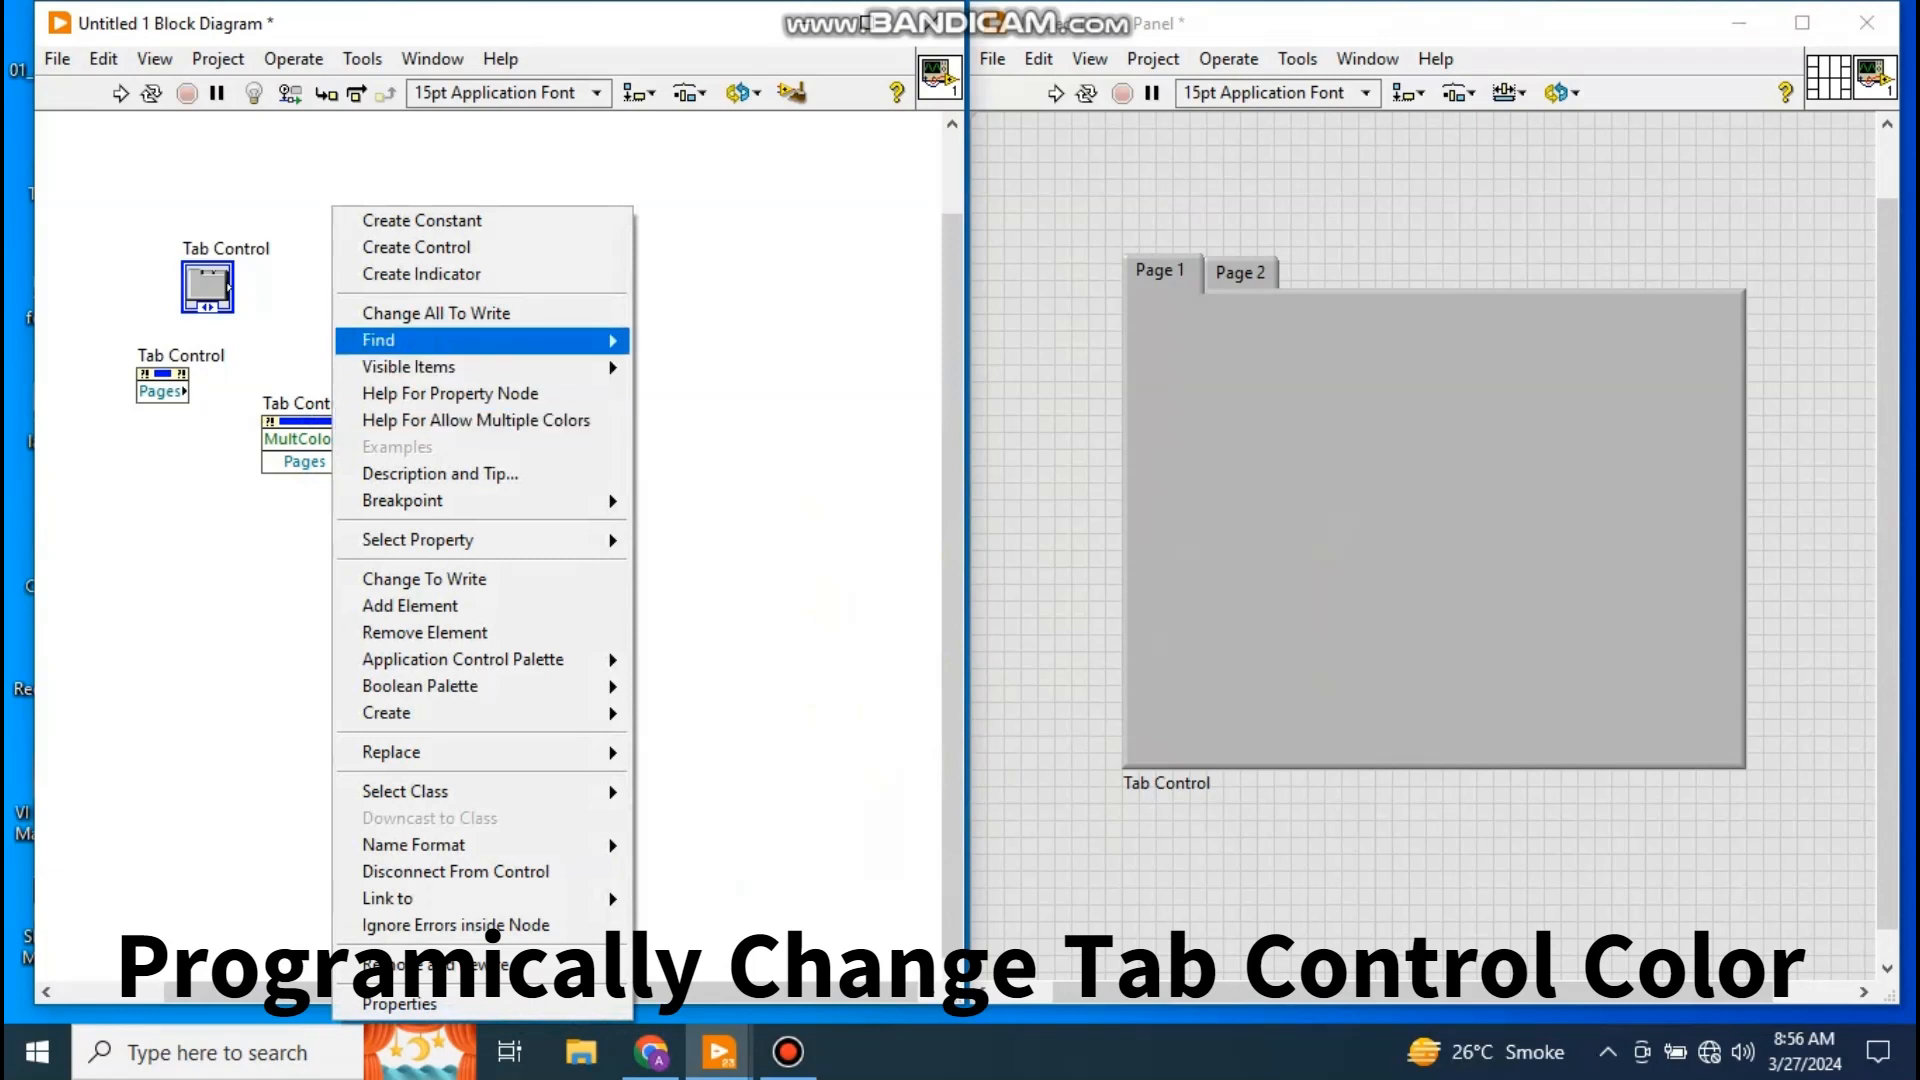
mouse_move(416, 540)
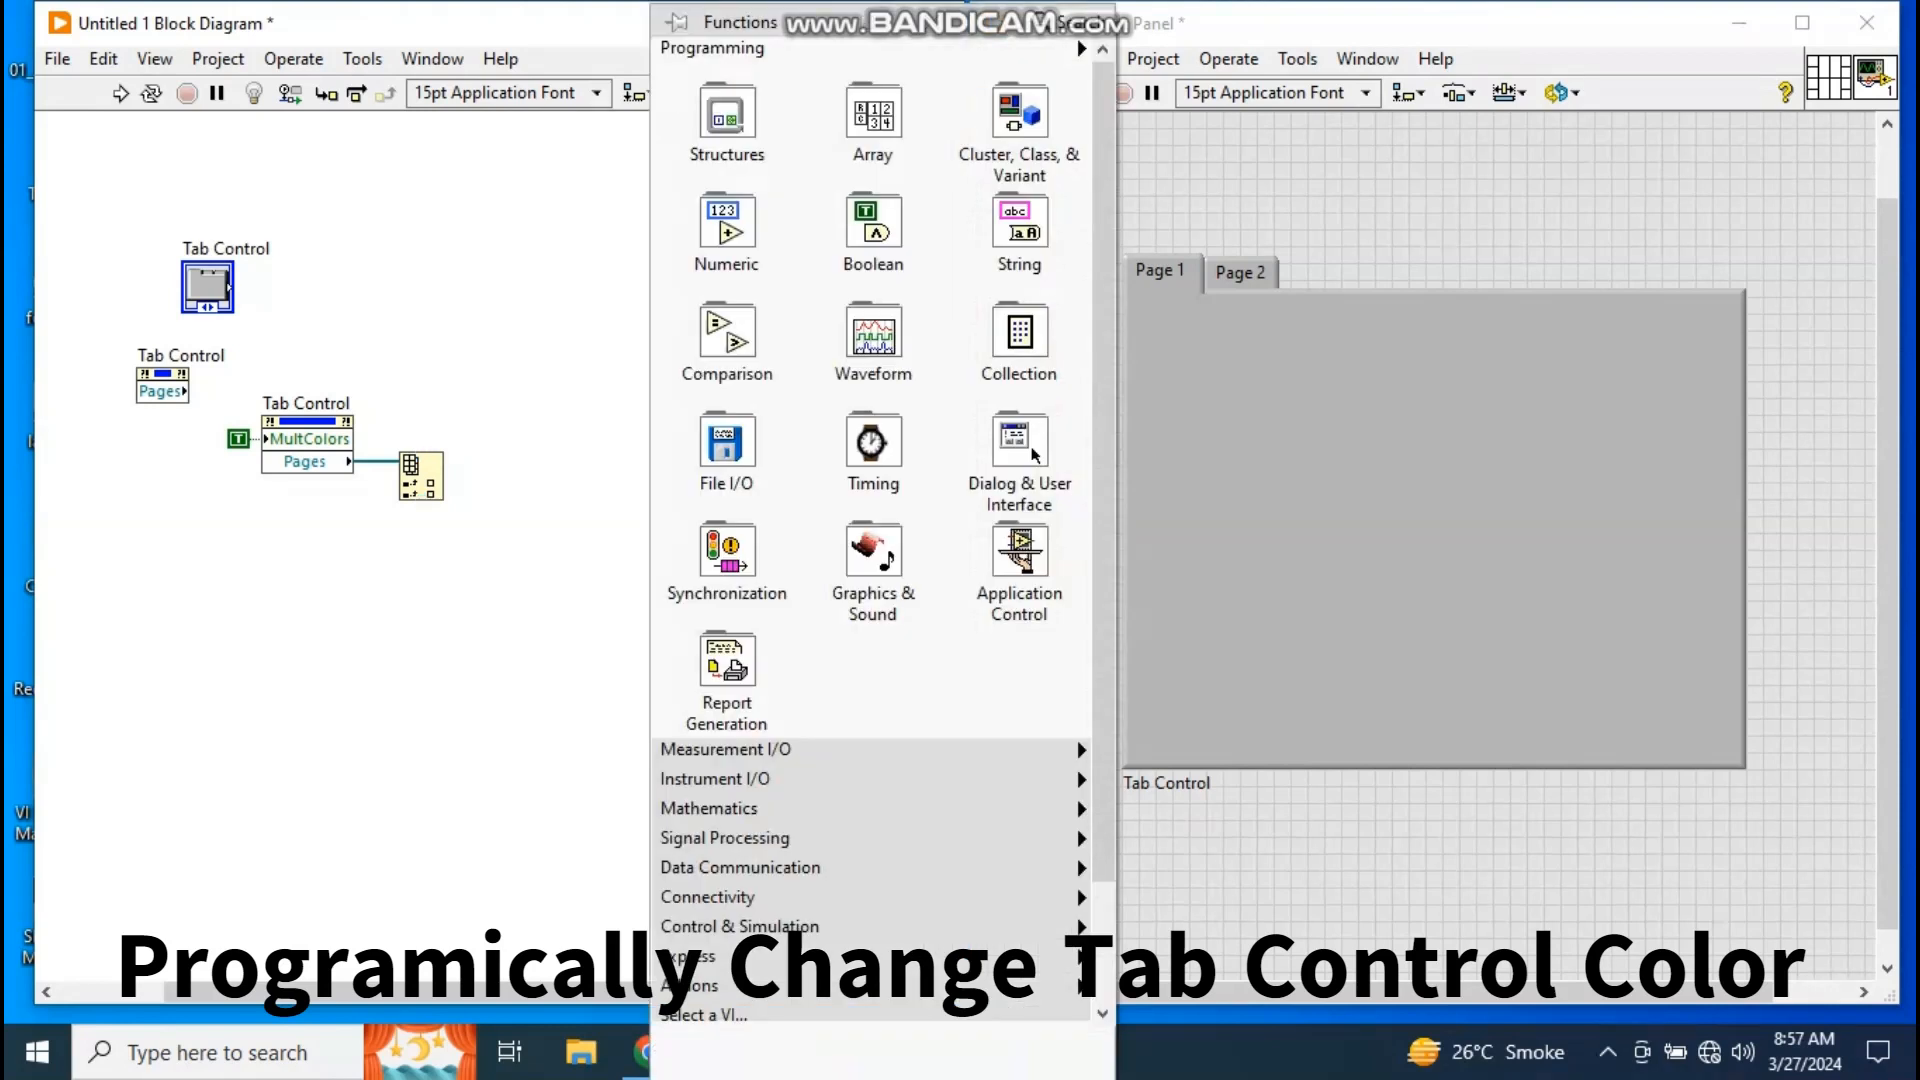
- Set the Page property node's property to Colors > FG Color
click(1019, 563)
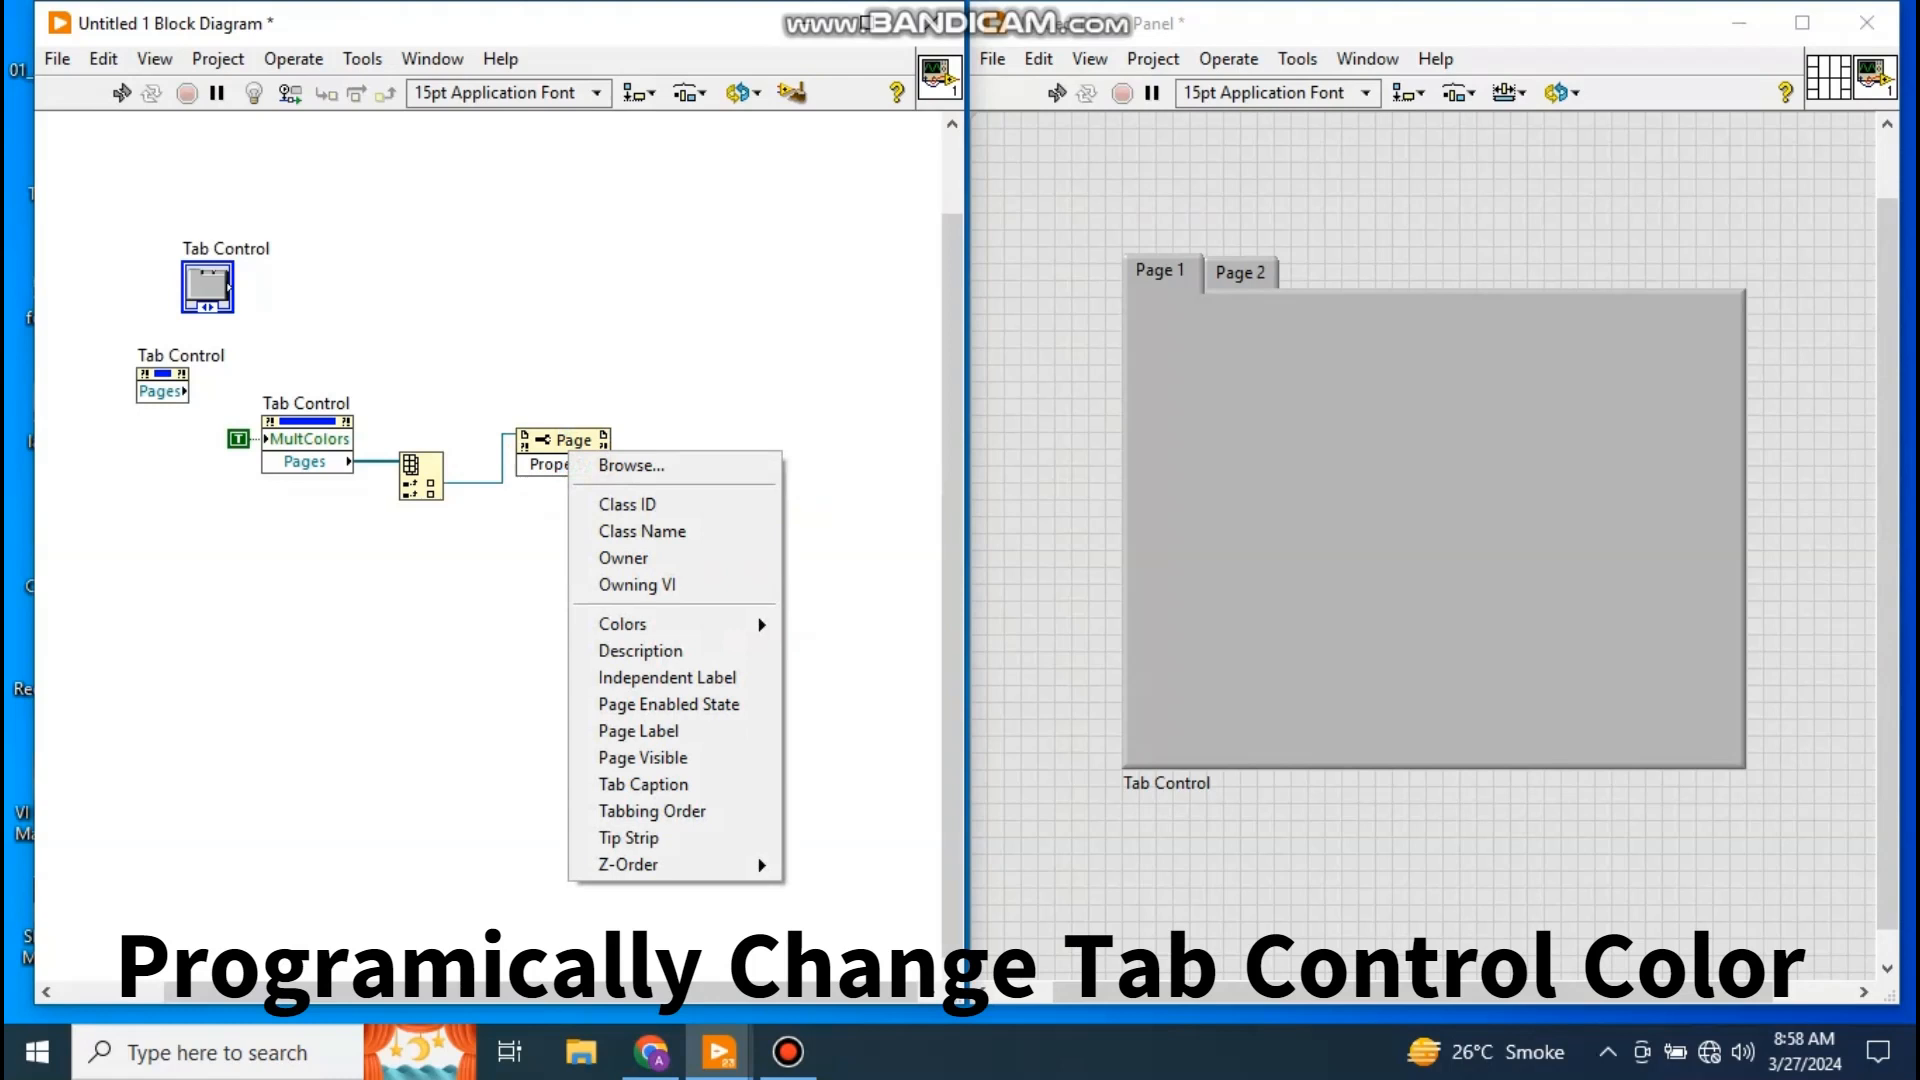
mouse_move(623, 622)
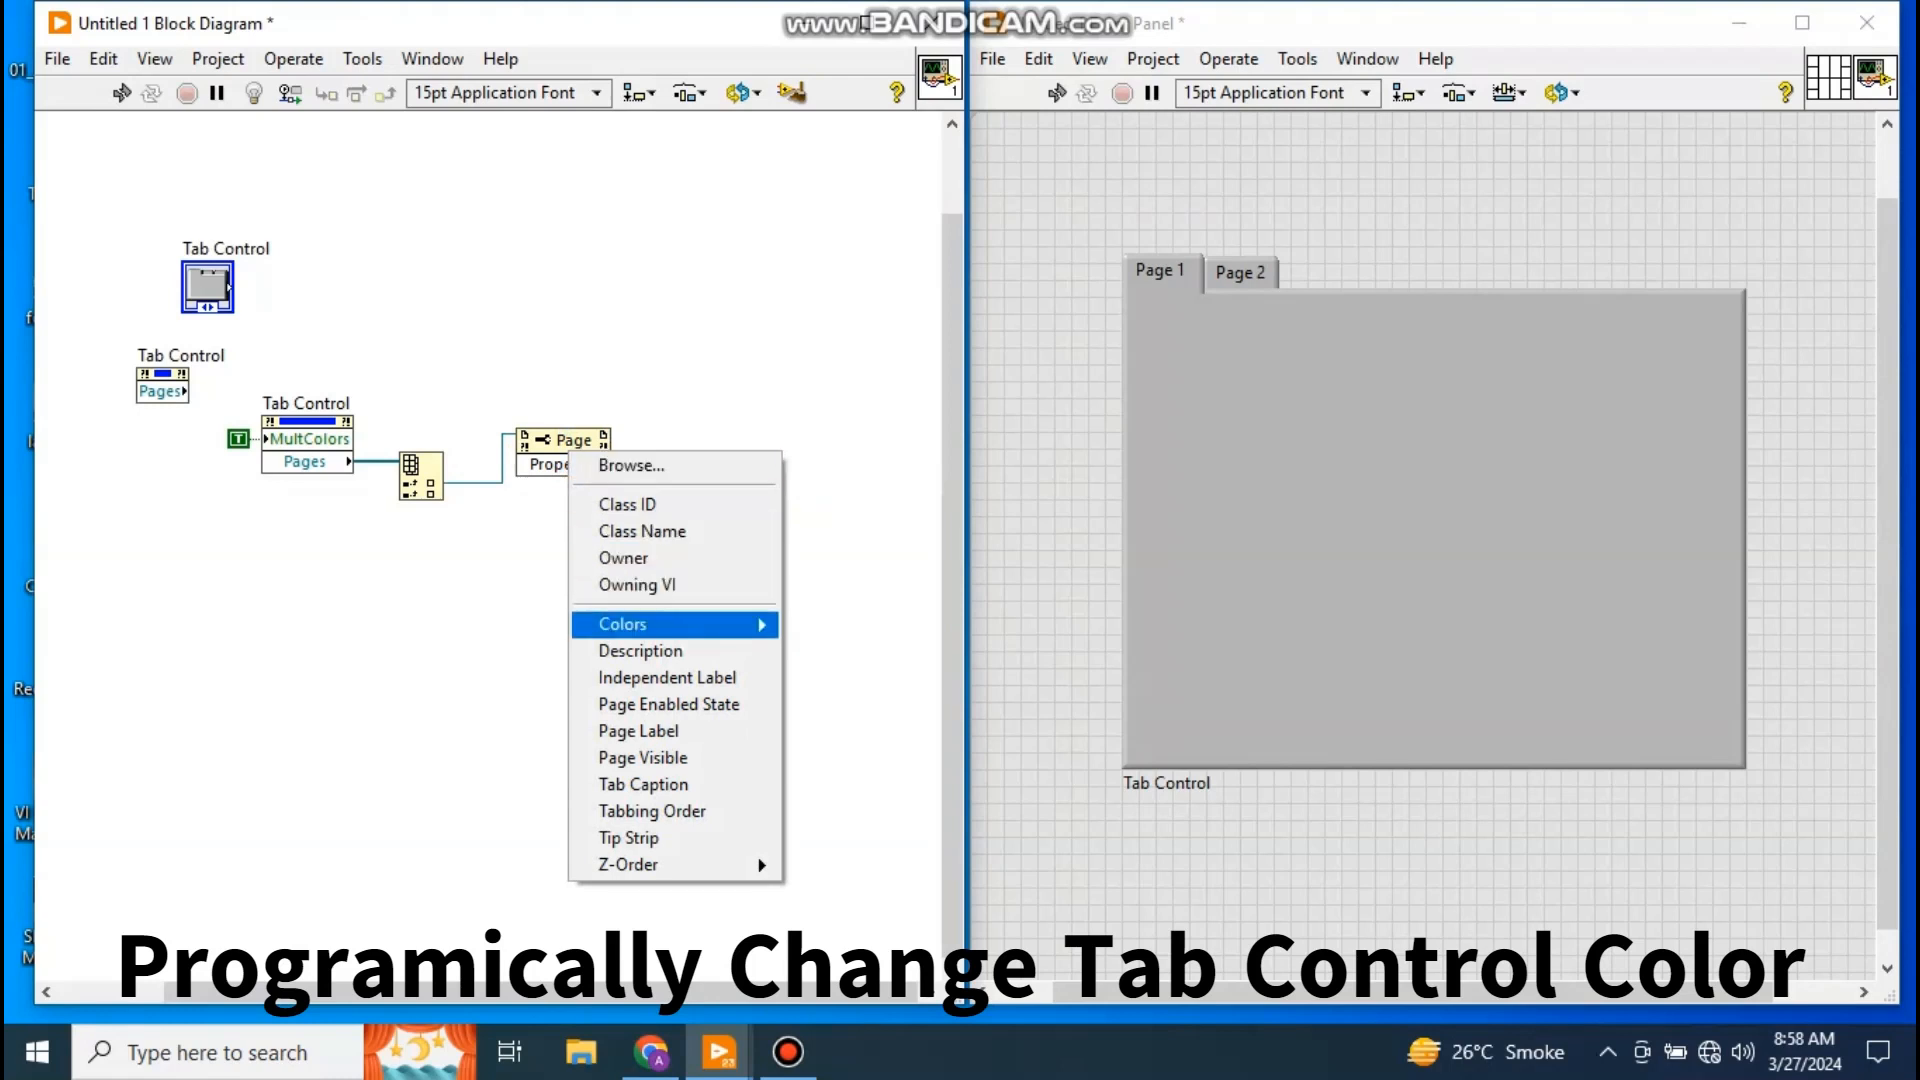
mouse_move(623, 623)
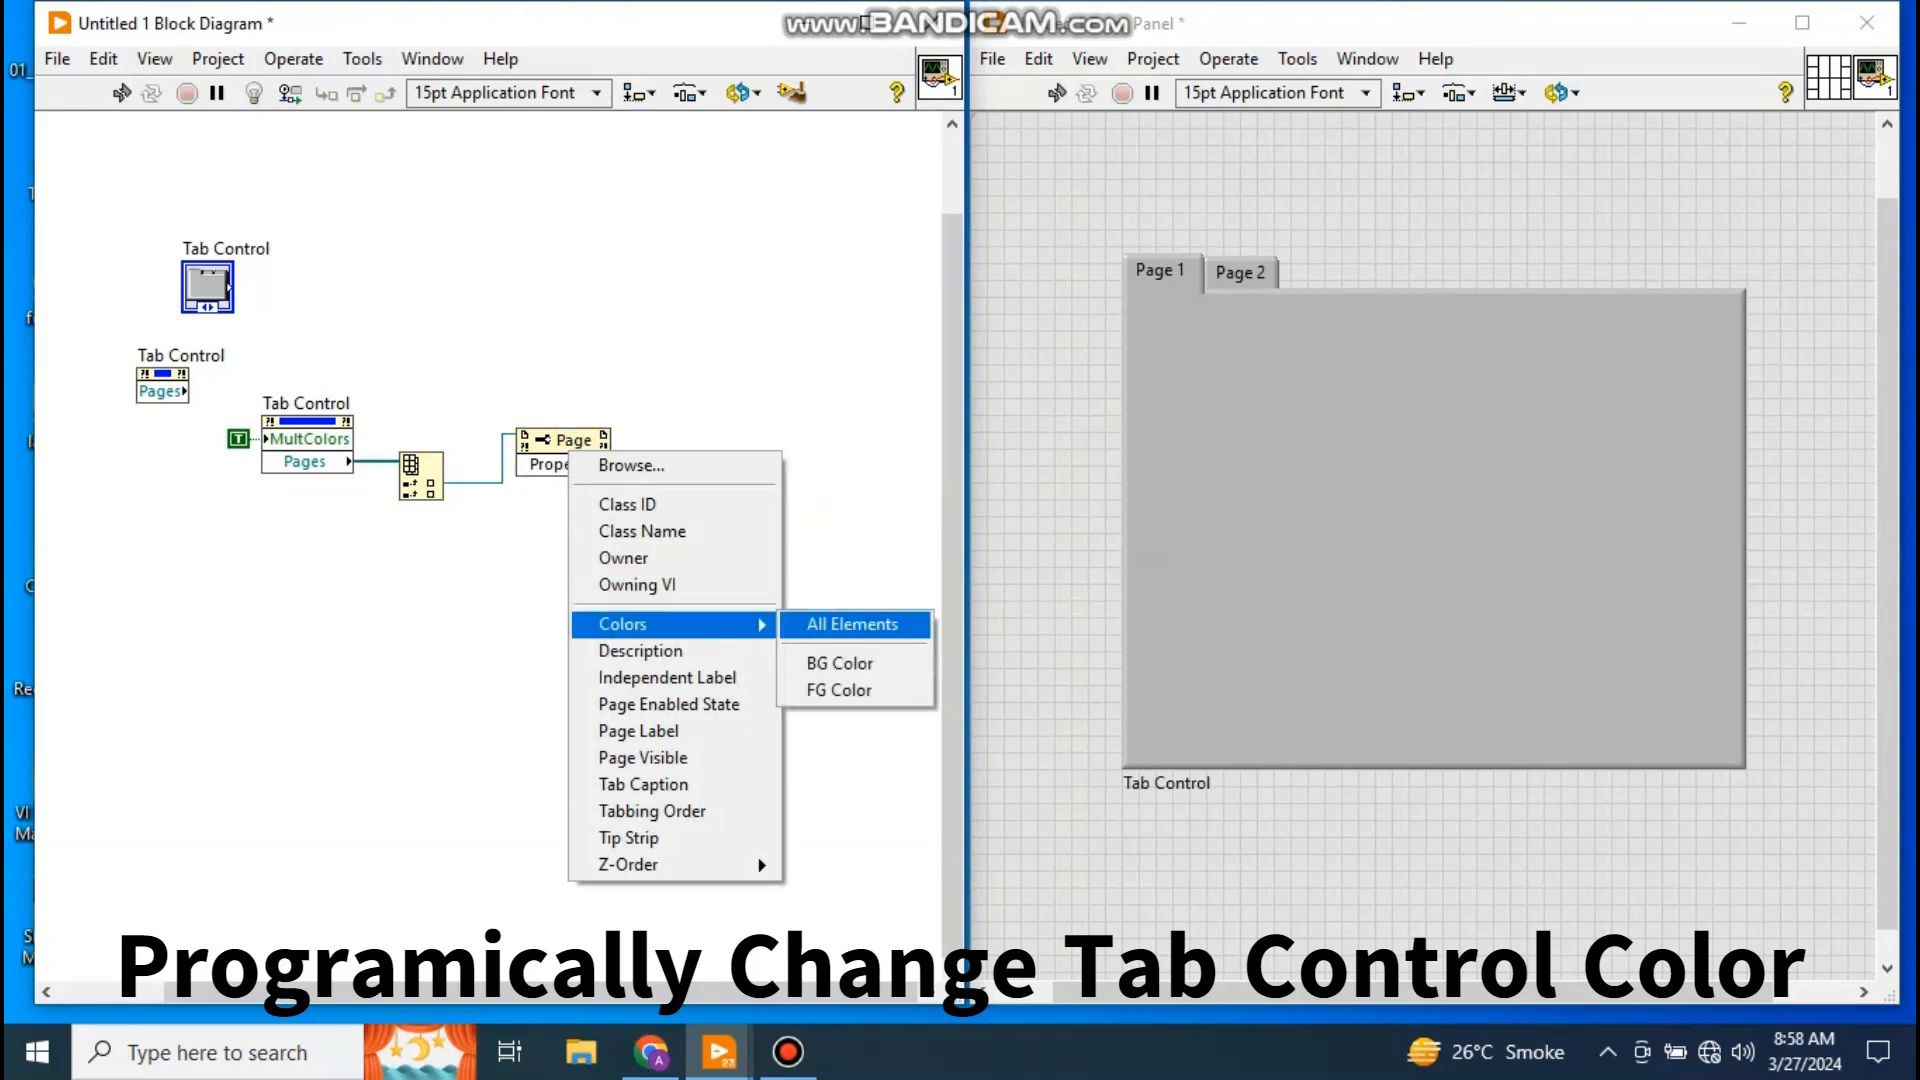
click(839, 689)
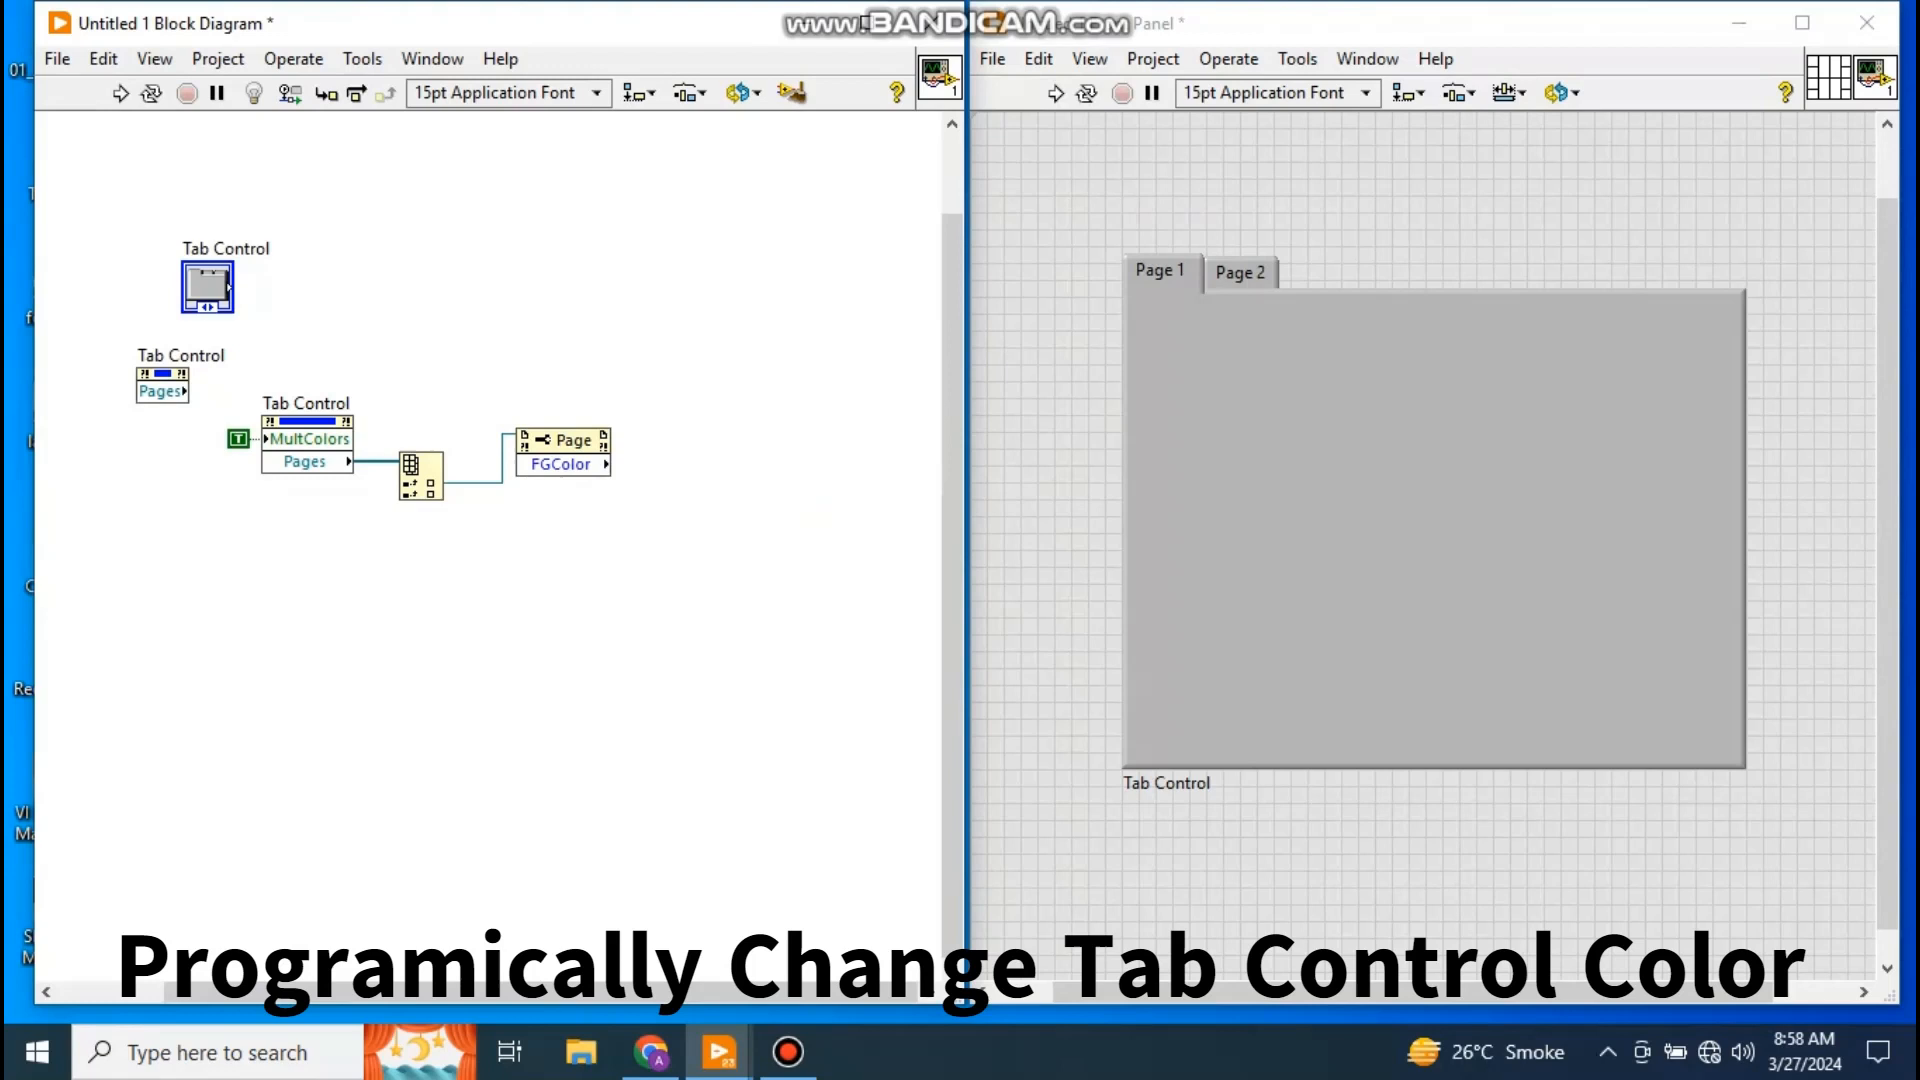
mouse_move(415, 471)
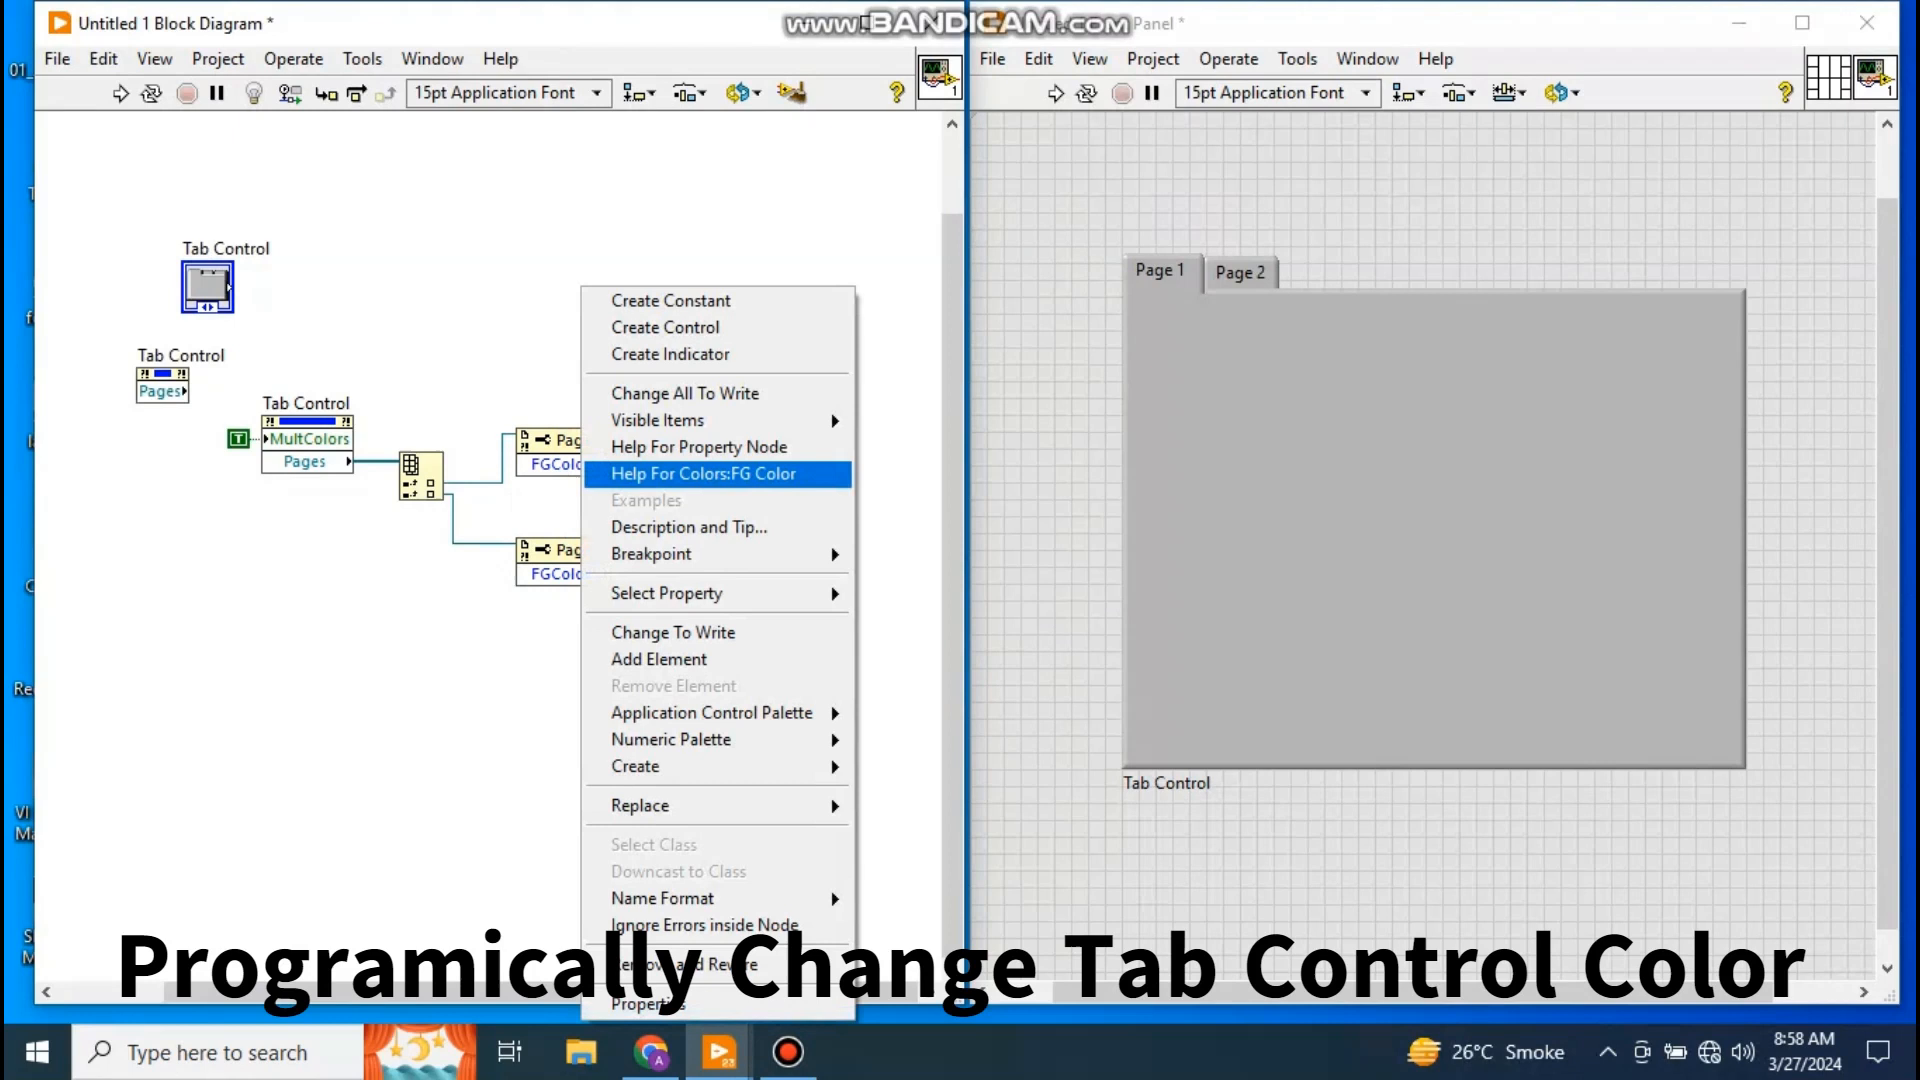
mouse_move(687, 527)
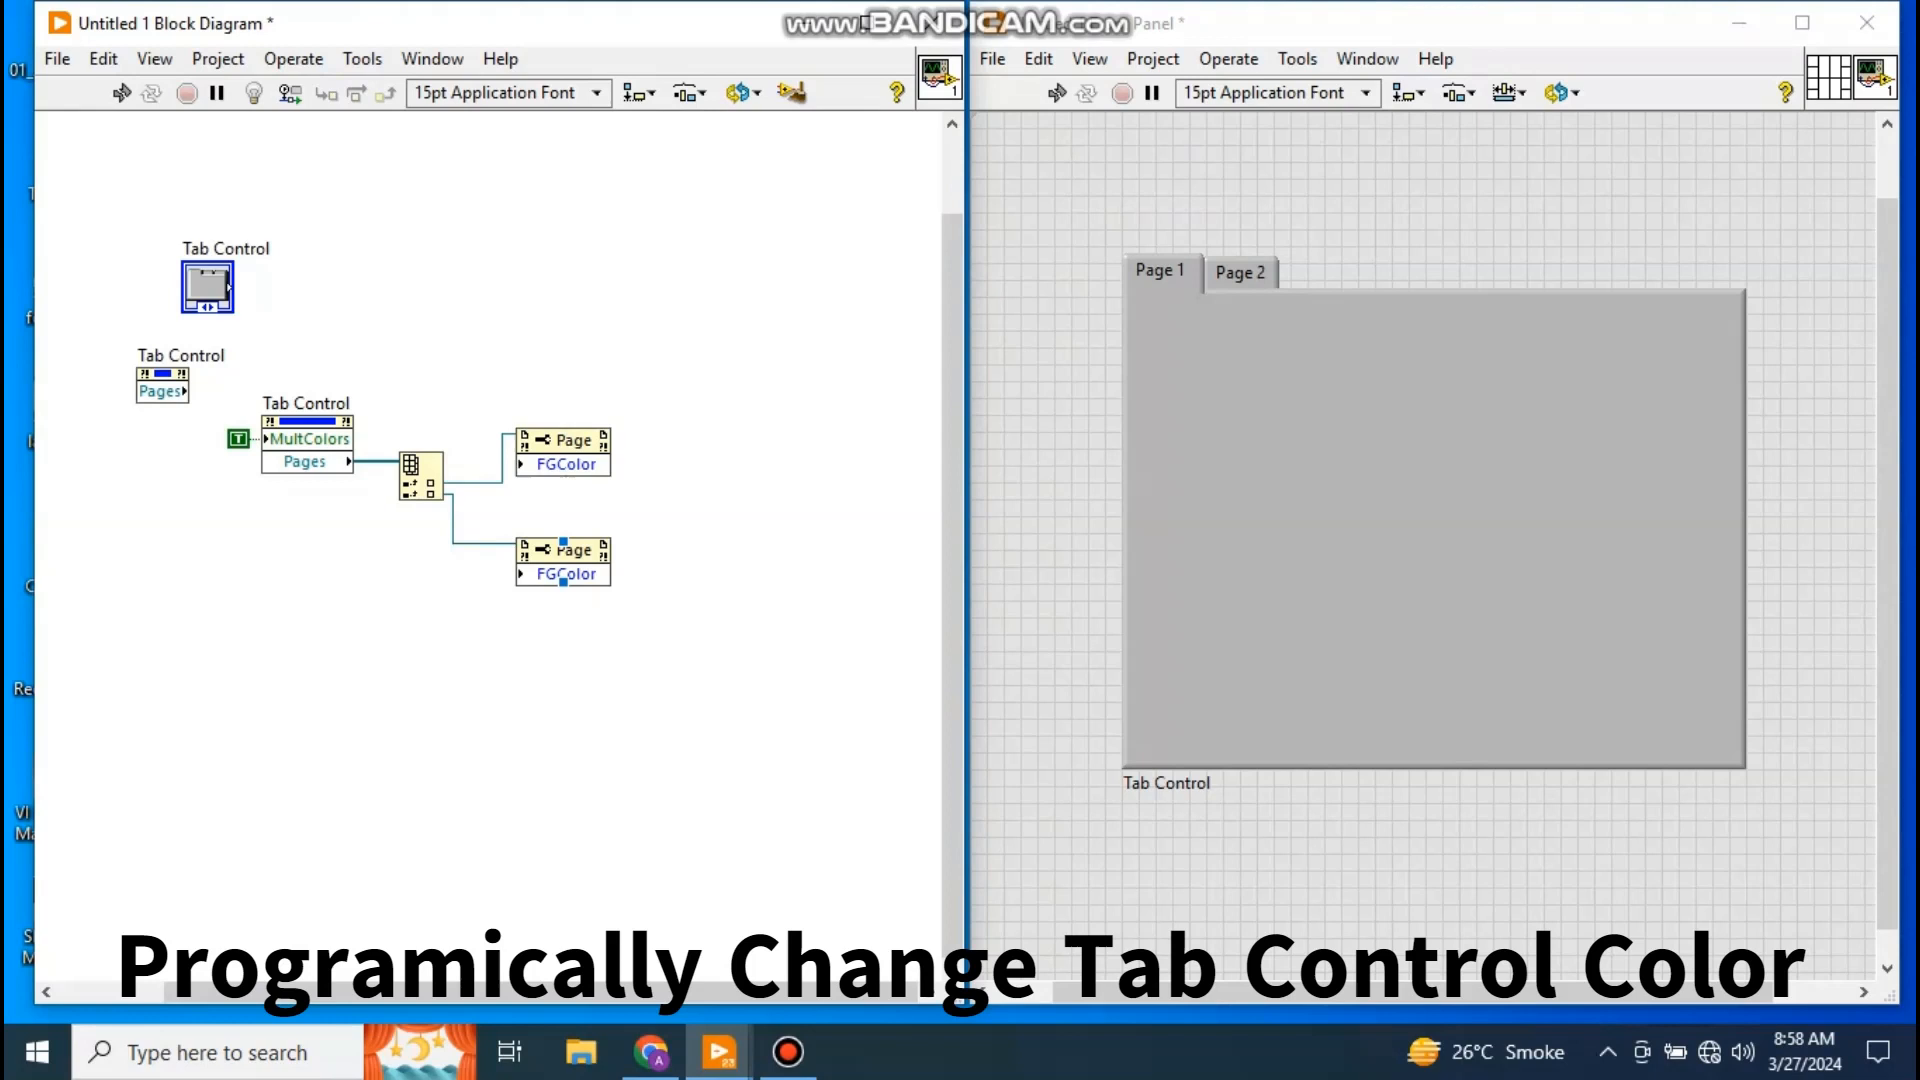
- Bring up the Controls palette on the front panel
click(1432, 527)
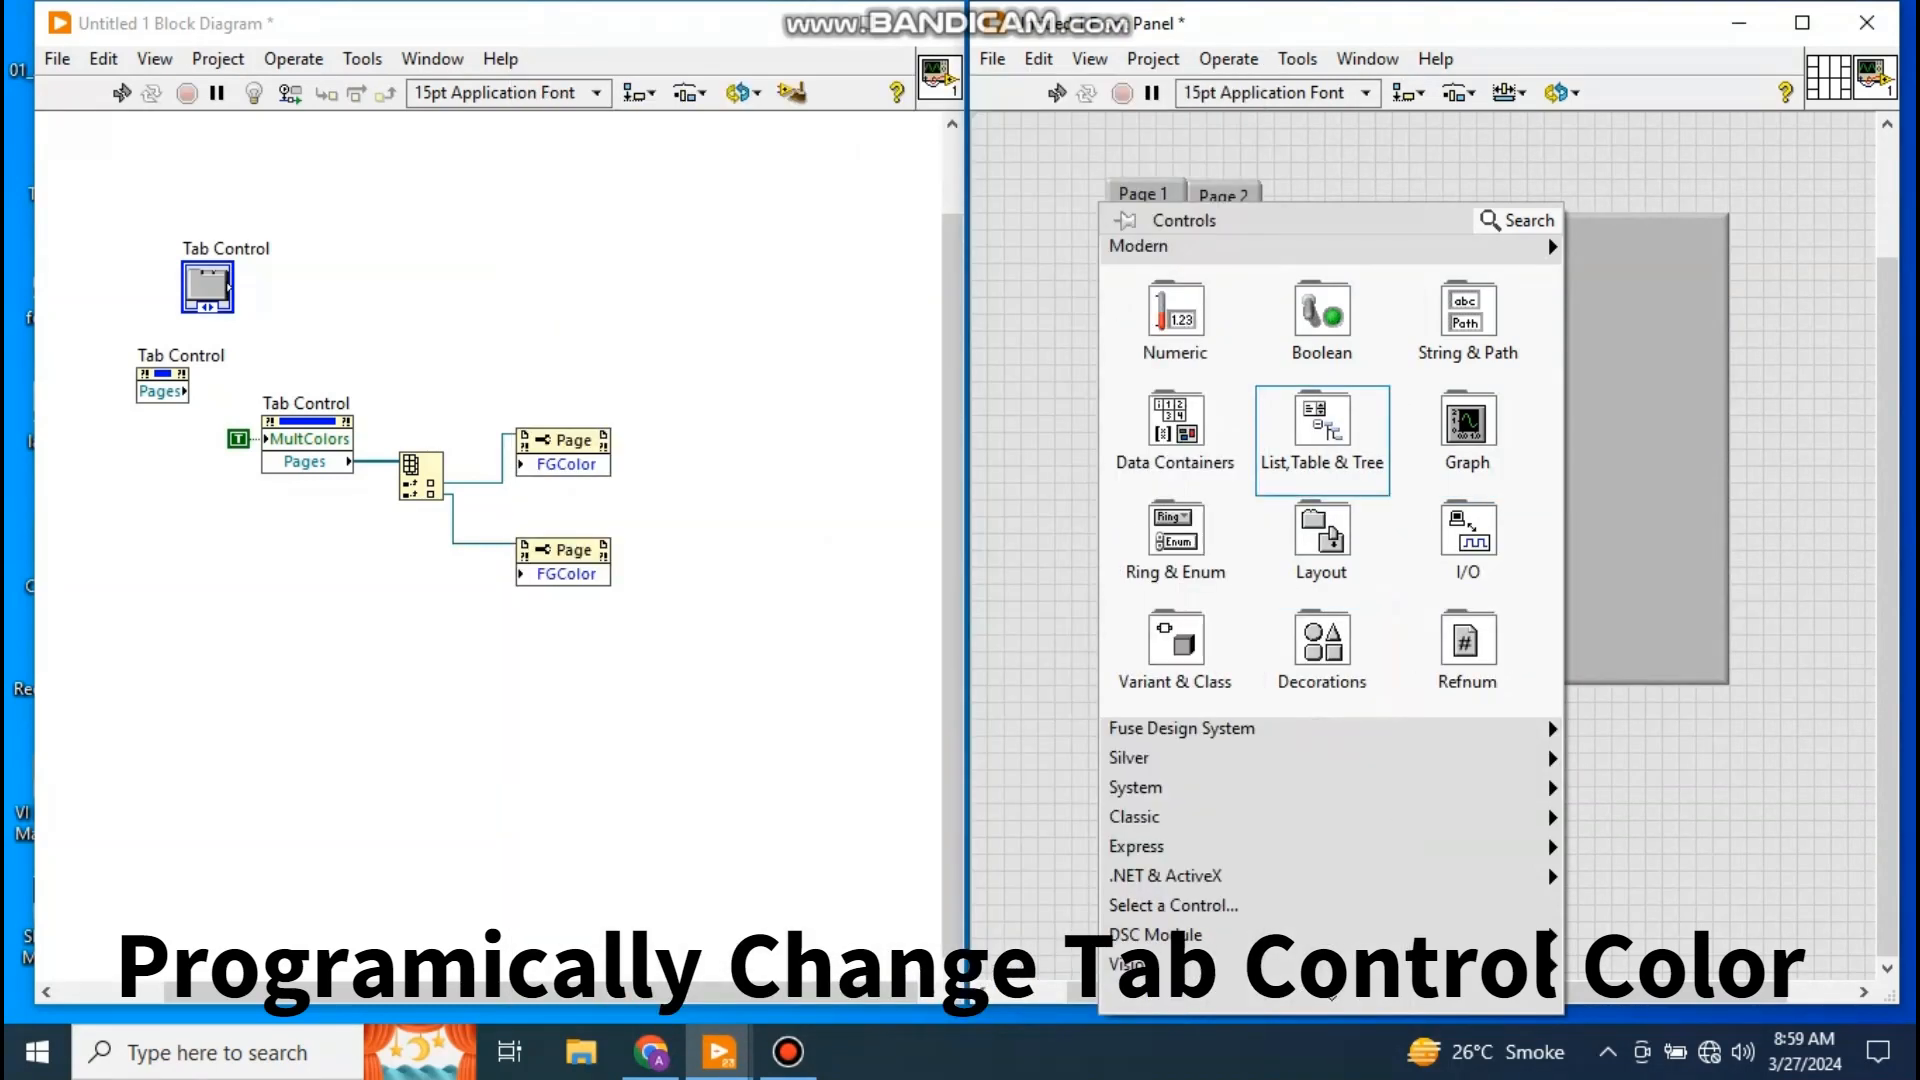
- Place two Framed Color Box controls labelled 'Page 1 Color' and 'Page 2 Color'
click(1173, 321)
text(Page 1 Cl)
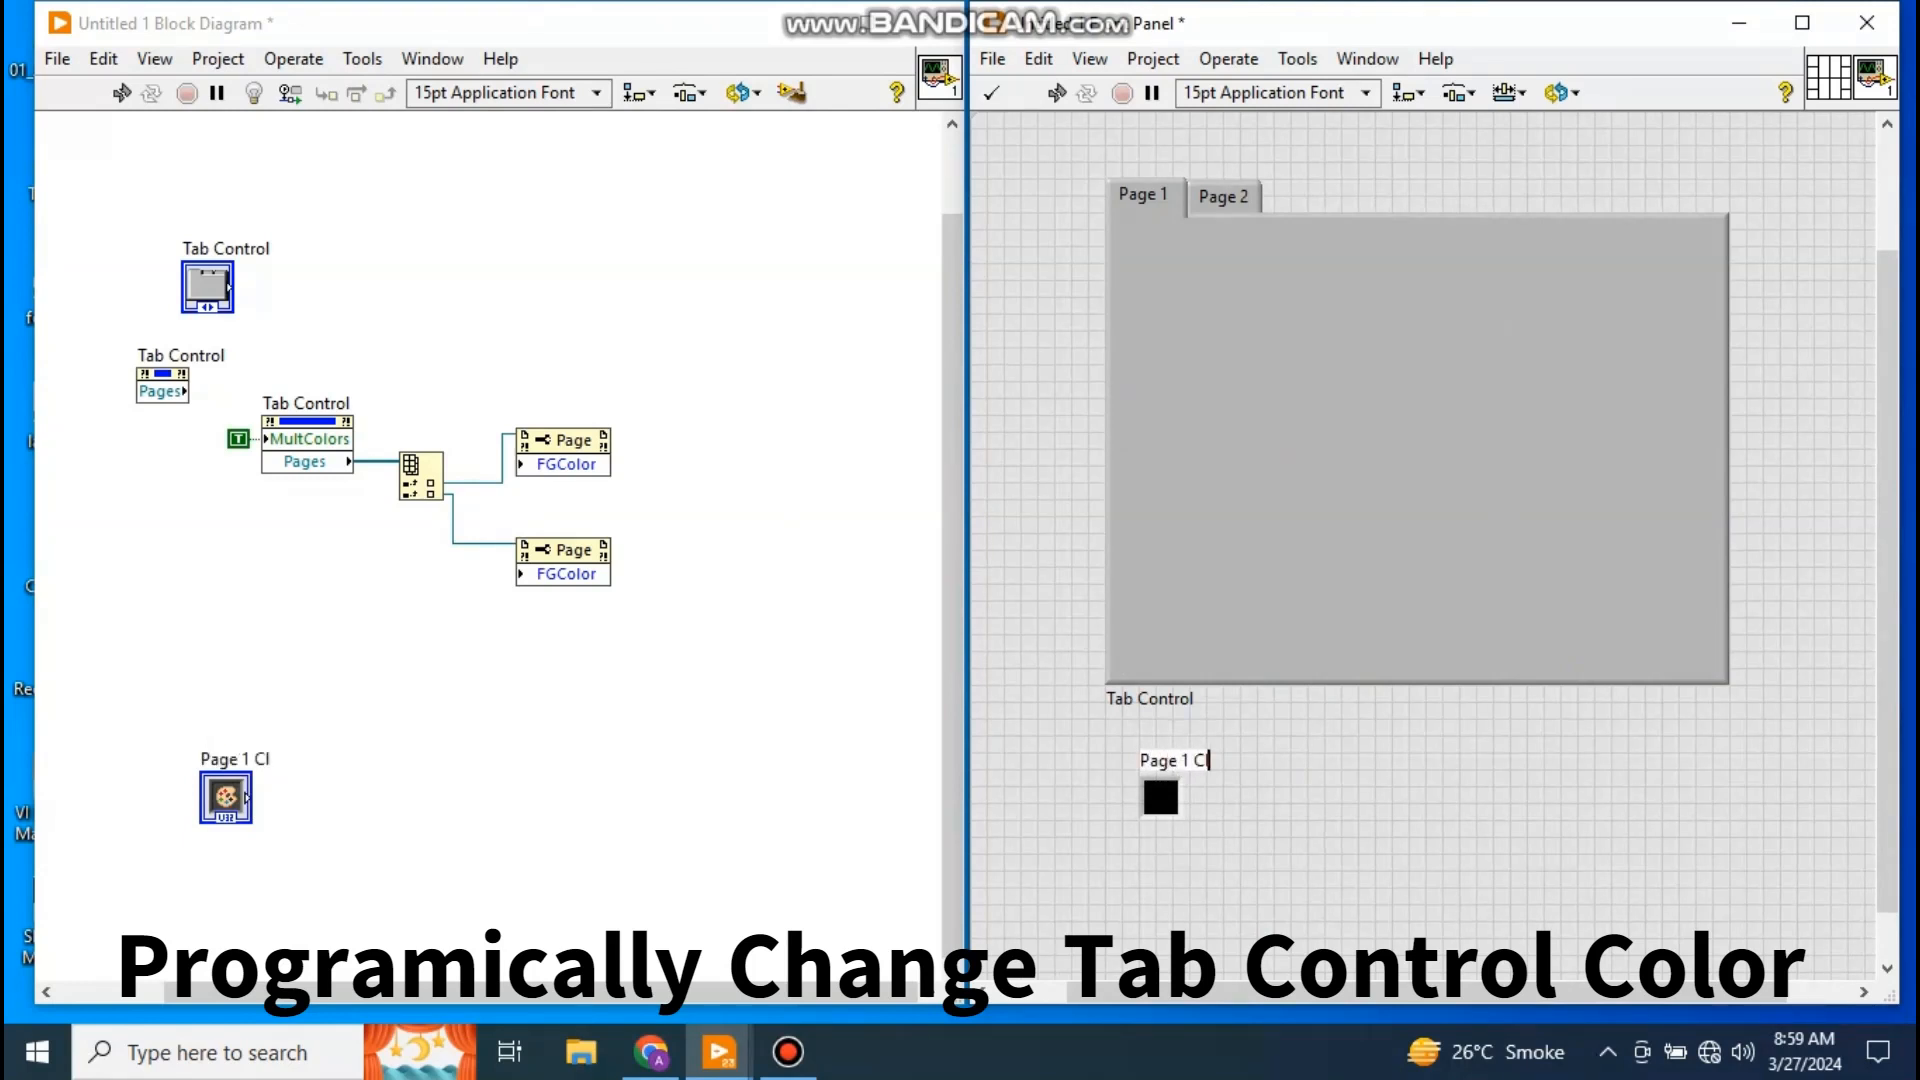
text(olor)
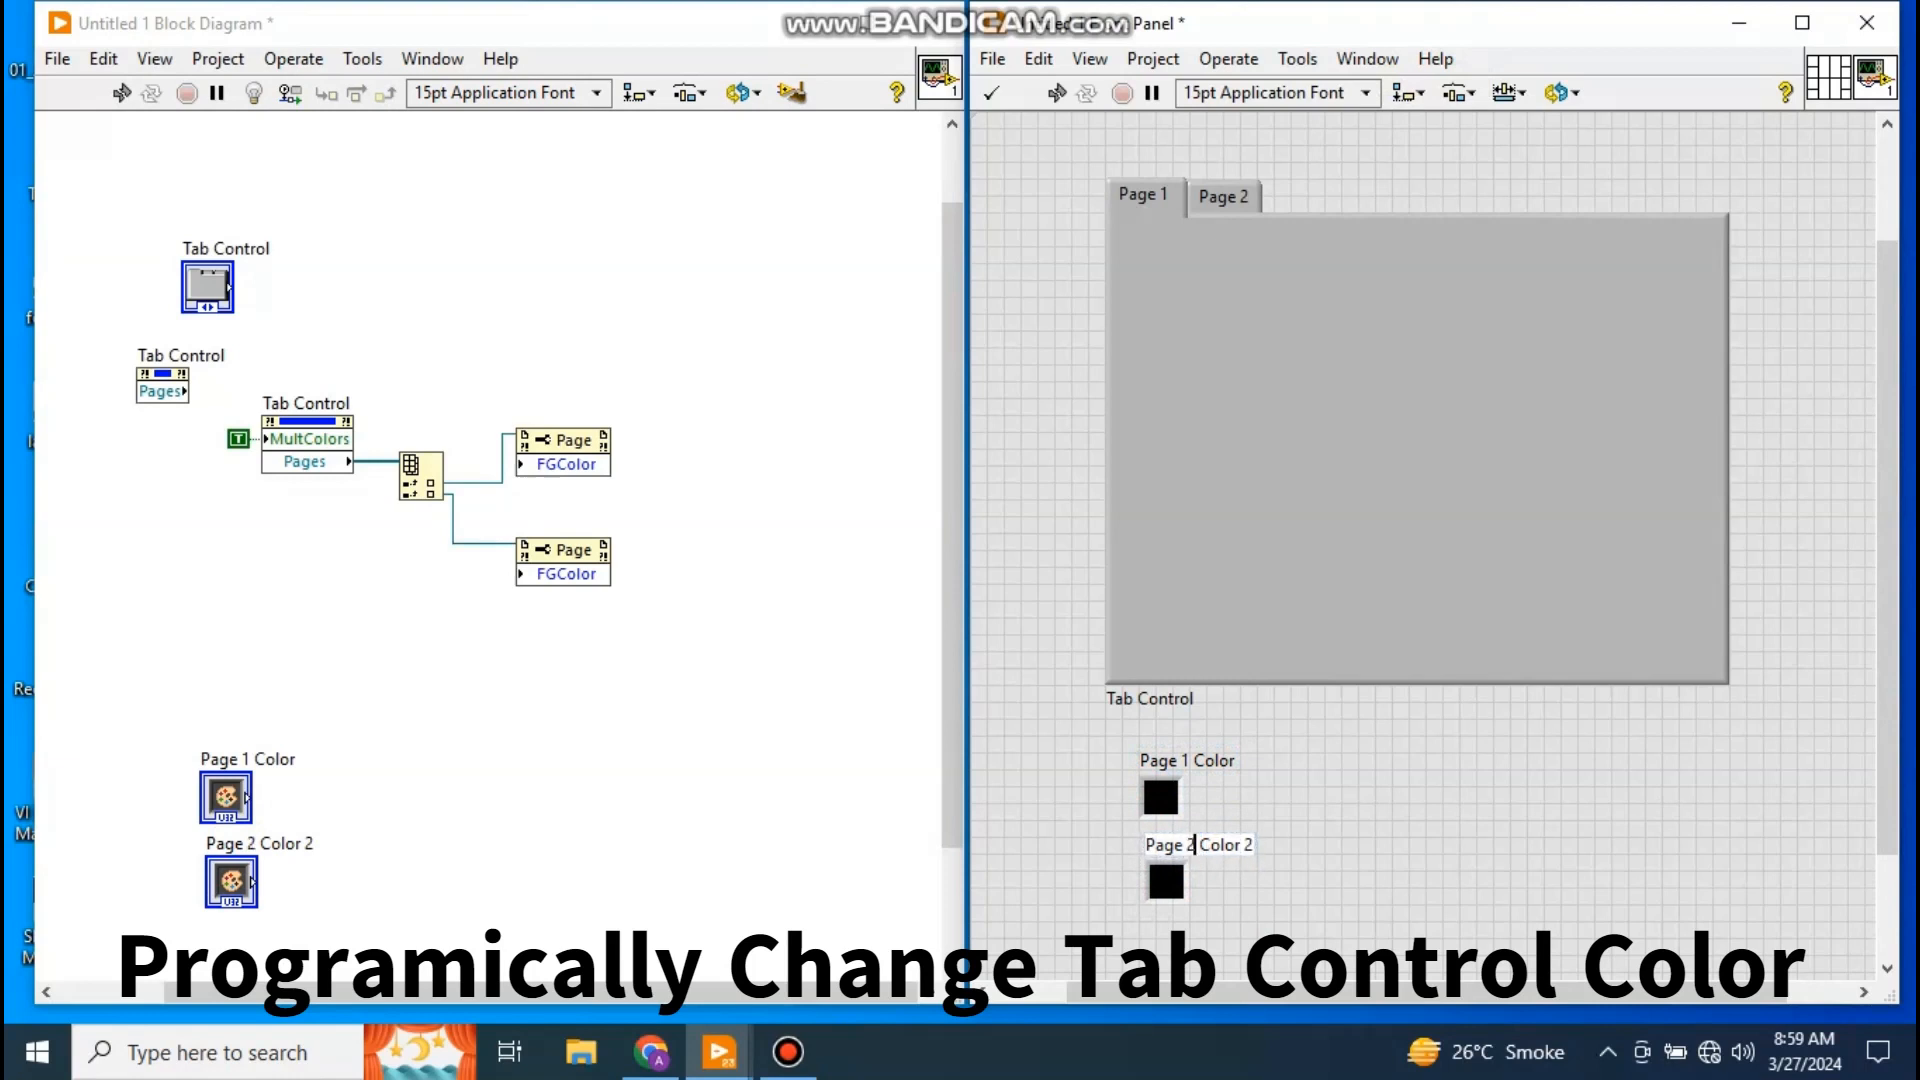
key(Backspace)
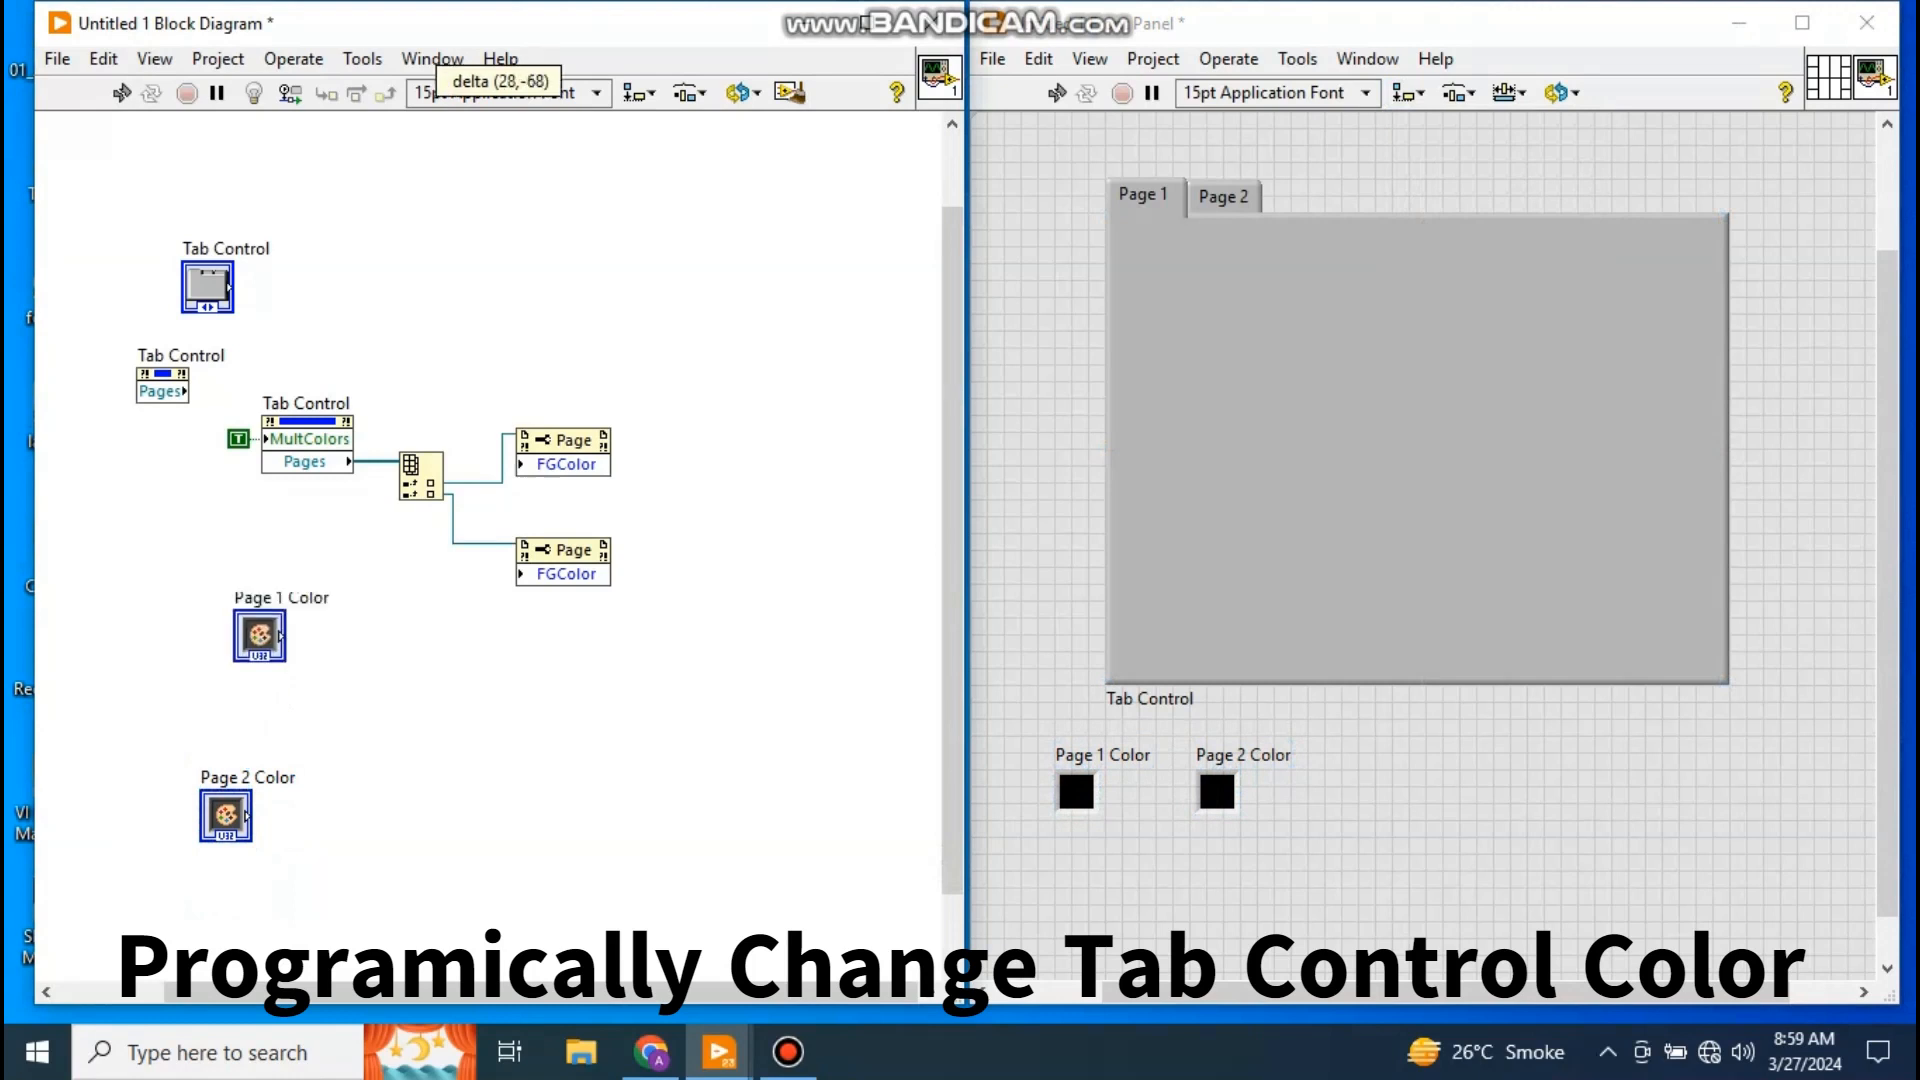
- Wire the Page 1 Color and Page 2 Color terminals to their FGColor inputs
drag(260, 634, 429, 367)
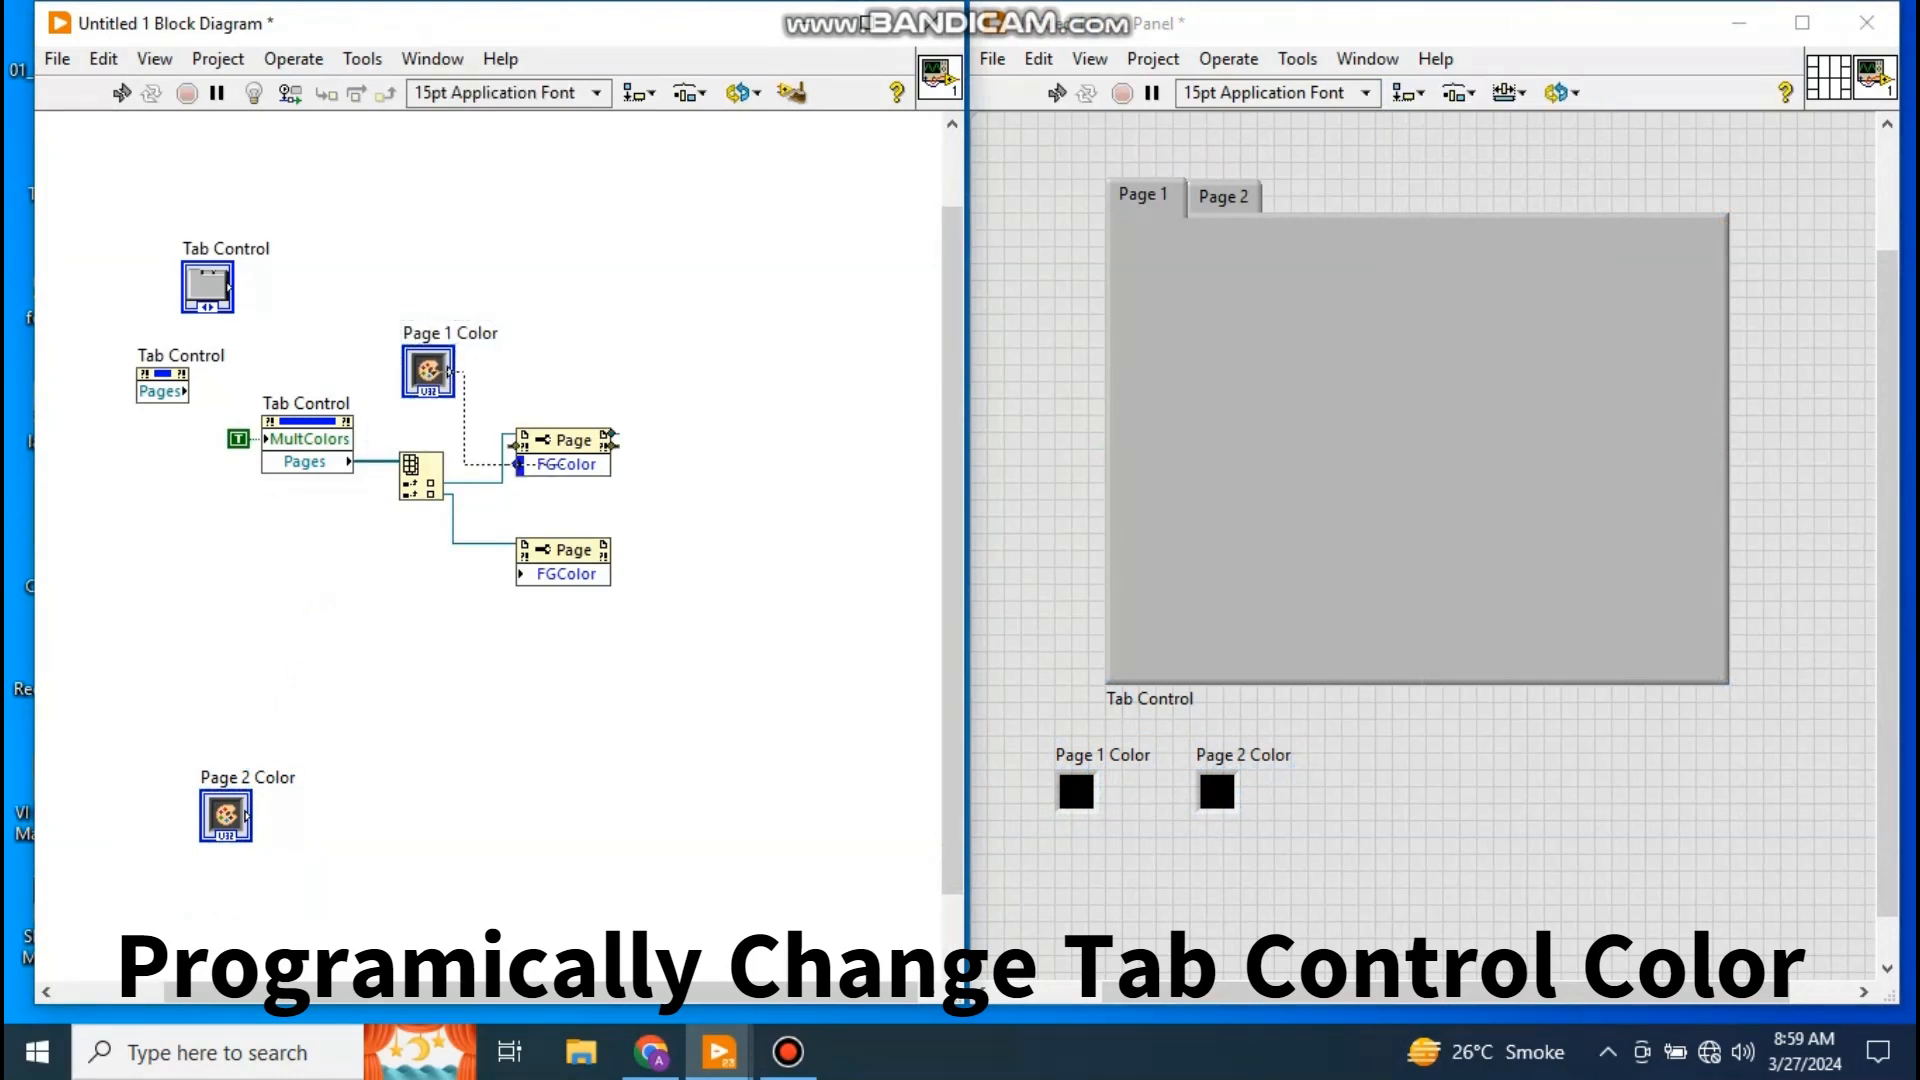
drag(225, 817, 285, 642)
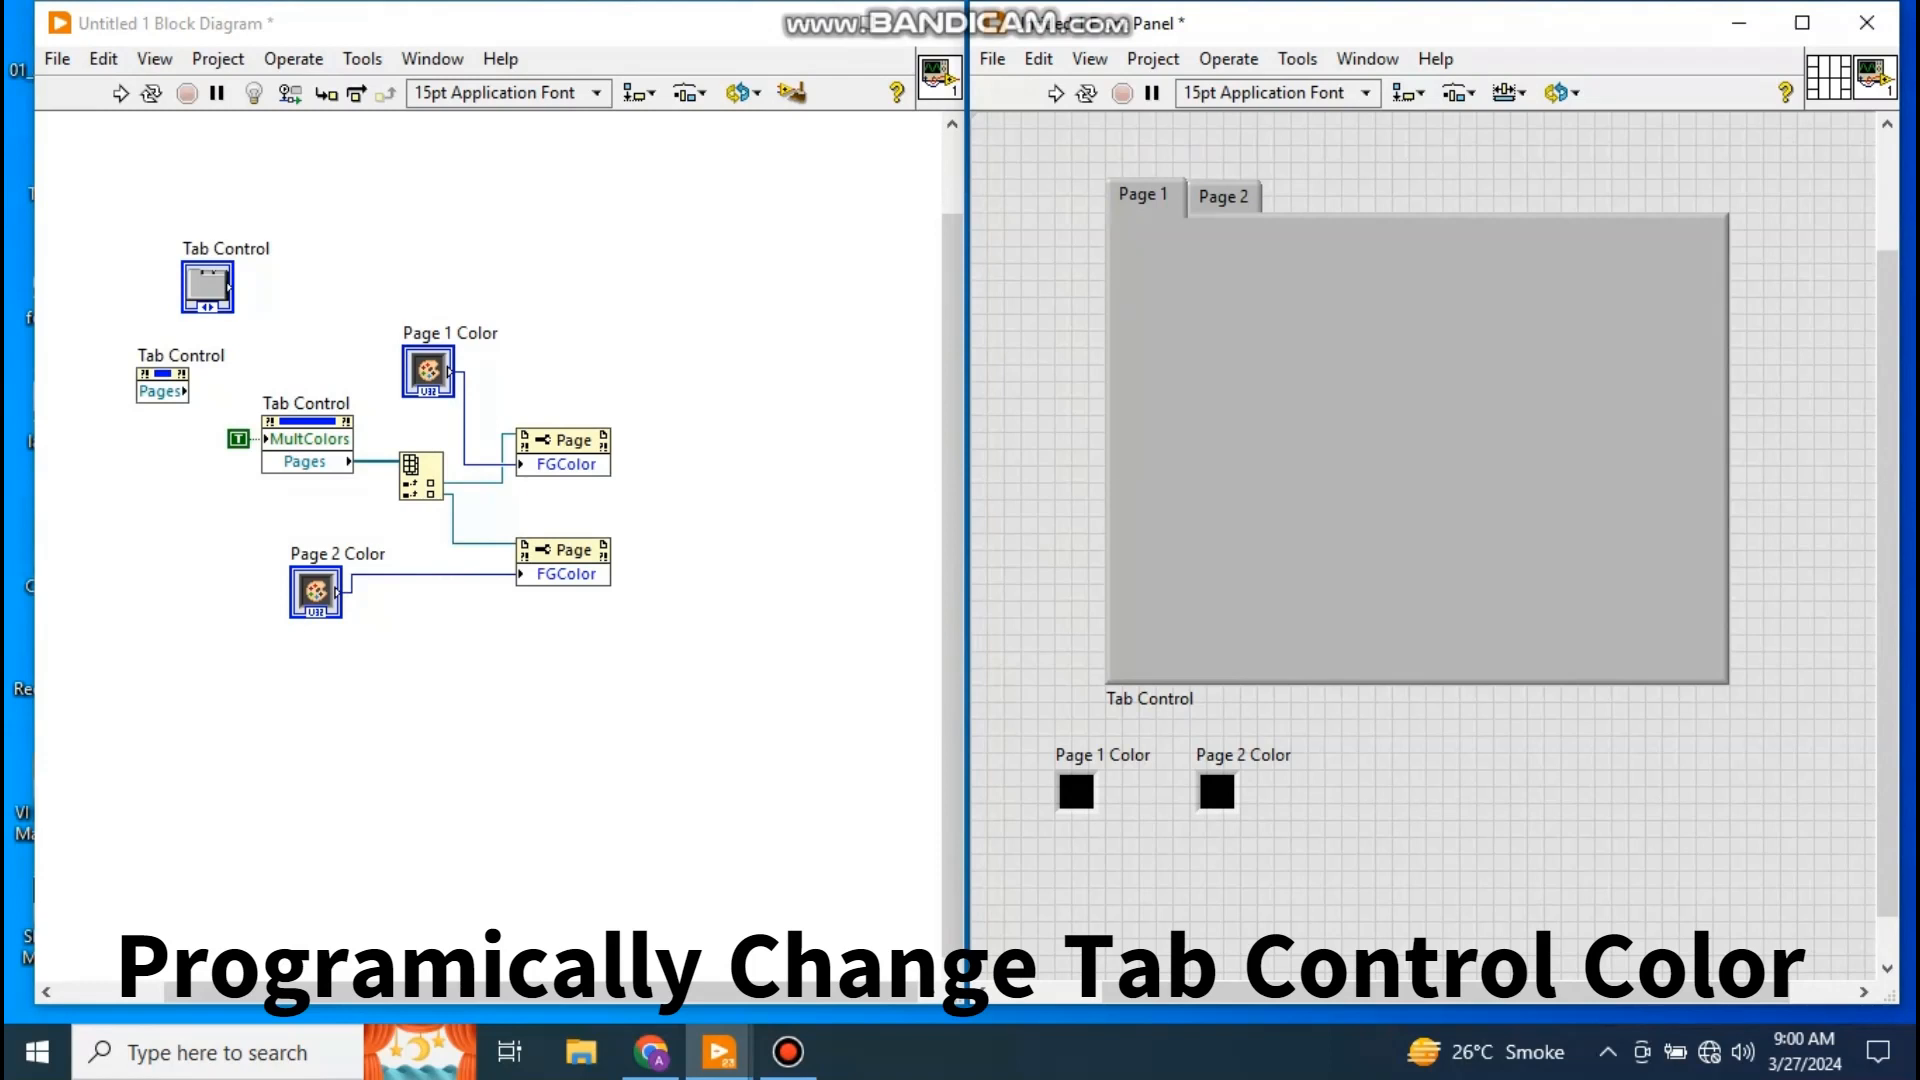
click(1417, 447)
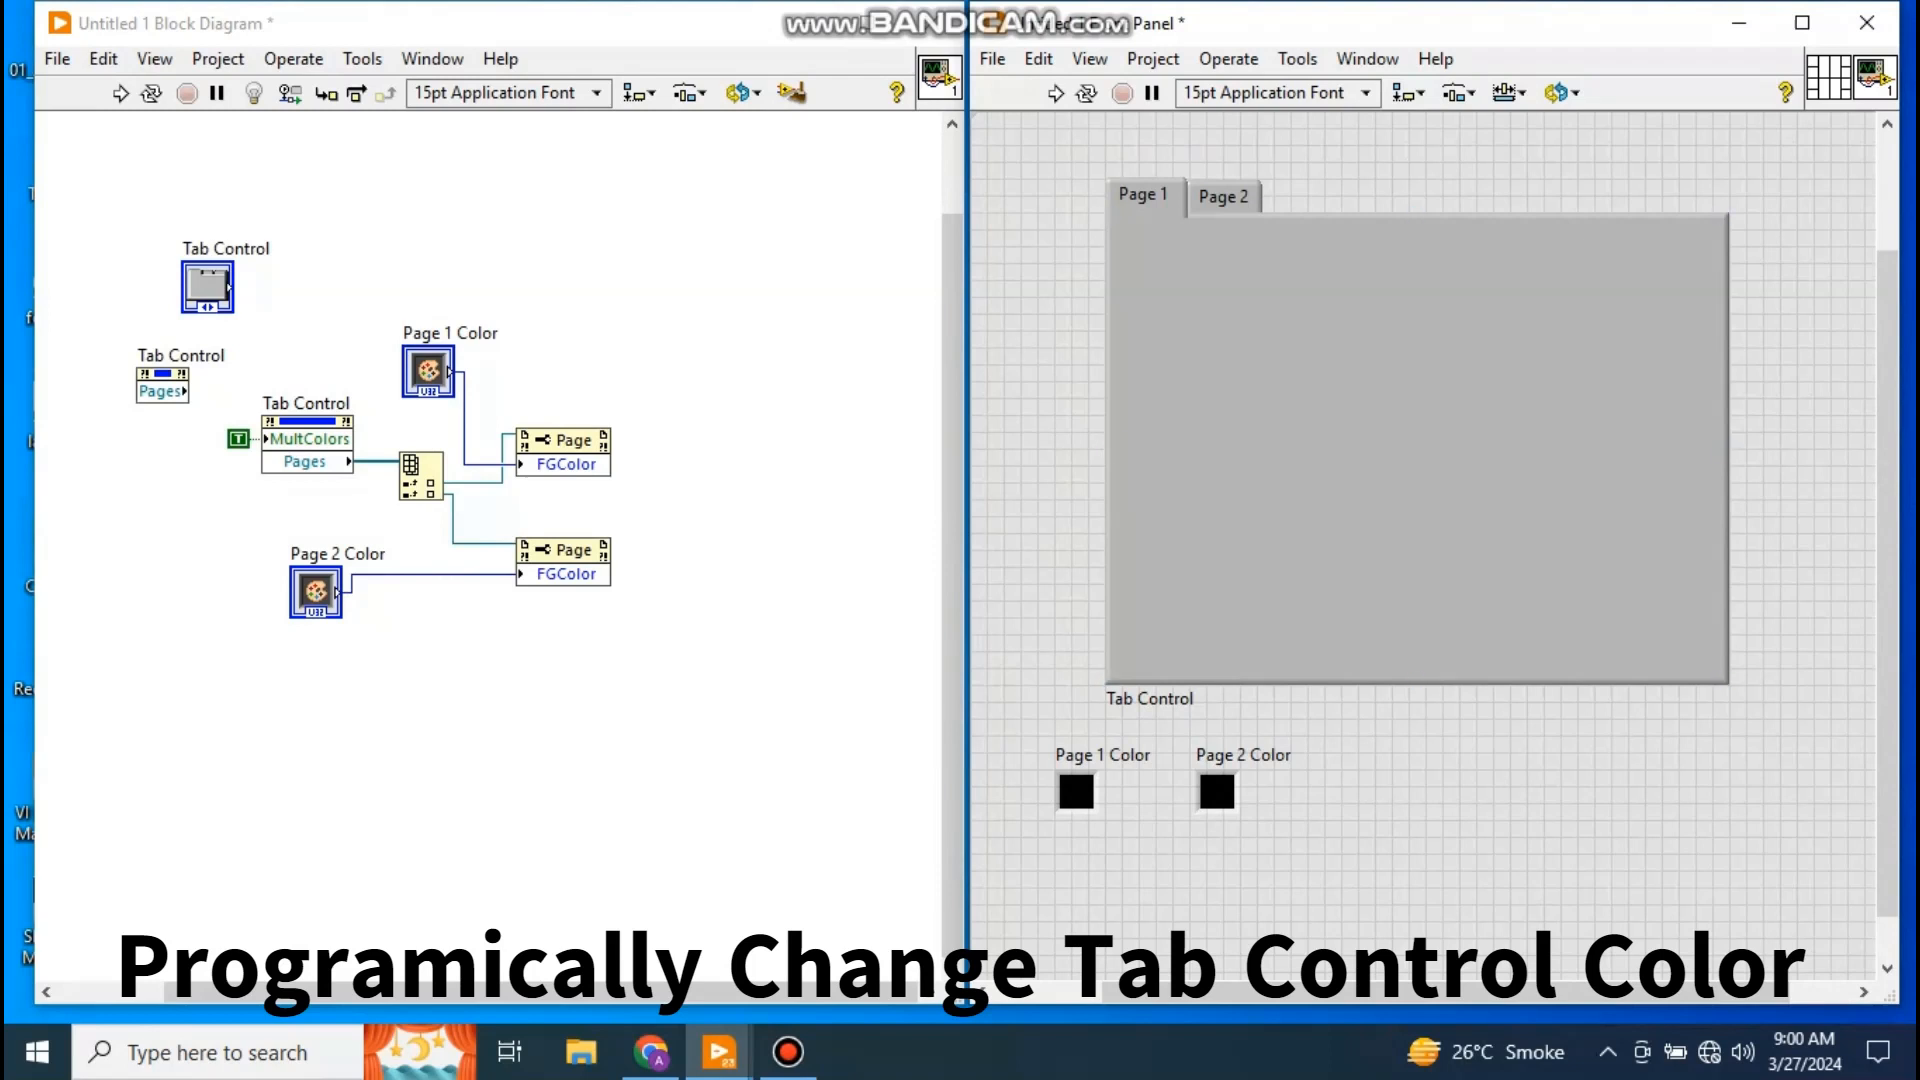
- Pick green for Page 1 Color and blue for Page 2 Color, then run
click(1413, 446)
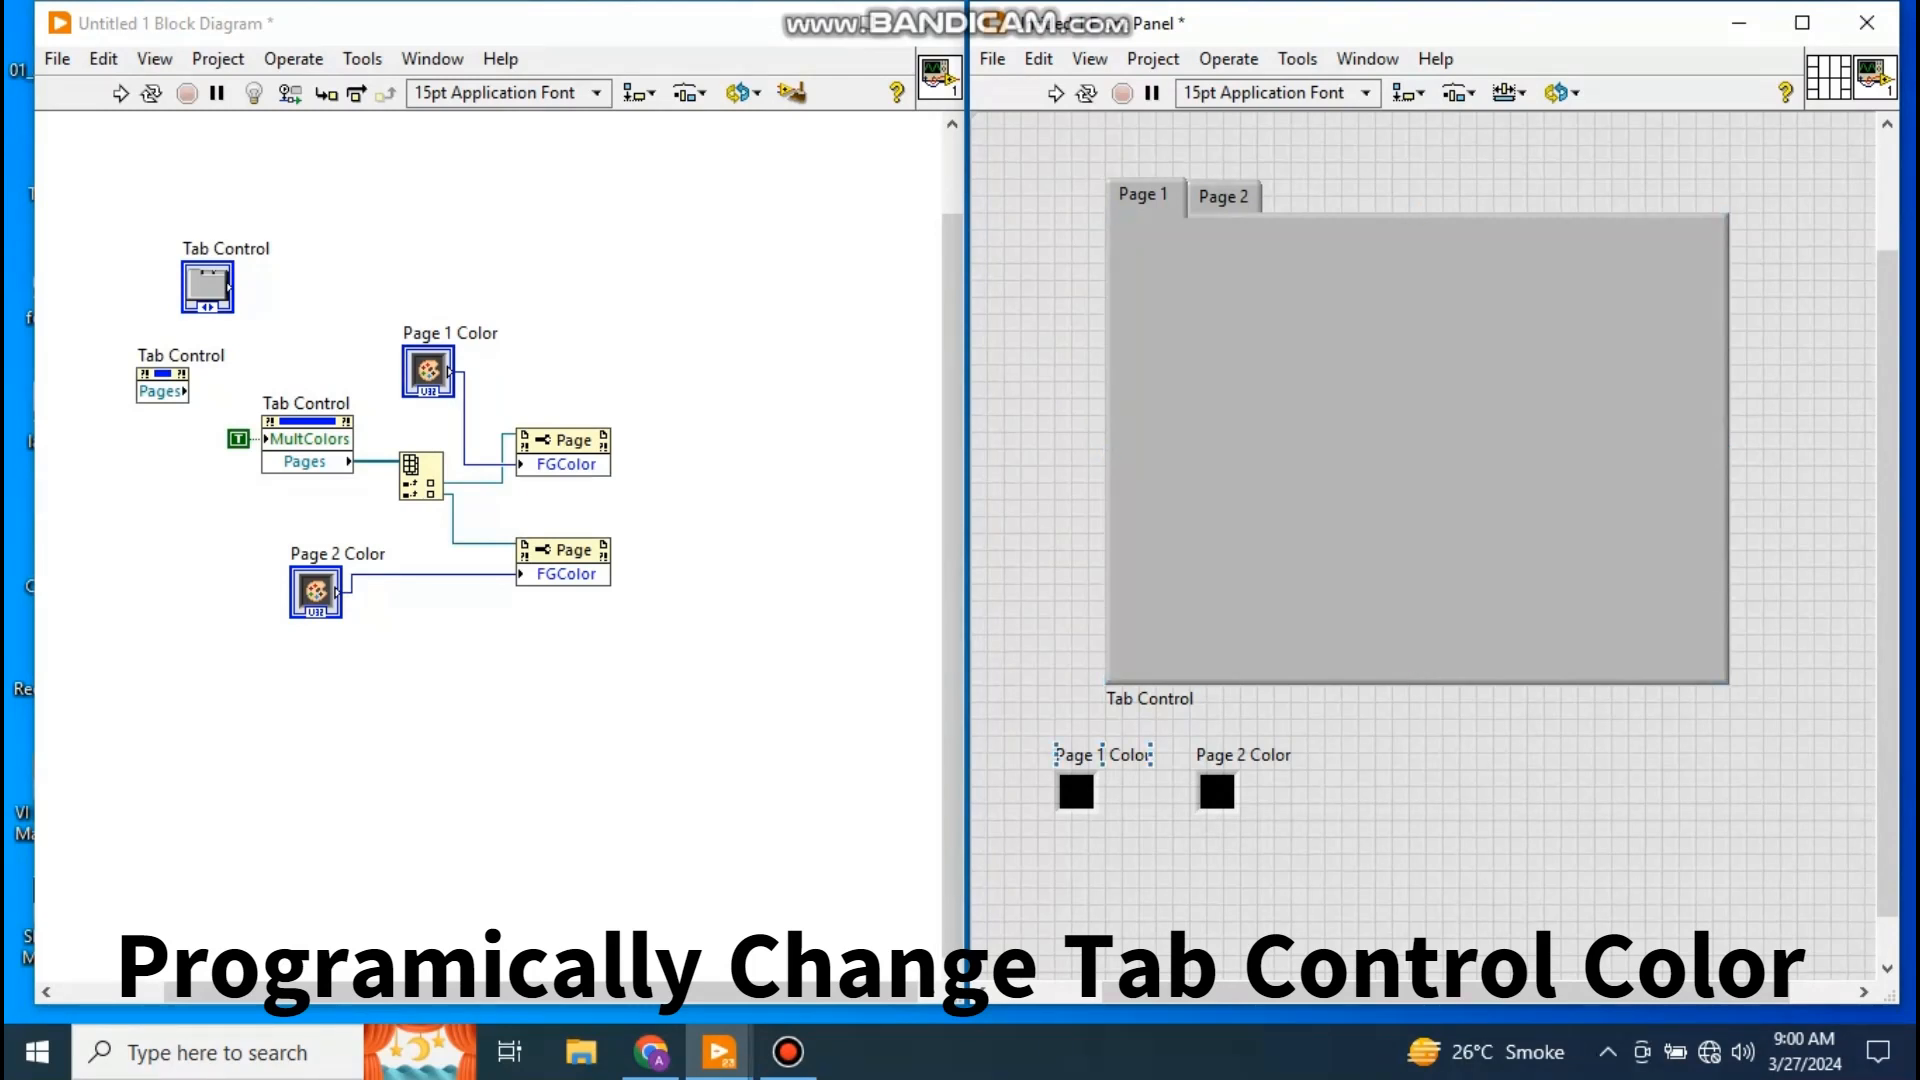
click(1075, 792)
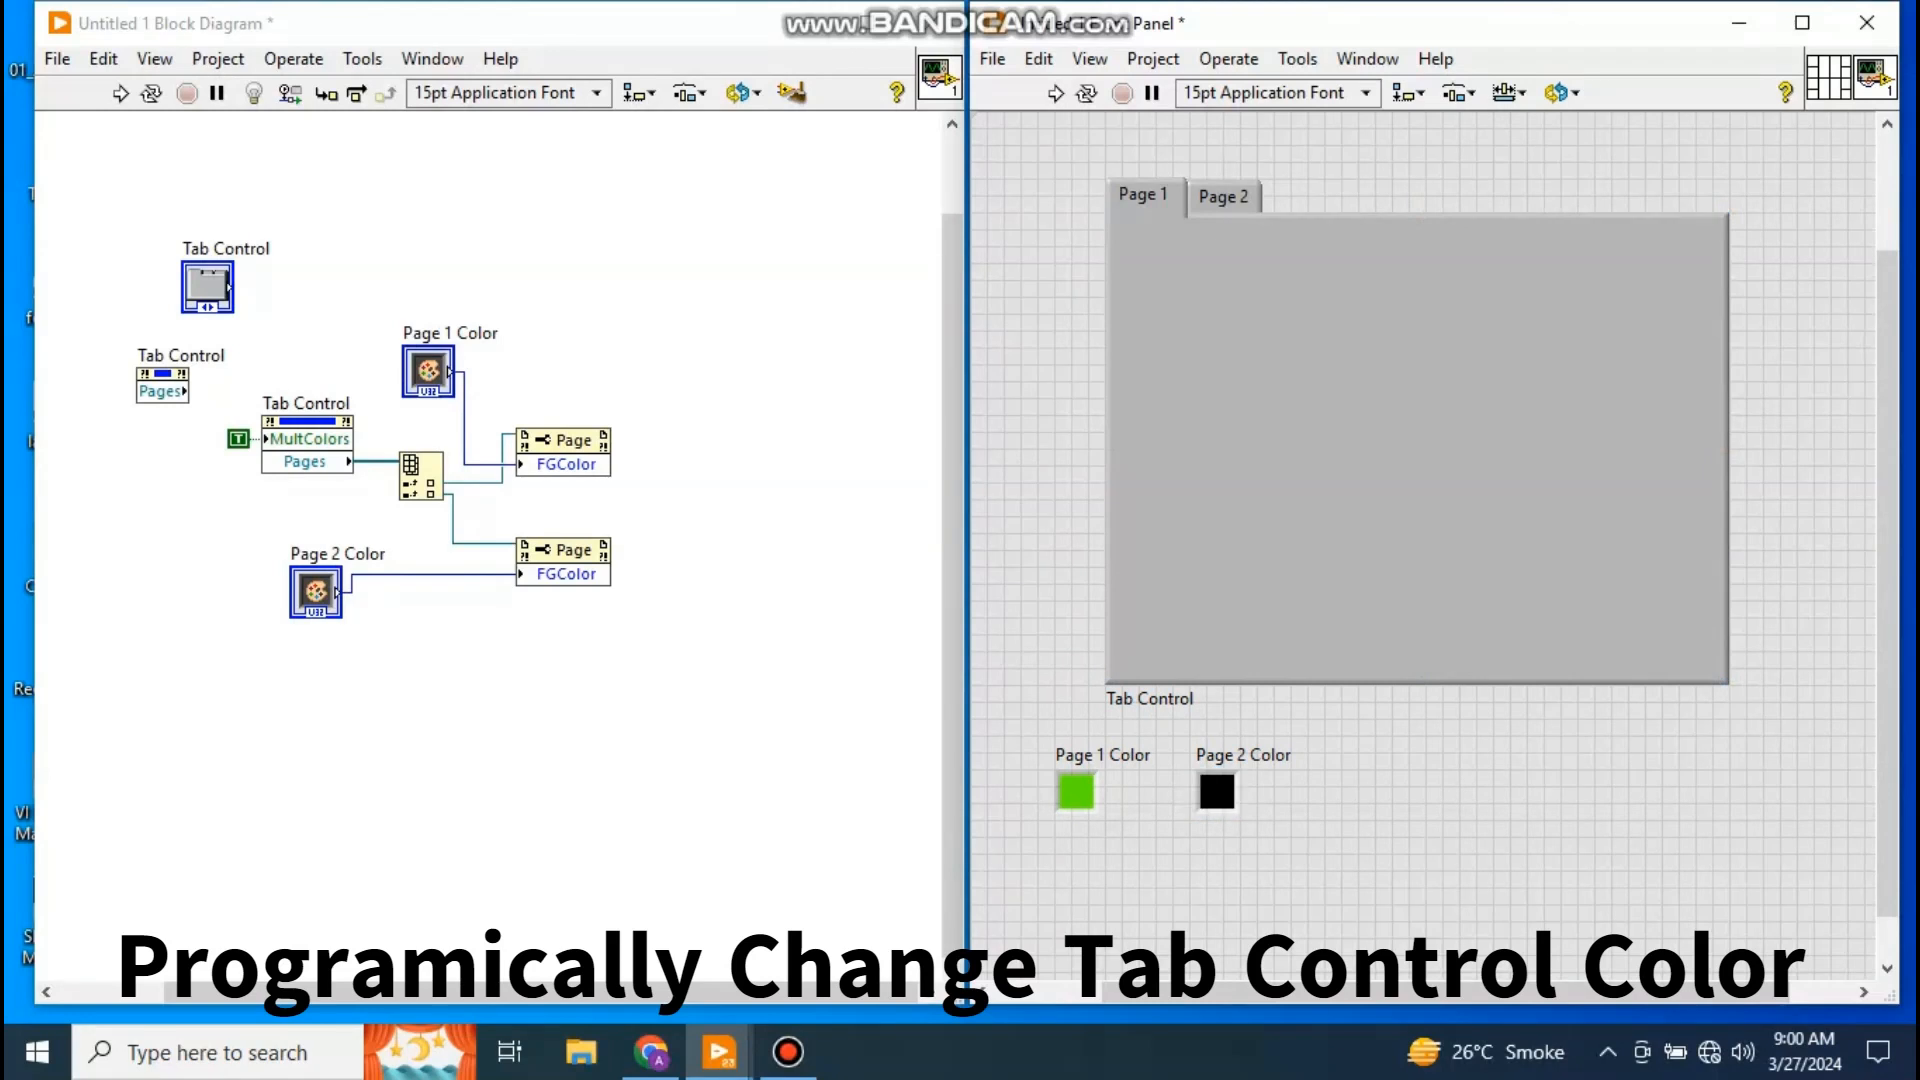
click(1216, 791)
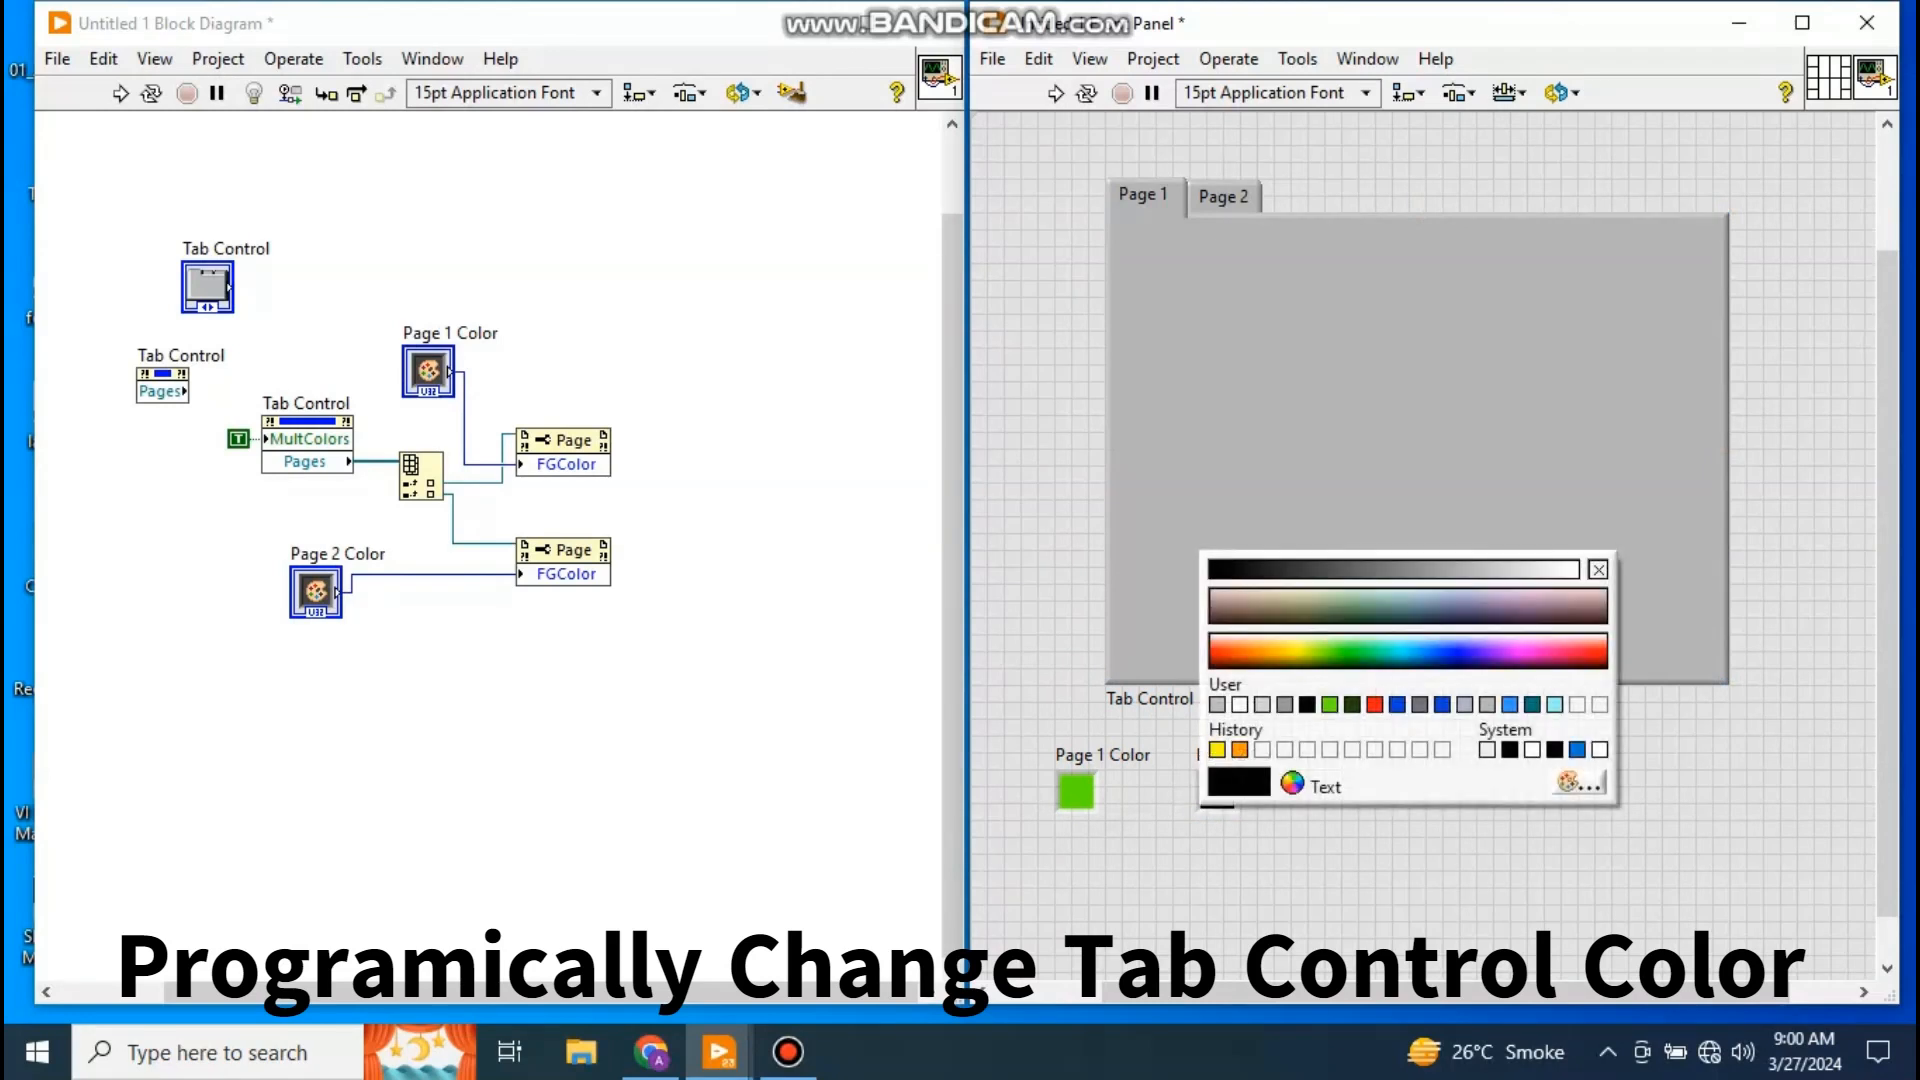
click(1439, 704)
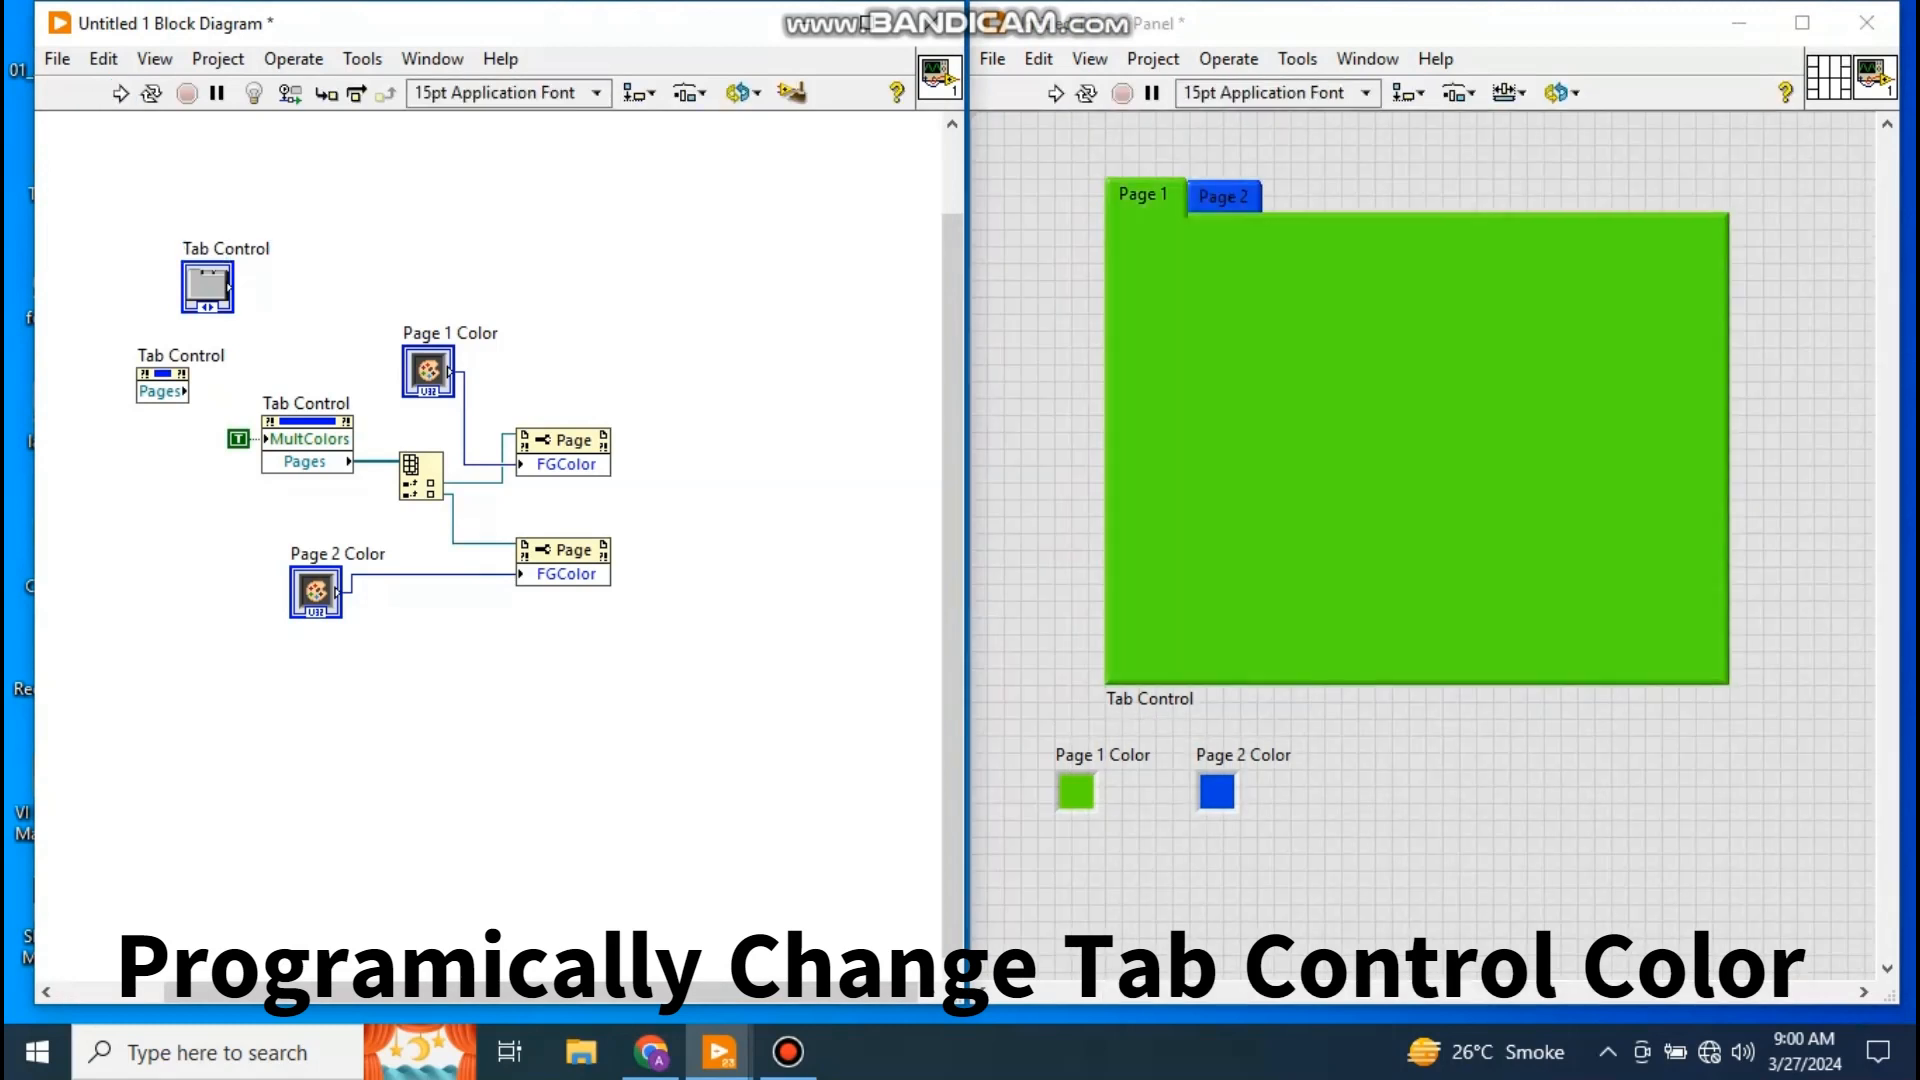
- Nudge the Tab Control terminal slightly right on the block diagram
click(1221, 195)
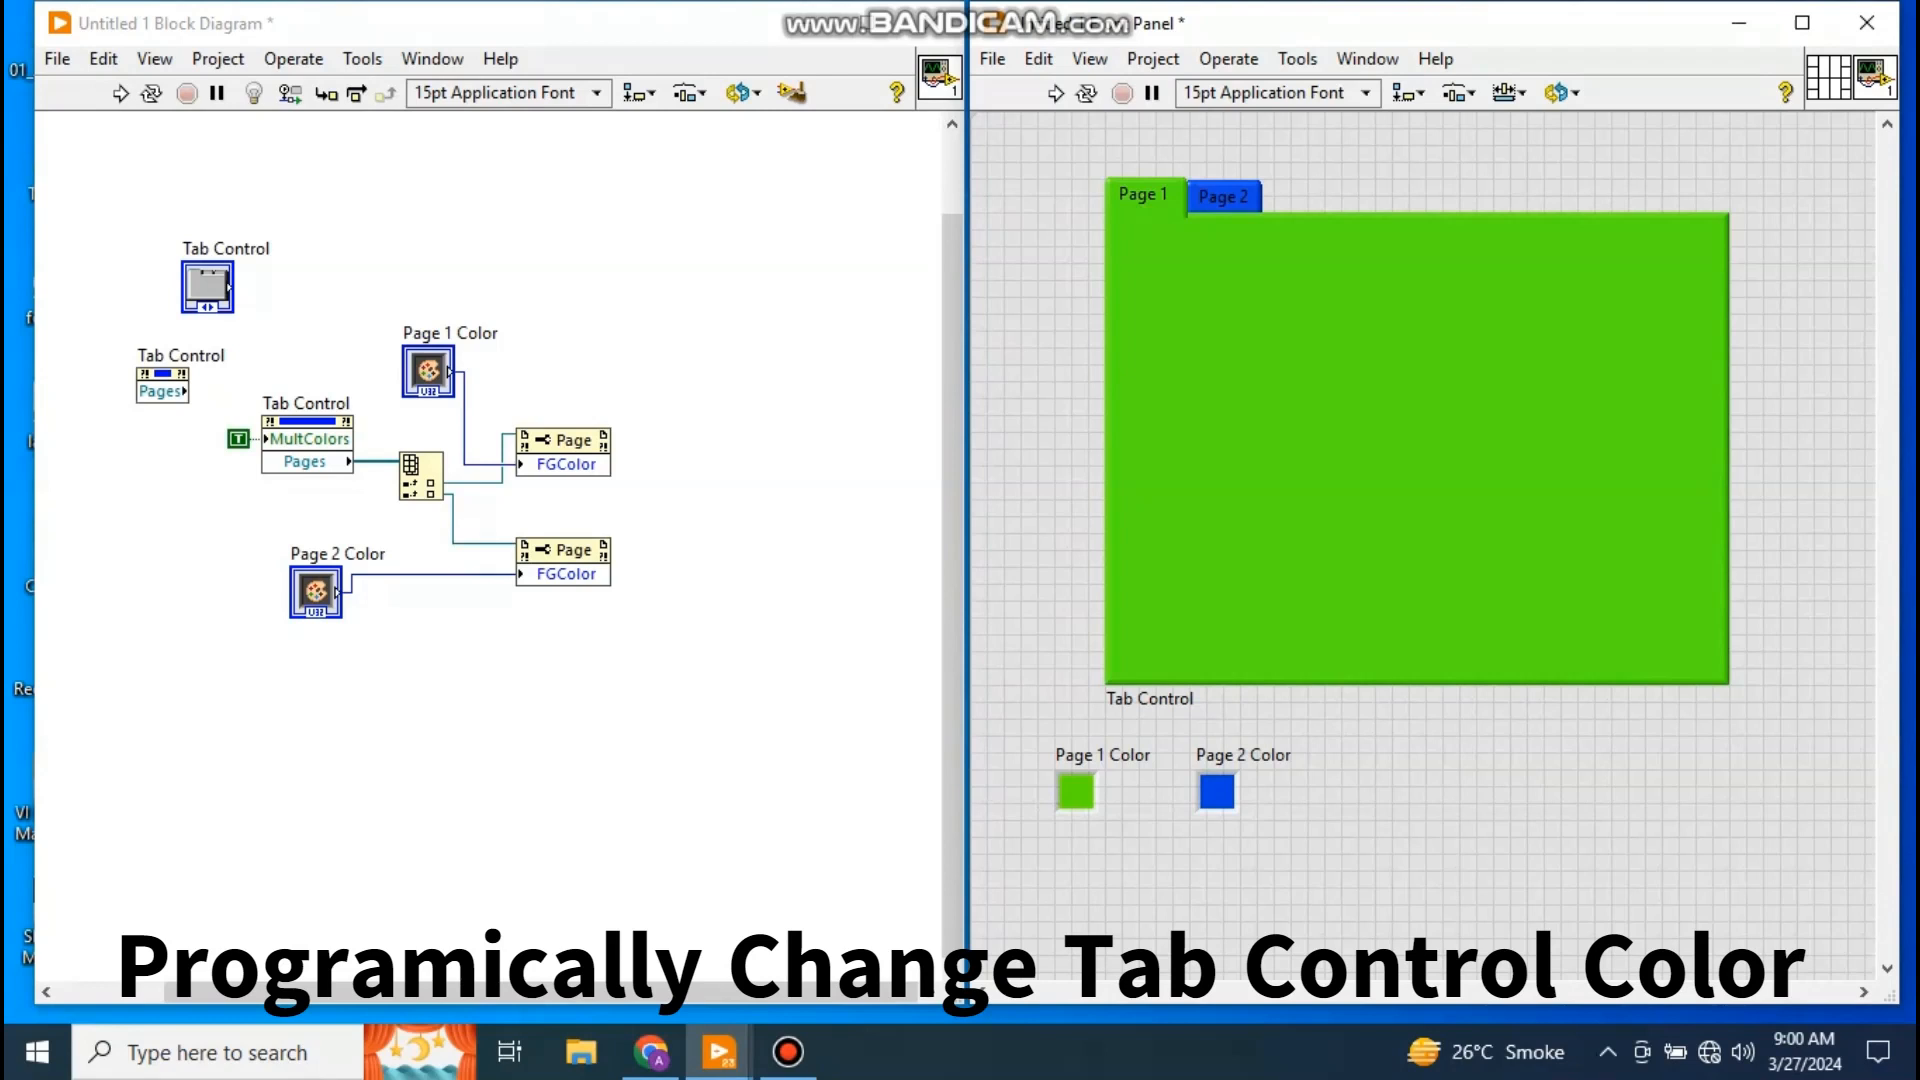
click(1414, 447)
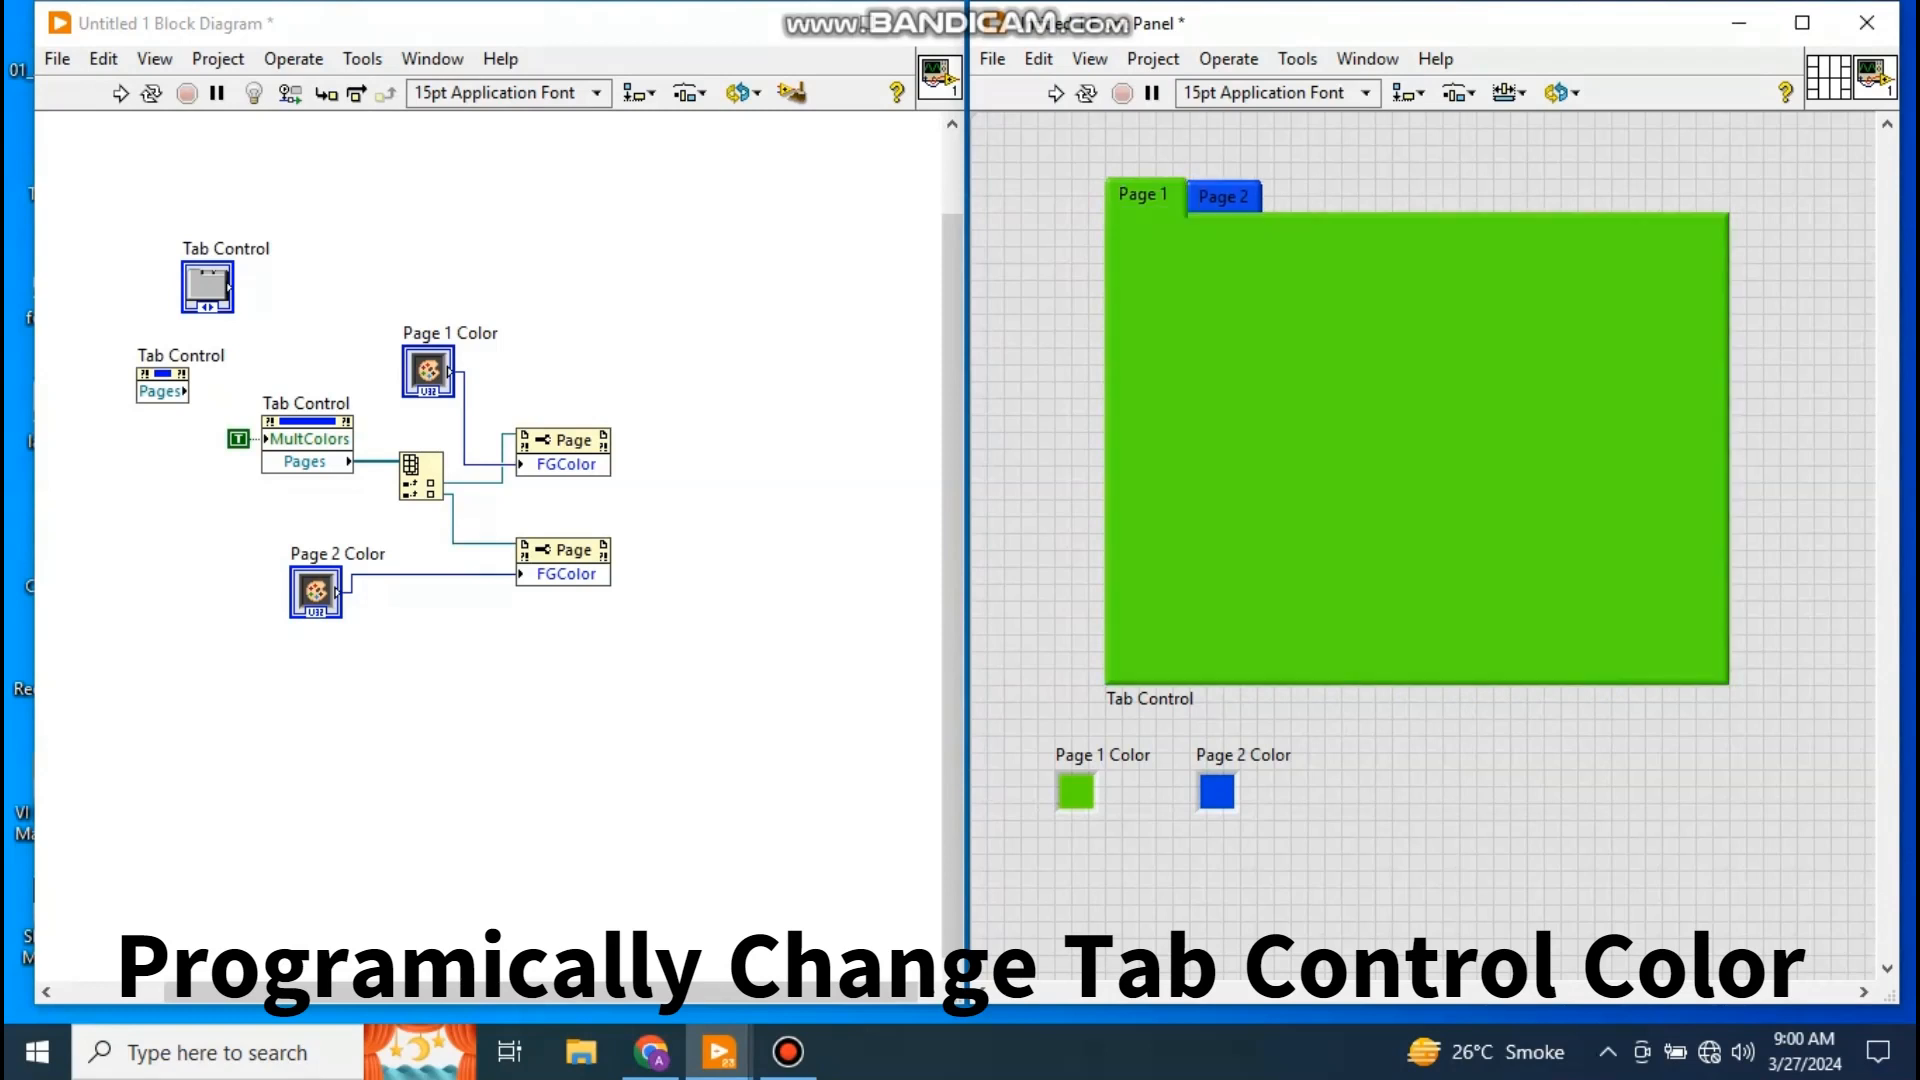
click(1414, 440)
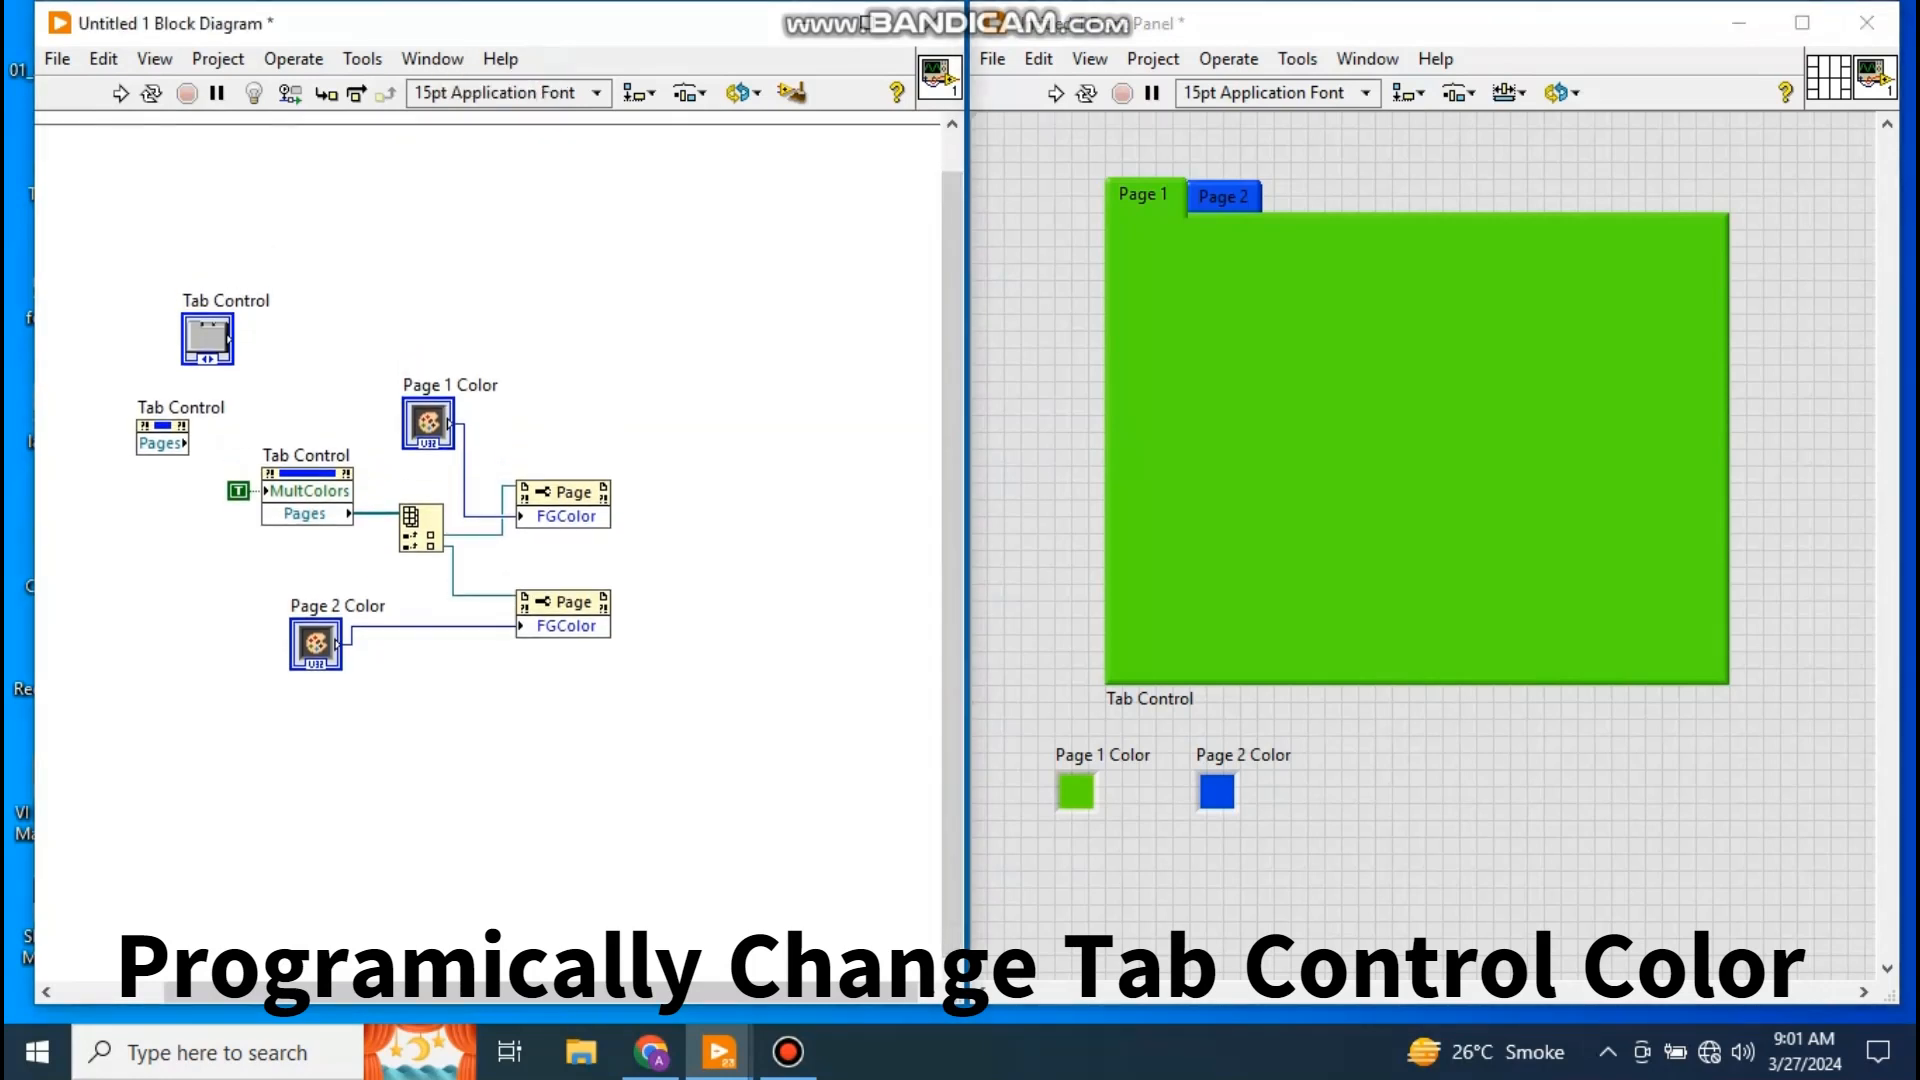
drag(208, 337, 227, 282)
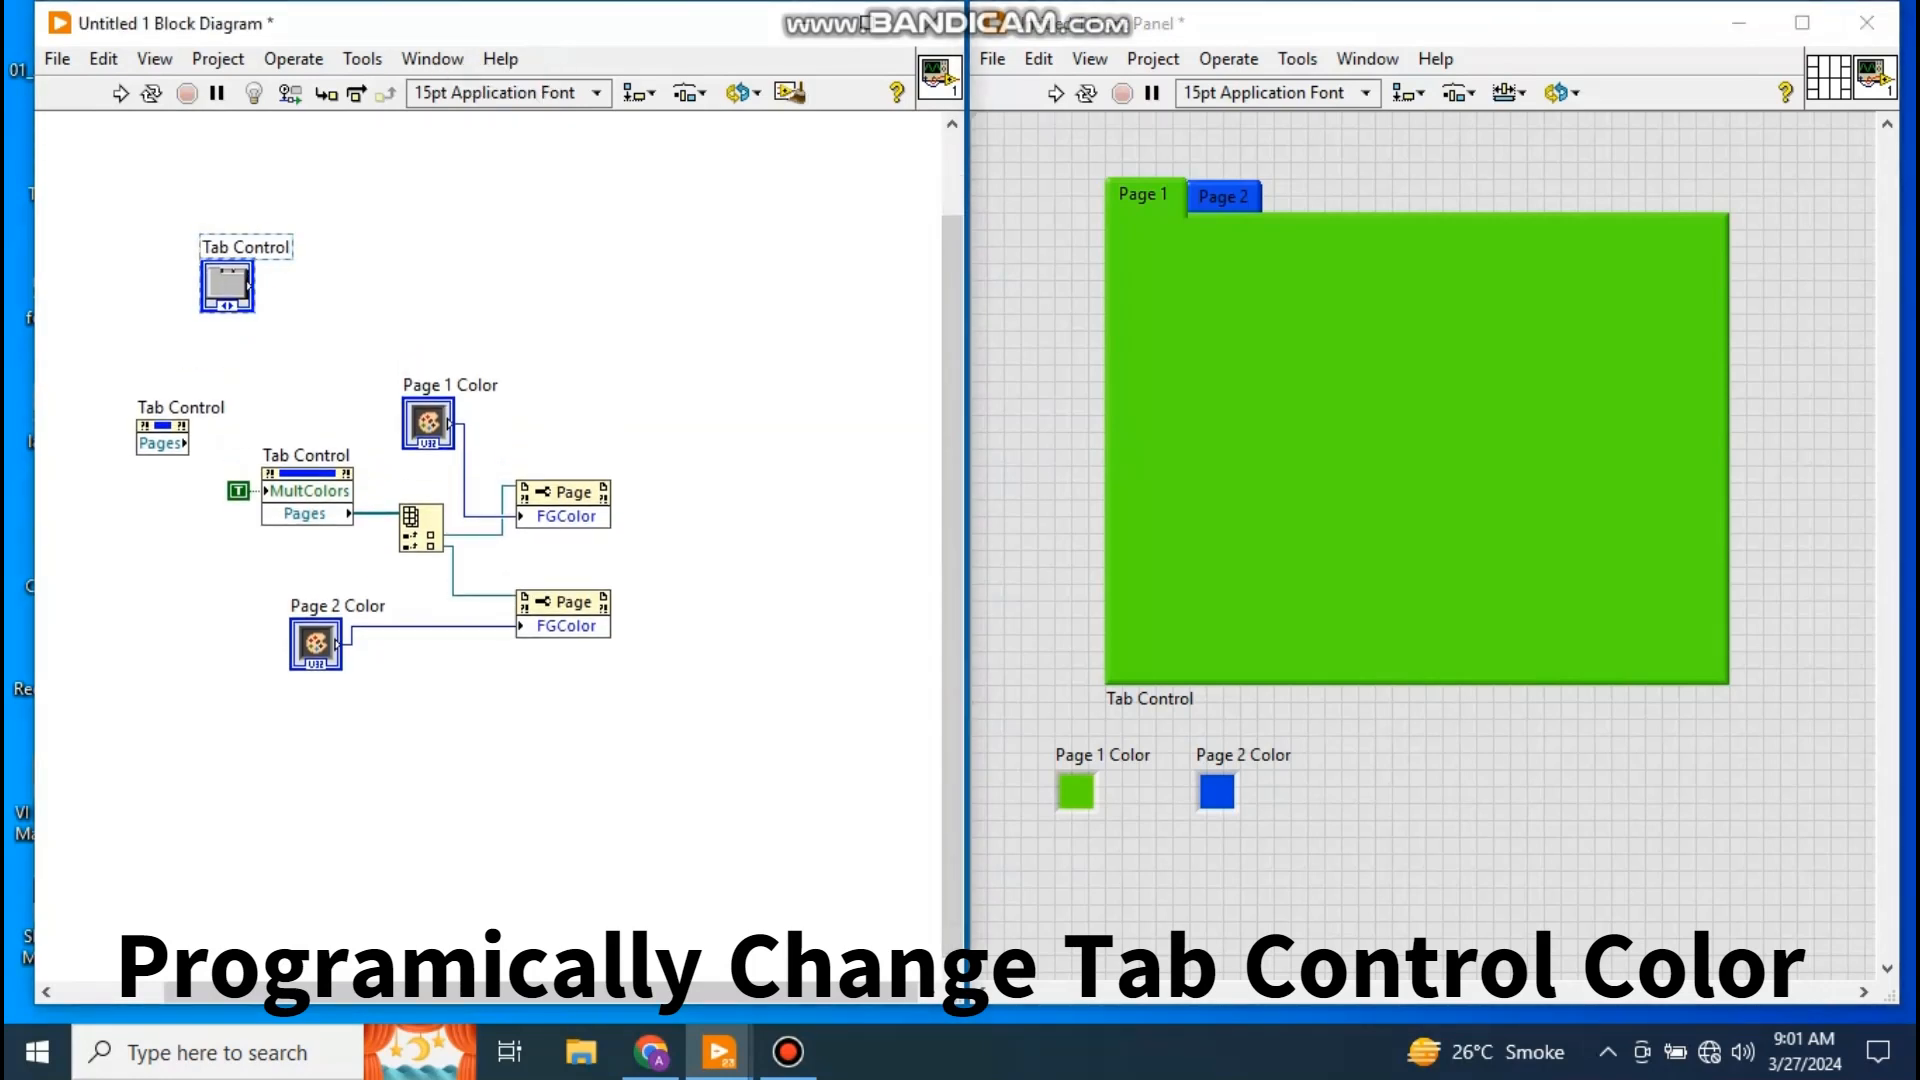